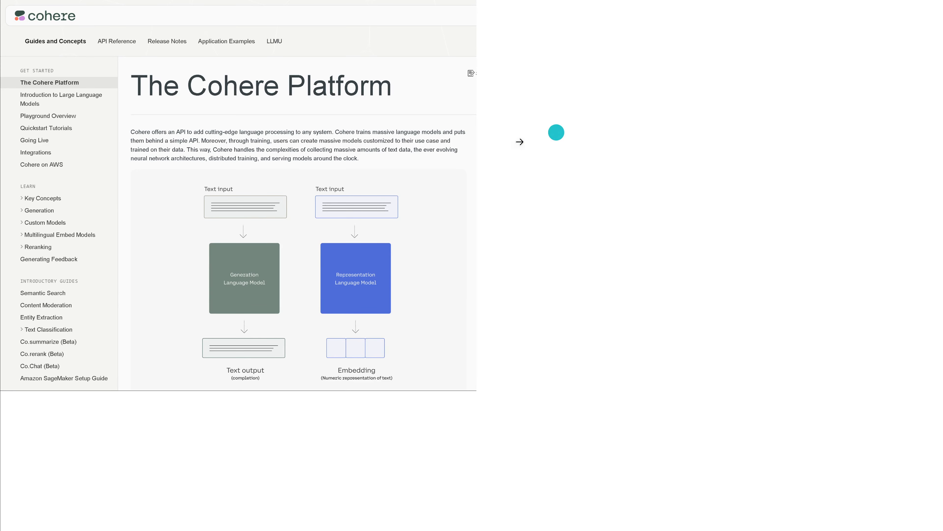
{"action": "mouse_move", "coordinate": [537, 188]}
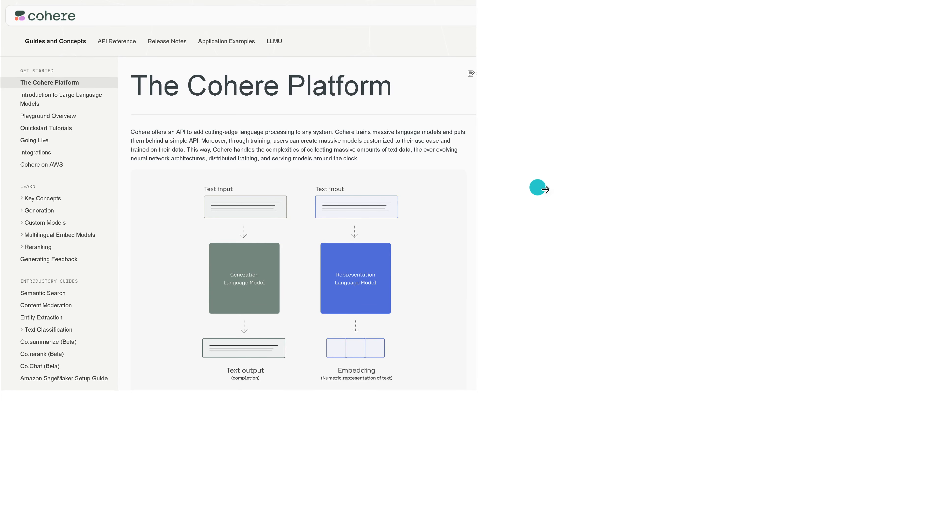
{"action": "mouse_move", "coordinate": [560, 247]}
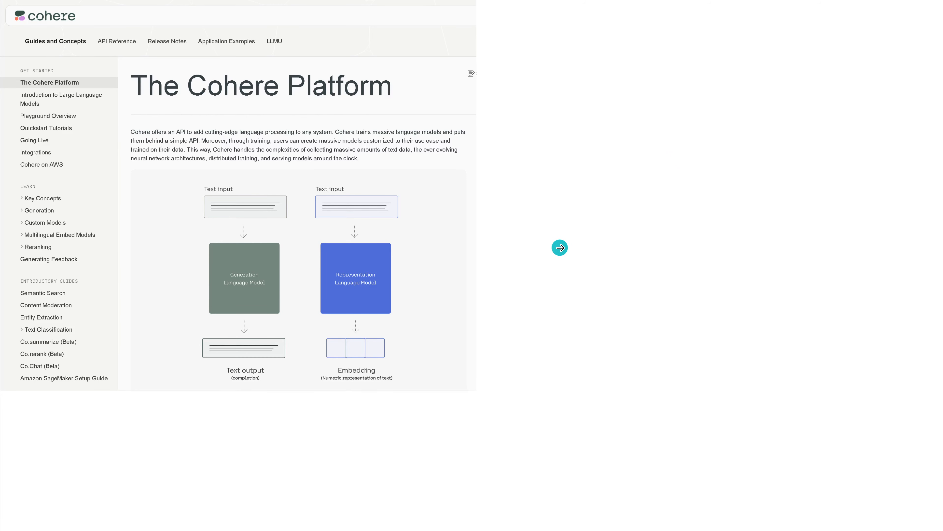
- Switch to the Cohere blog post tab and scroll past the demo image to the introduction
{"action": "left_click", "coordinate": [559, 247]}
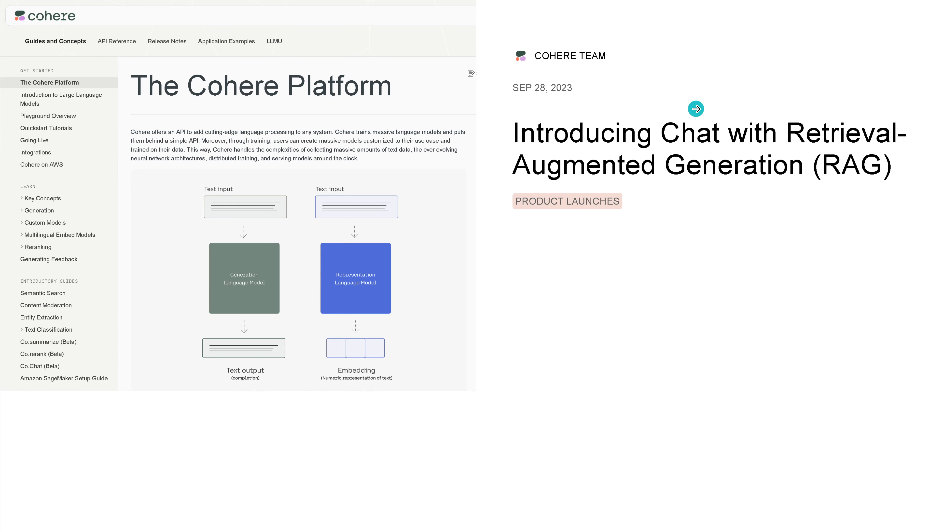
{"action": "mouse_move", "coordinate": [805, 107]}
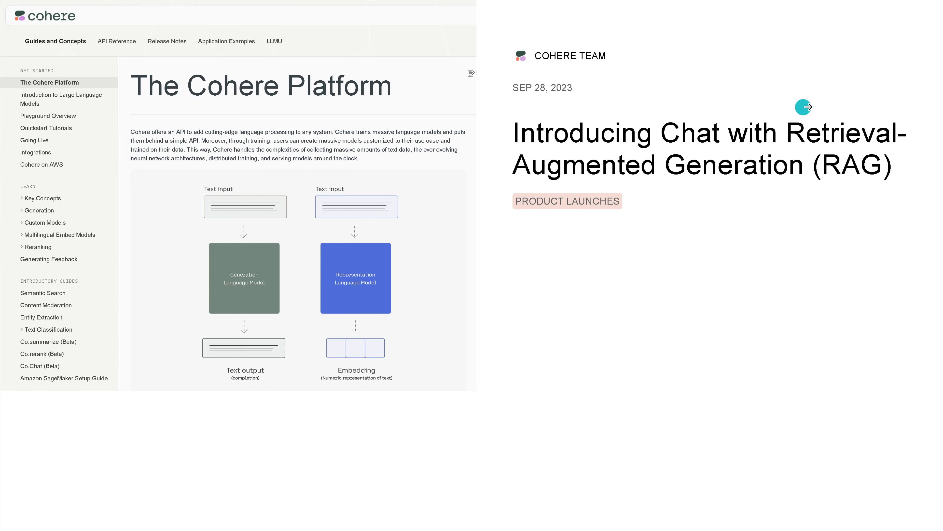
{"action": "mouse_move", "coordinate": [865, 216]}
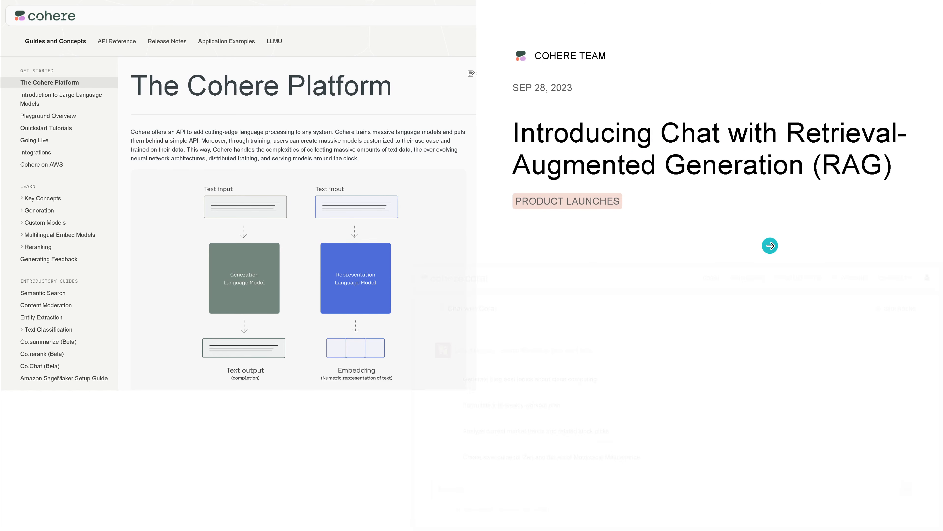
{"action": "left_click", "coordinate": [770, 246]}
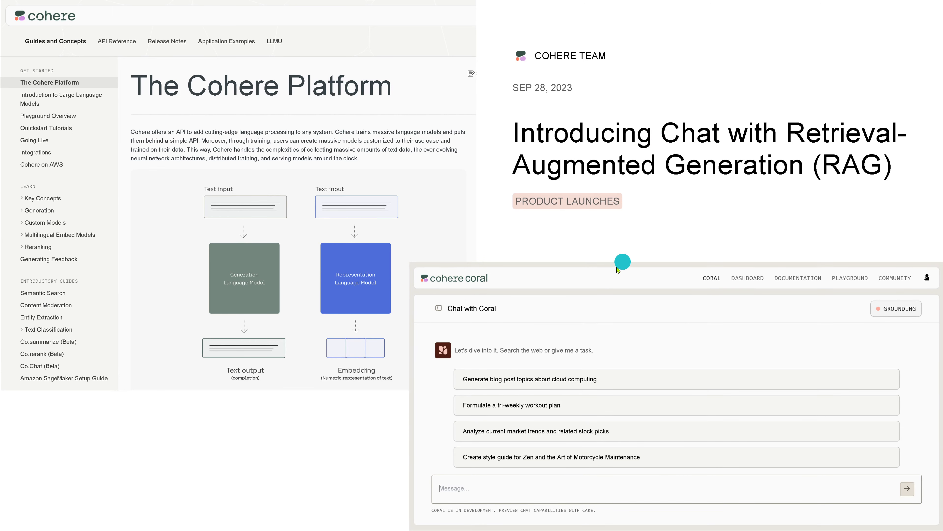
{"action": "mouse_move", "coordinate": [485, 297]}
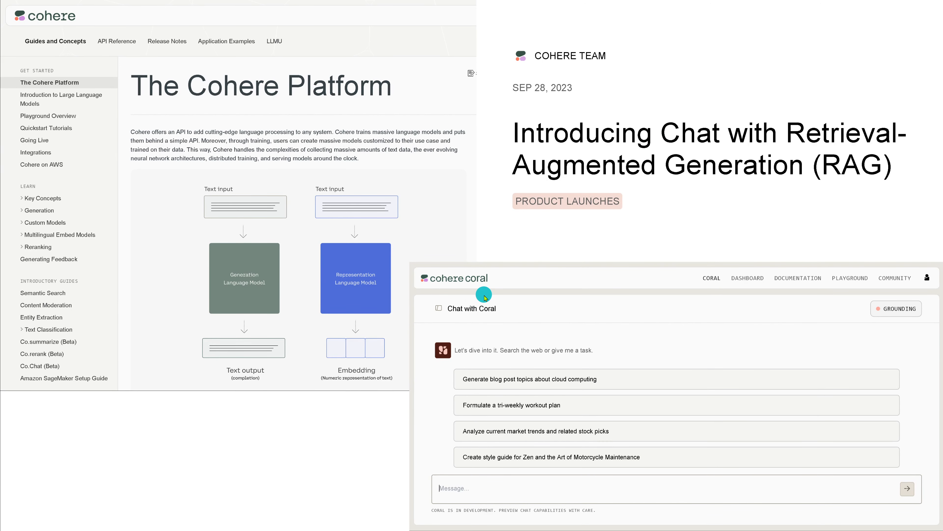
{"action": "mouse_move", "coordinate": [503, 317]}
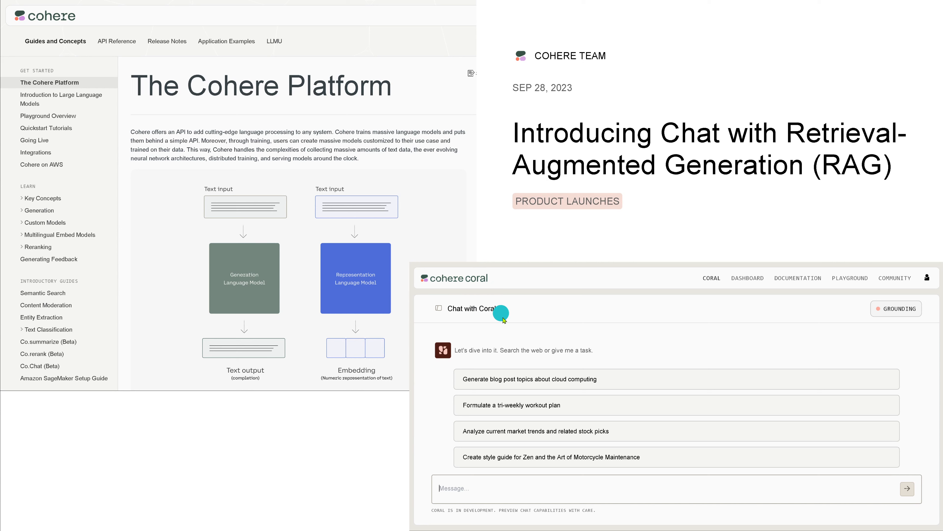
{"action": "mouse_move", "coordinate": [751, 250]}
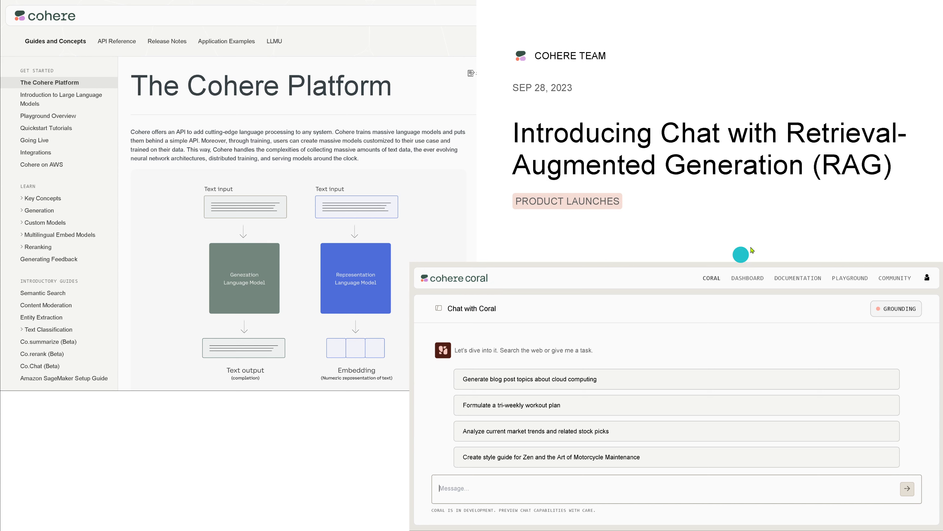
{"action": "mouse_move", "coordinate": [736, 191]}
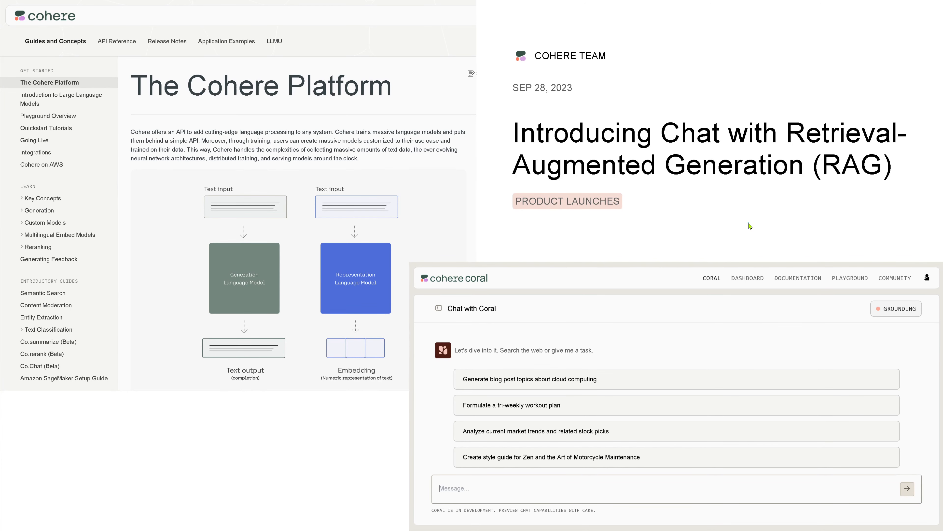
{"action": "left_click", "coordinate": [304, 25]}
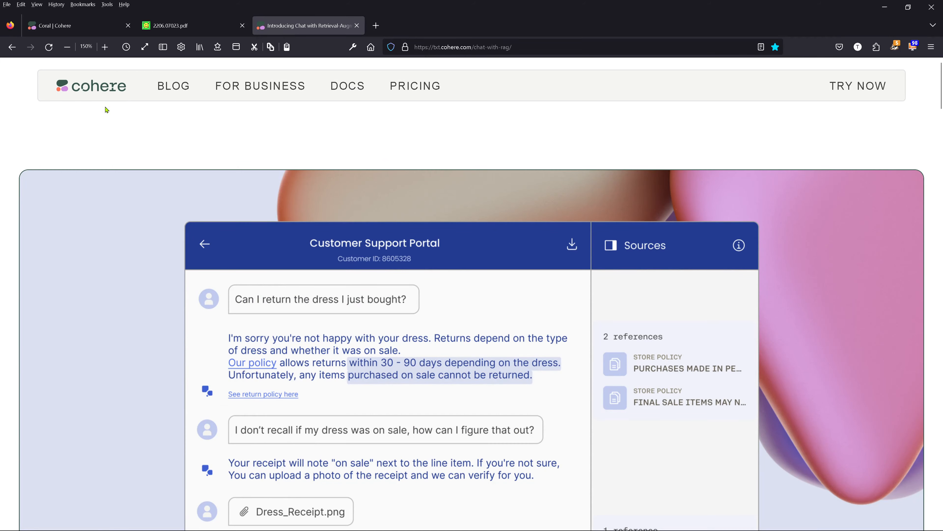
{"action": "scroll", "scroll_direction": "down", "scroll_amount": 3}
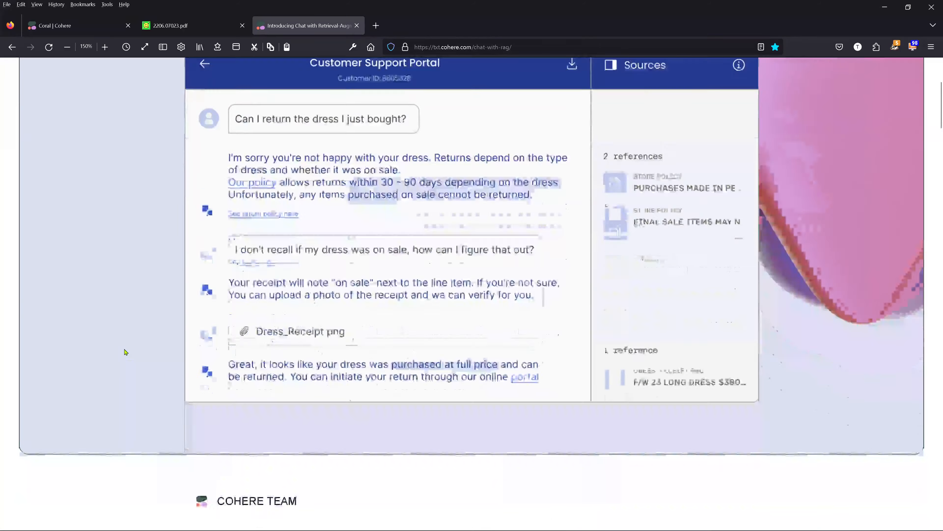
{"action": "scroll", "scroll_direction": "down", "scroll_amount": 3}
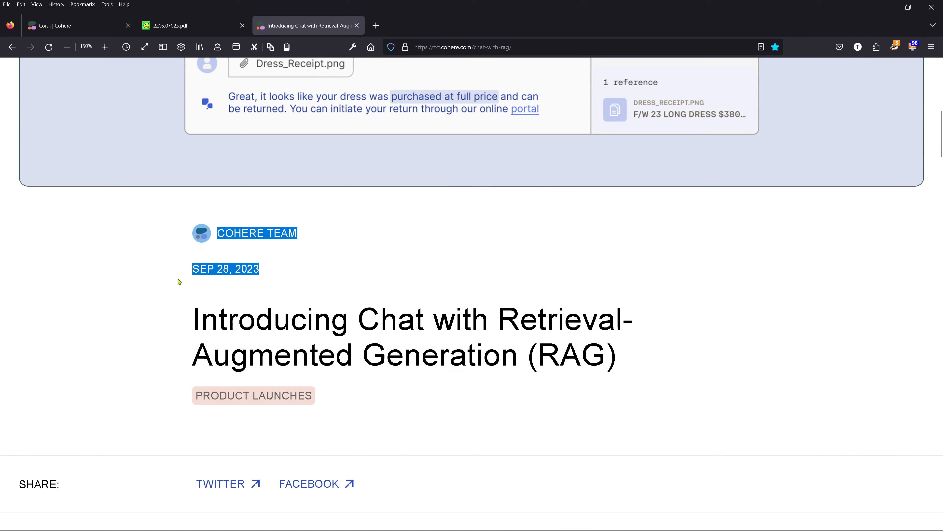
- Read and highlight the introduction sentences down to the Easy Conversations section
{"action": "left_click", "coordinate": [319, 381]}
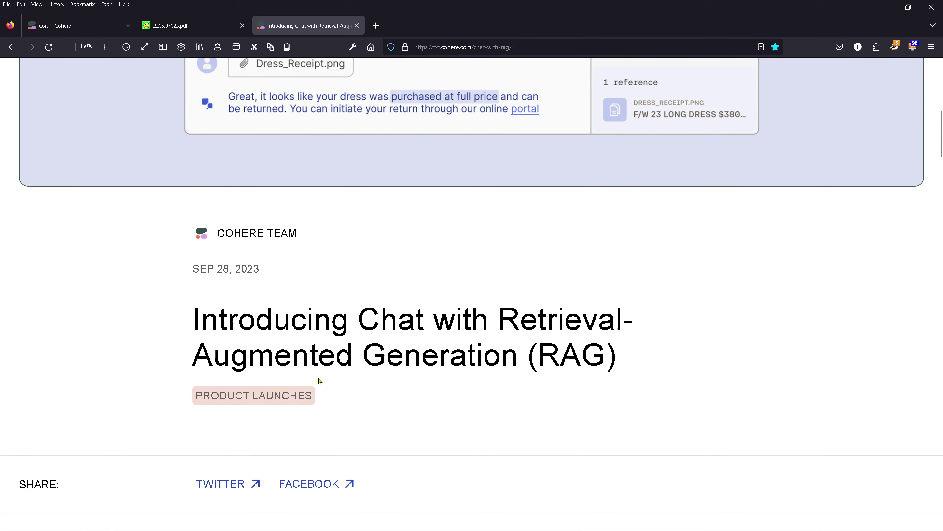
{"action": "scroll", "scroll_direction": "down", "scroll_amount": 3}
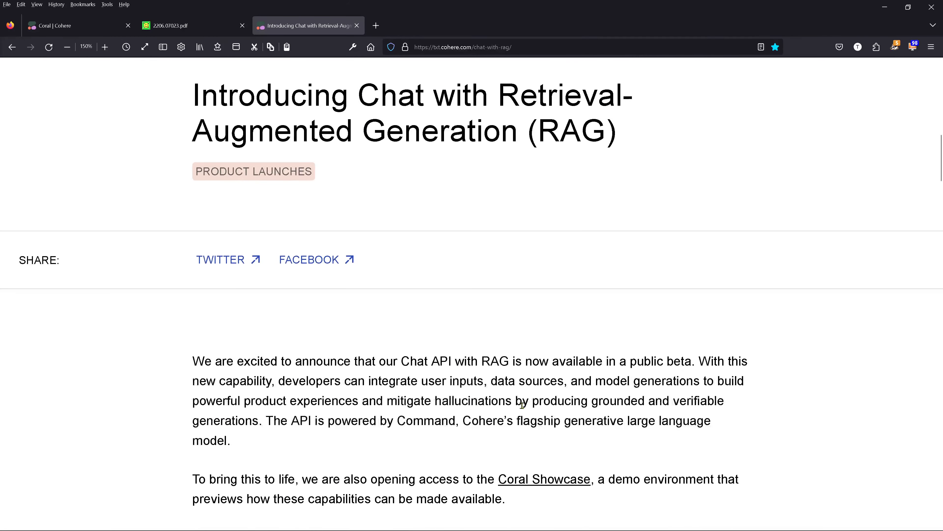
{"action": "mouse_move", "coordinate": [255, 362]}
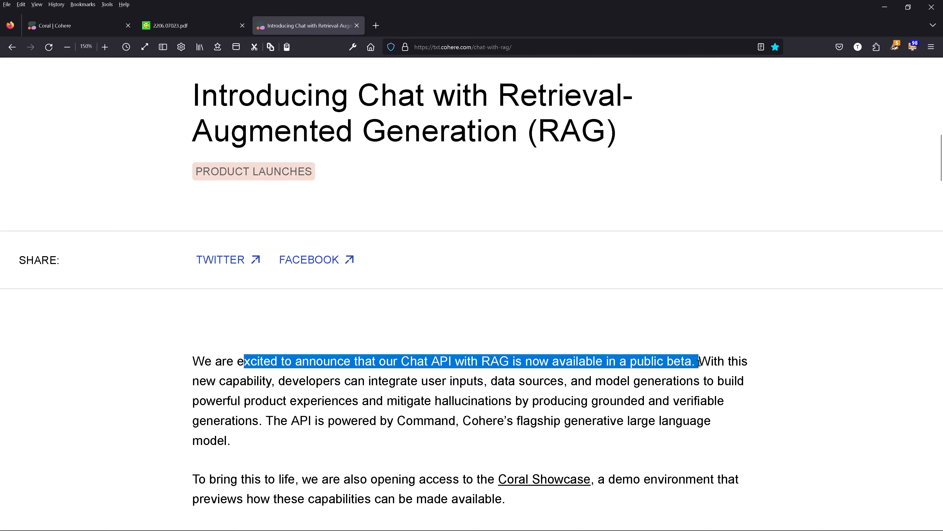
{"action": "left_click", "coordinate": [249, 380]}
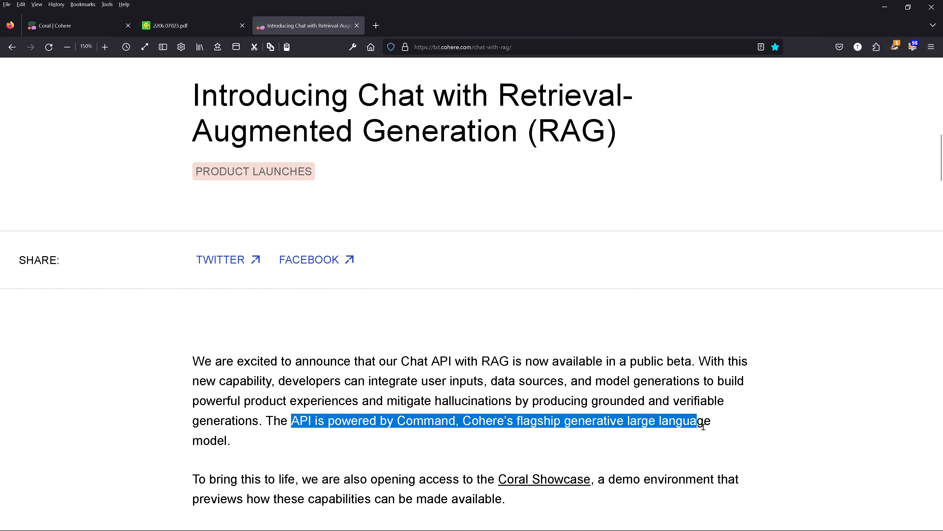
{"action": "scroll", "scroll_direction": "down", "scroll_amount": 3}
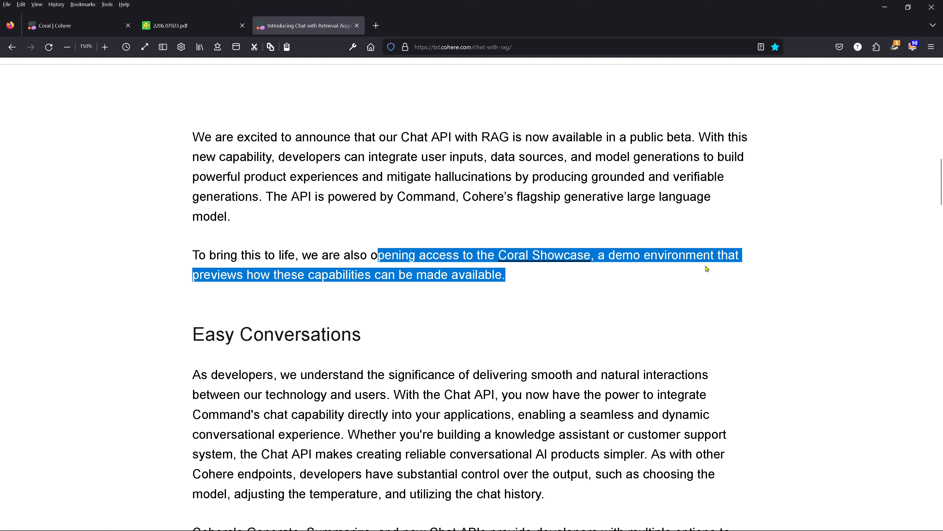
{"action": "mouse_move", "coordinate": [497, 287]}
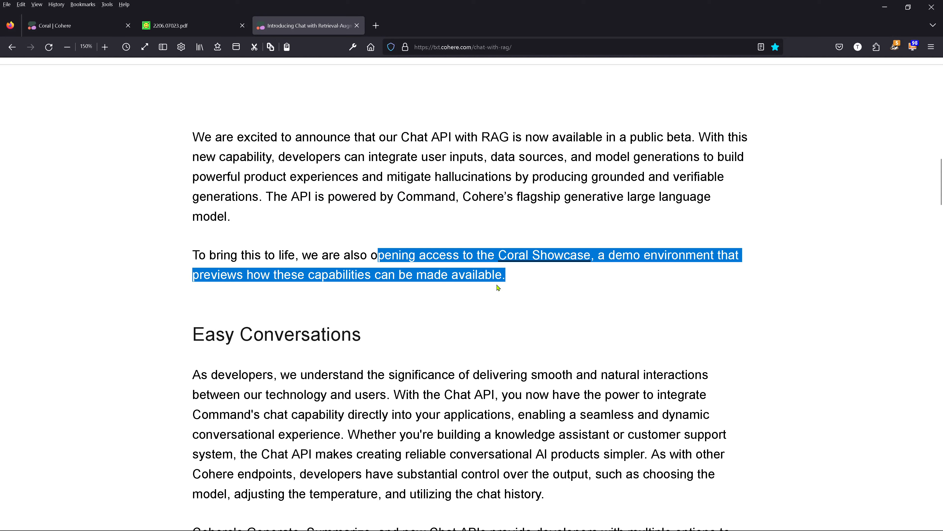
- Return to the Coral chat page with its suggested tasks and empty message box
{"action": "left_click", "coordinate": [72, 25]}
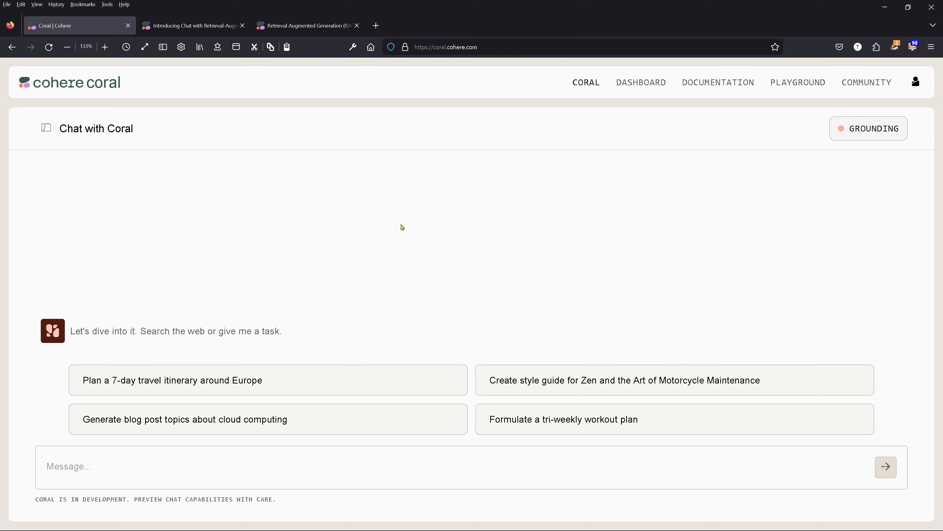
{"action": "mouse_move", "coordinate": [136, 131]}
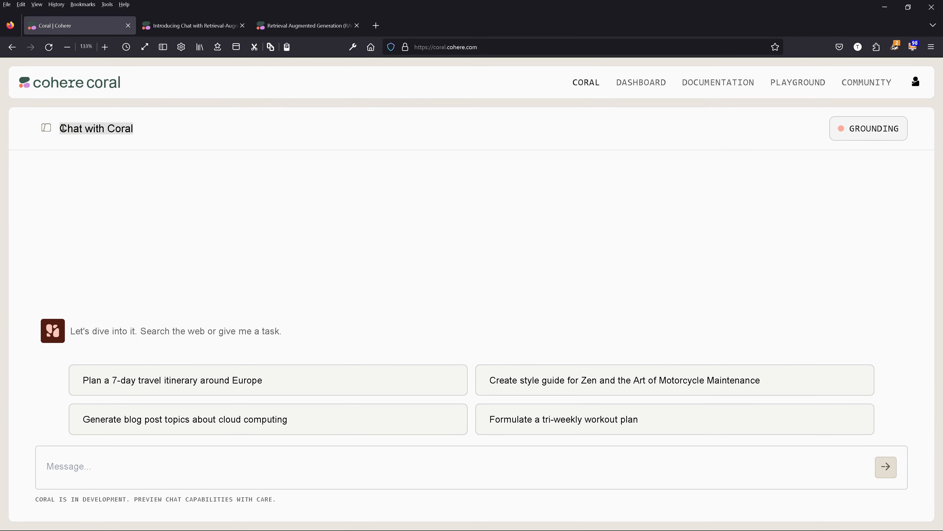
{"action": "mouse_move", "coordinate": [143, 89]}
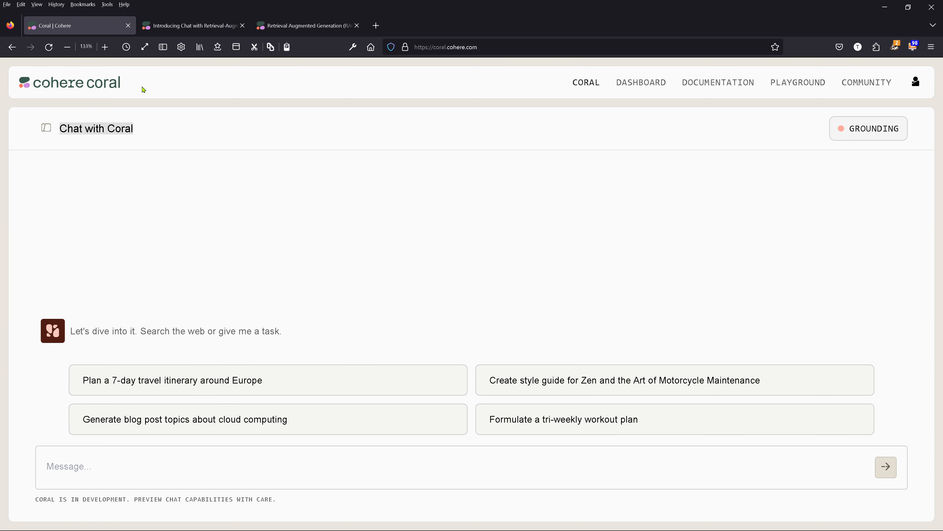
{"action": "mouse_move", "coordinate": [214, 241]}
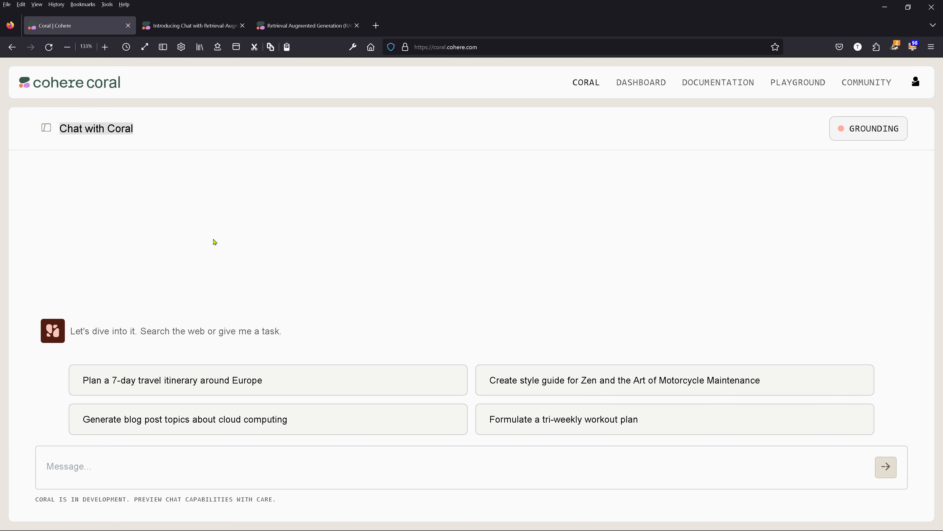
{"action": "mouse_move", "coordinate": [825, 90]}
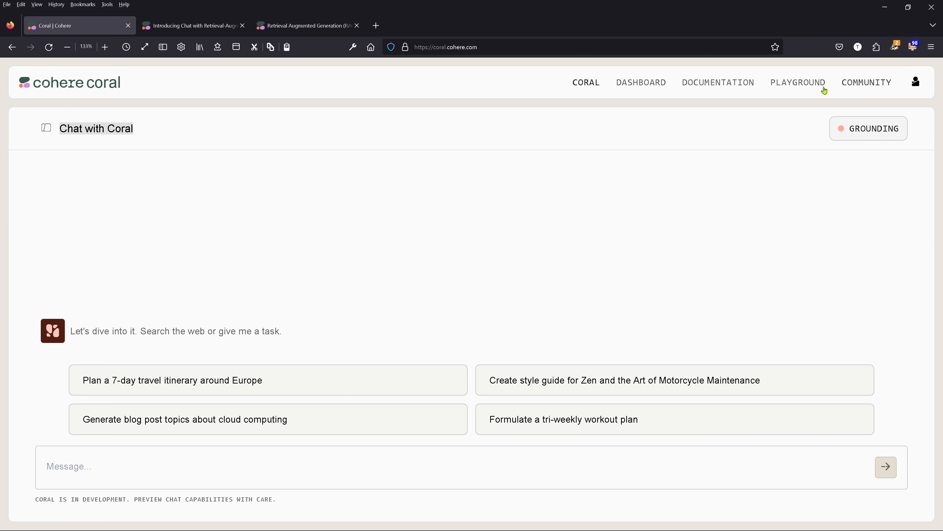
{"action": "mouse_move", "coordinate": [158, 330]}
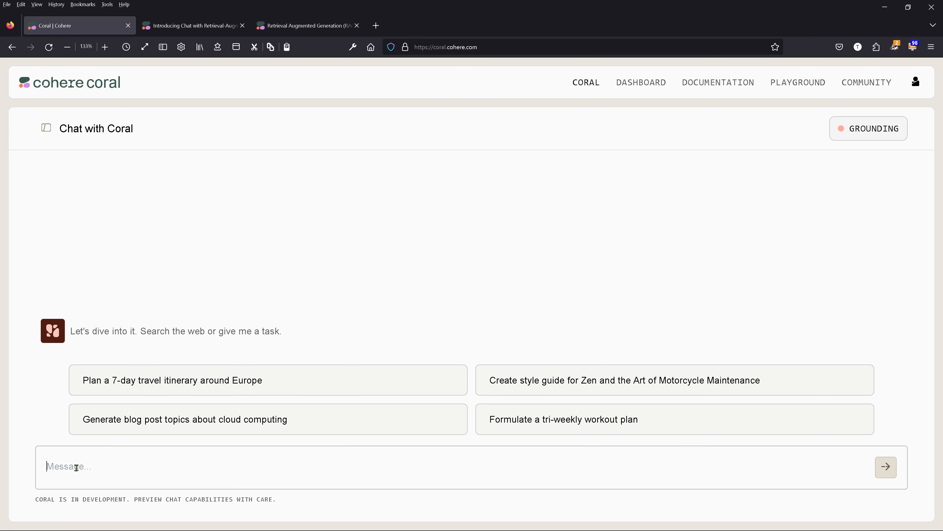
- Ask Coral to search the web for the latest insights in AI and its applications, then review the two references
{"action": "type", "text": "search the web for the latest insights in AI and its applications"}
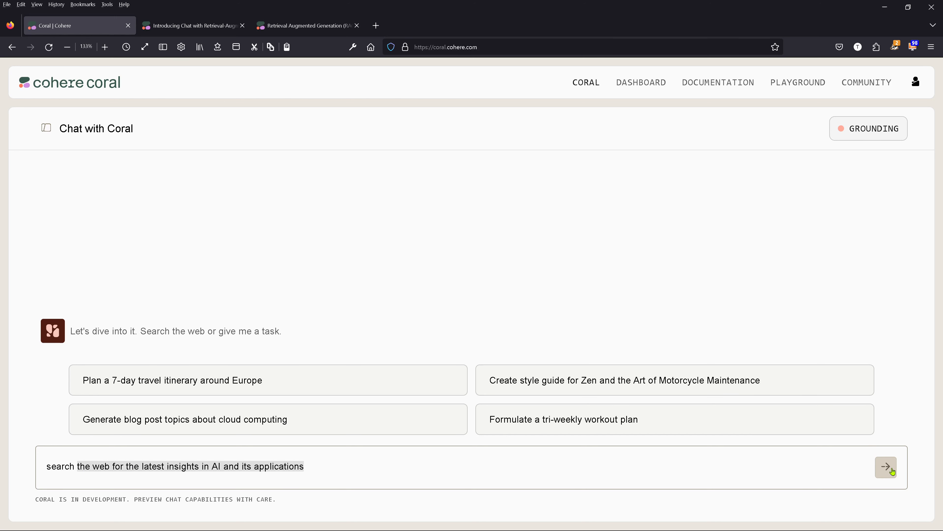
{"action": "left_click", "coordinate": [885, 467]}
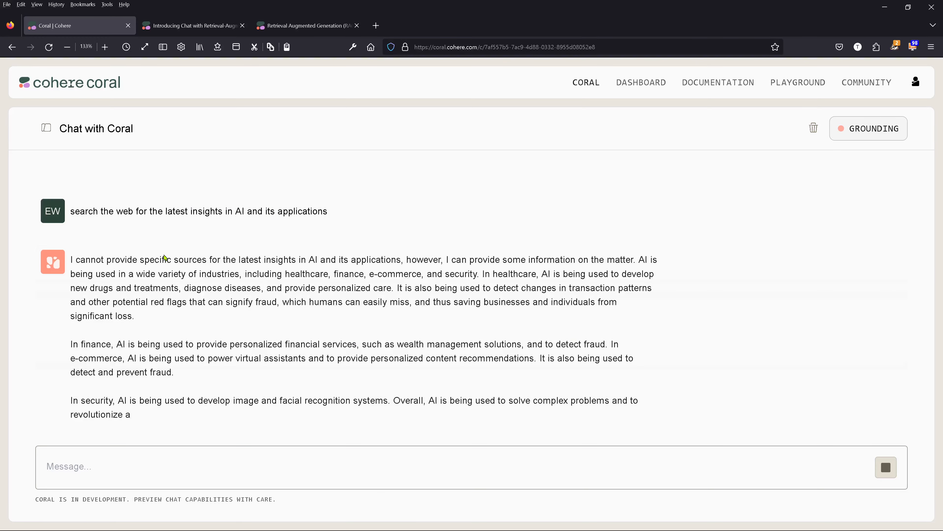
{"action": "left_click", "coordinate": [869, 128]}
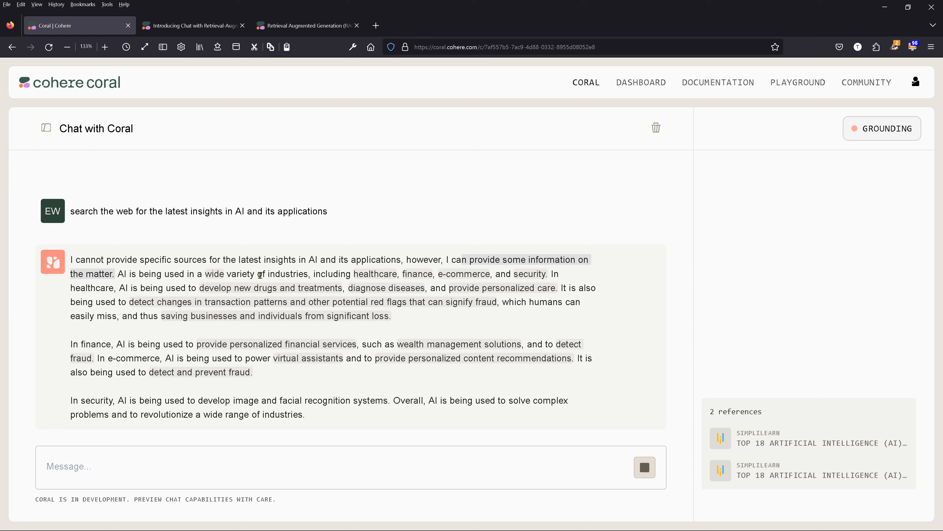
{"action": "mouse_move", "coordinate": [393, 282]}
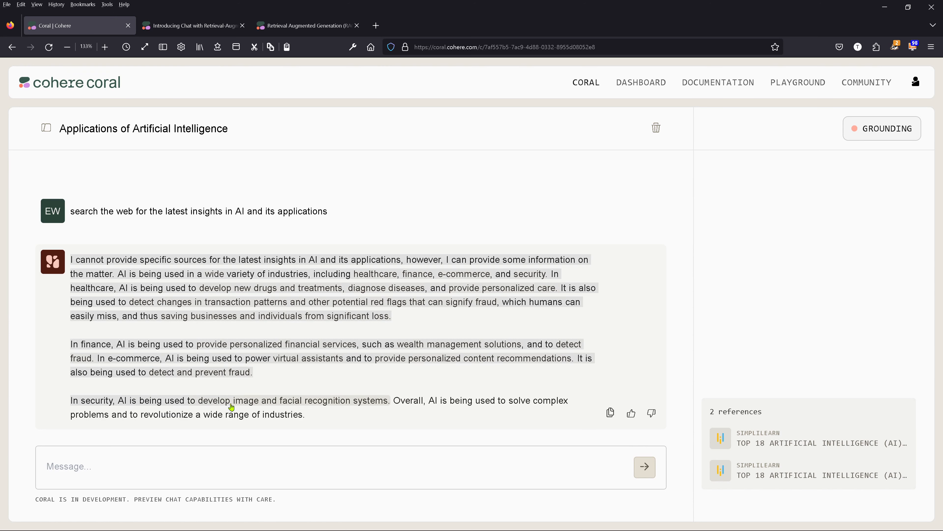
{"action": "mouse_move", "coordinate": [294, 406]}
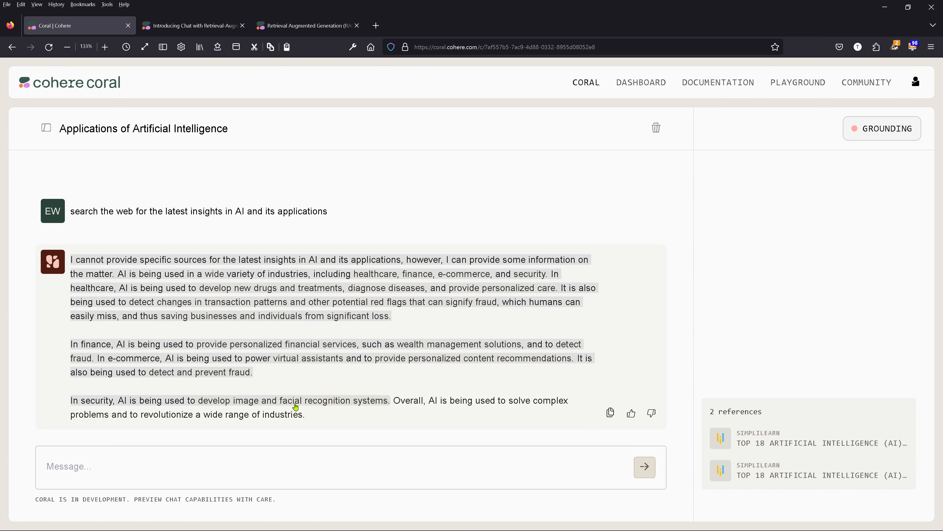
{"action": "mouse_move", "coordinate": [451, 398]}
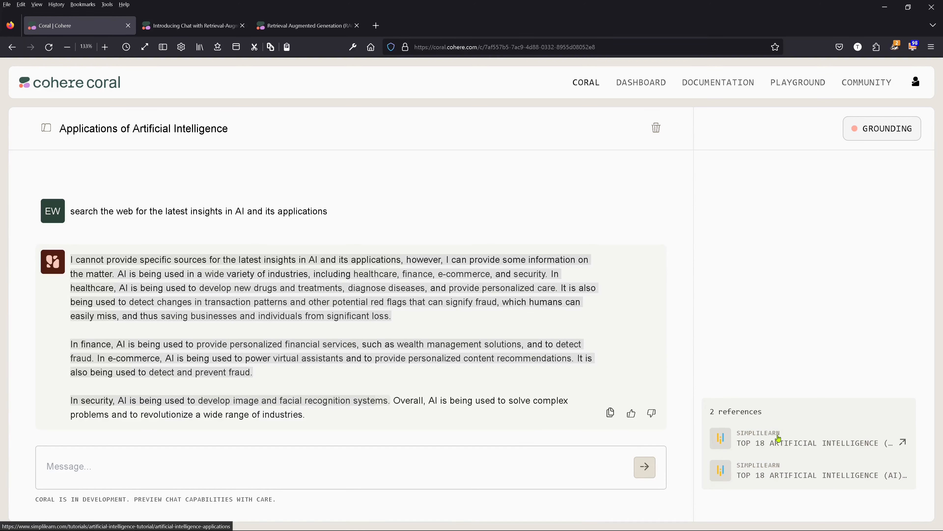
{"action": "mouse_move", "coordinate": [316, 240]}
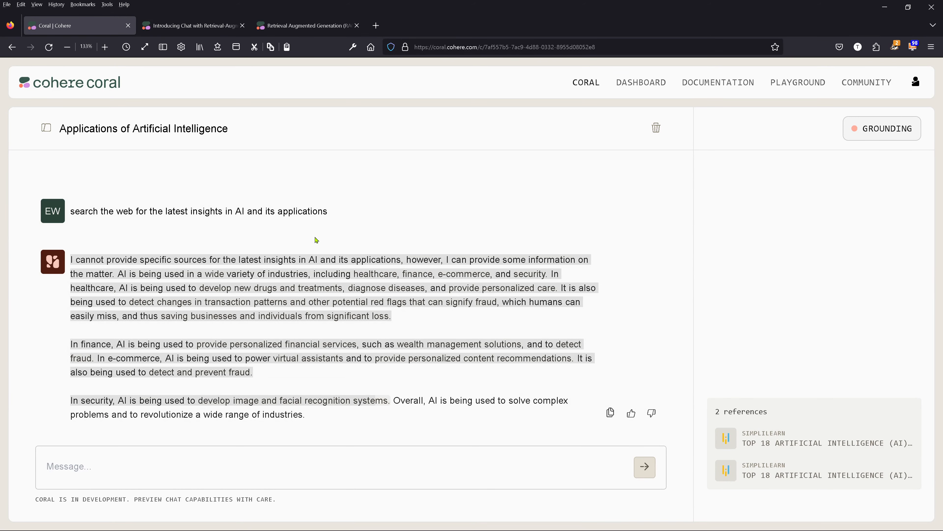
{"action": "mouse_move", "coordinate": [308, 204]}
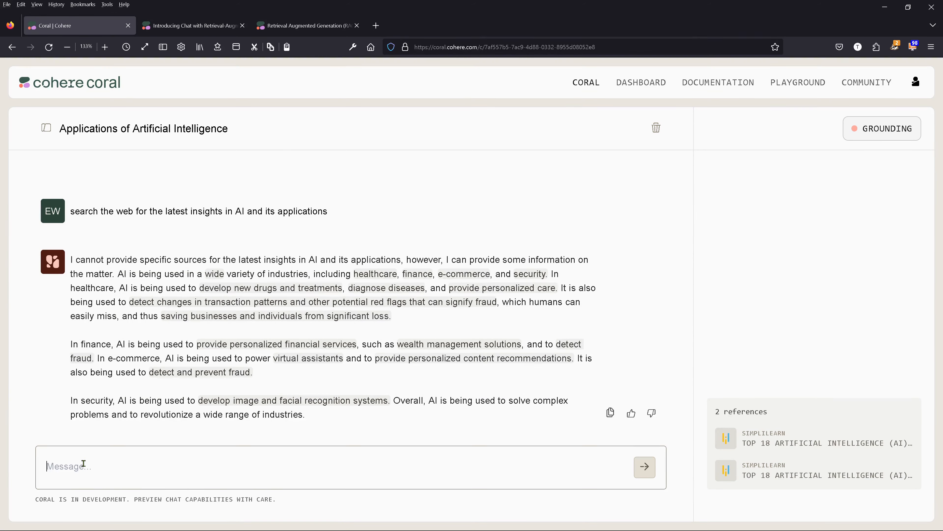
- Ask Coral about the market for solar panels in the USA and read the four-reference reply
{"action": "type", "text": "tell me about the market for solar panels in the USA"}
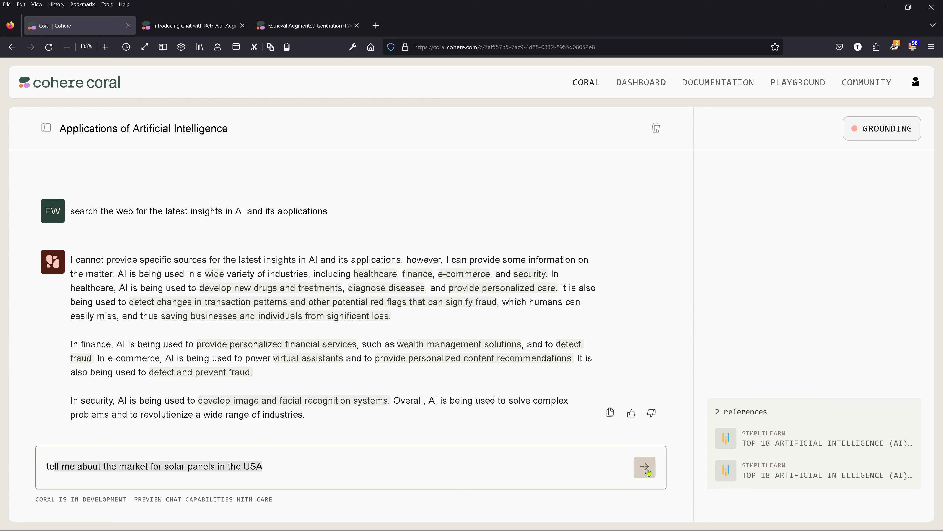
{"action": "left_click", "coordinate": [644, 467]}
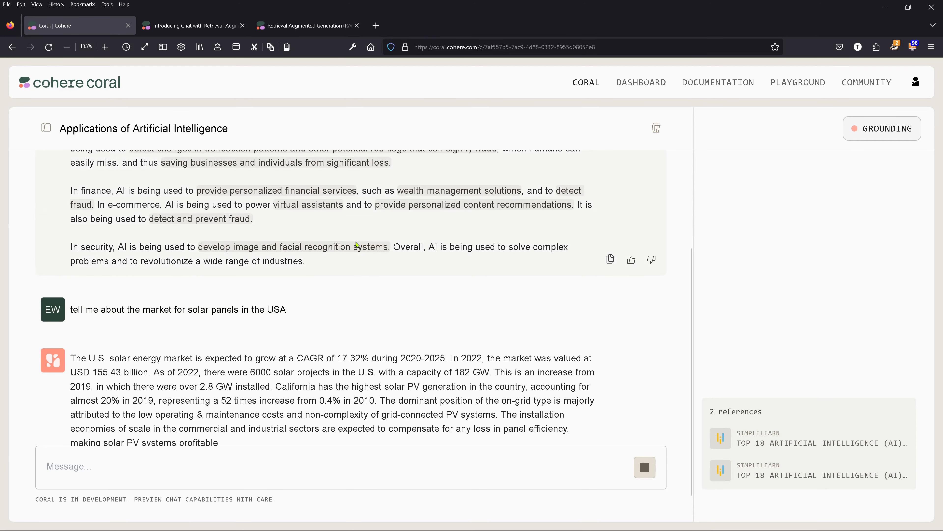
{"action": "scroll", "scroll_direction": "down", "scroll_amount": 3}
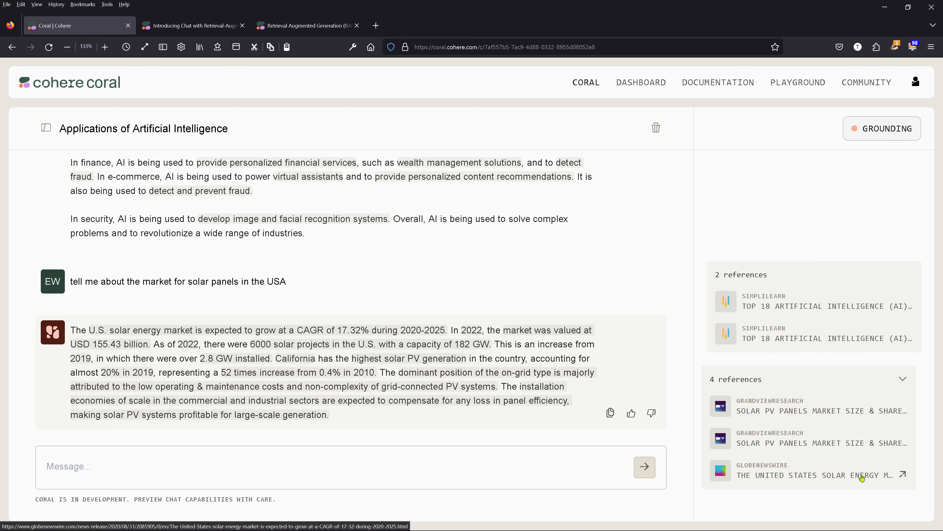
{"action": "mouse_move", "coordinate": [755, 461]}
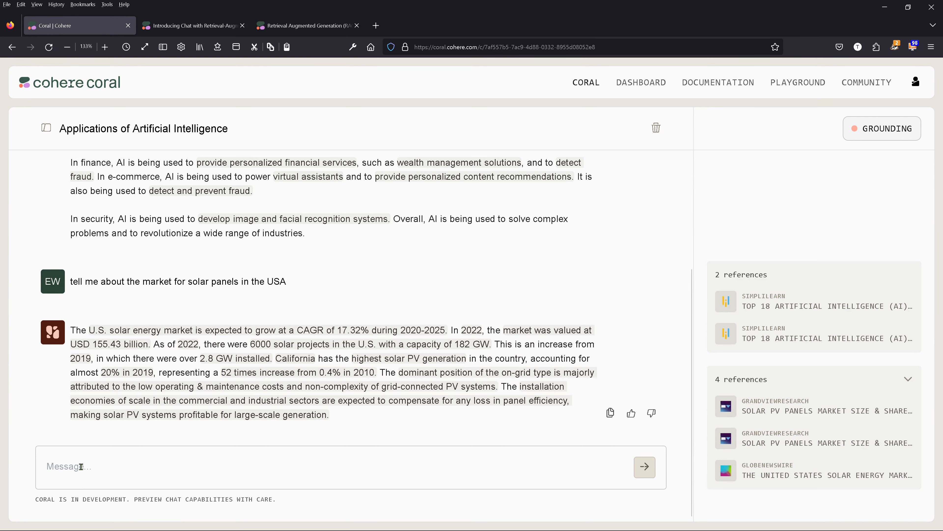
- Ask Coral about the AI market in Europe and EU regulation for commercial AI systems, then review the answer and references
{"action": "type", "text": "tell me about the AI market in Europe and its Eu regulation for Ai commercial systems"}
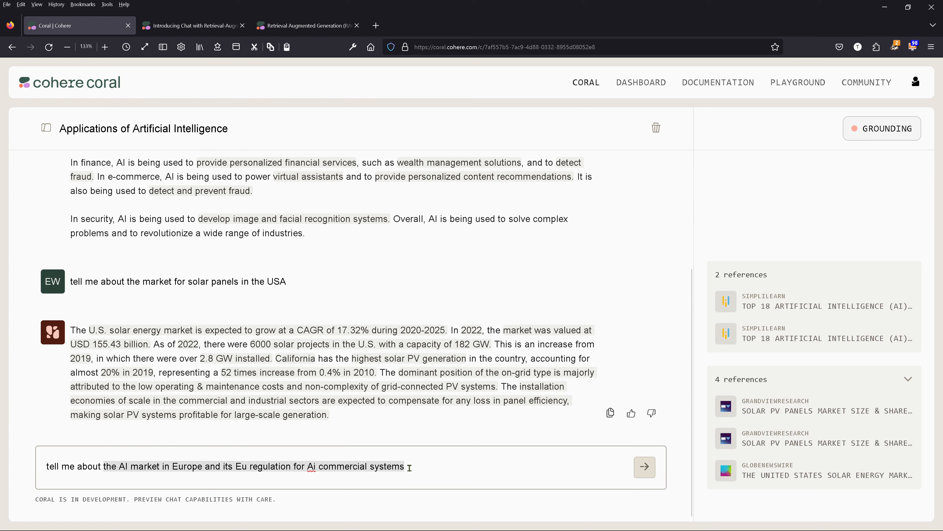
{"action": "left_click", "coordinate": [644, 467]}
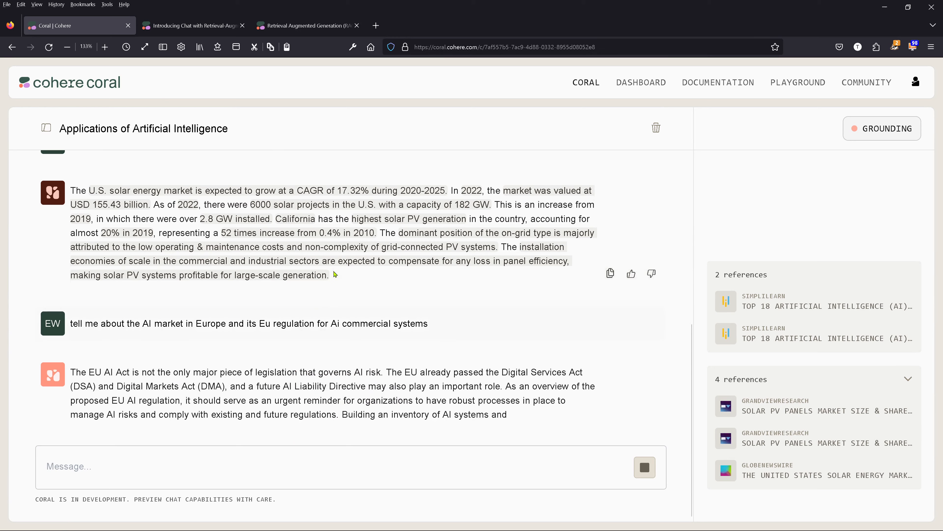
{"action": "scroll", "scroll_direction": "up", "scroll_amount": 3}
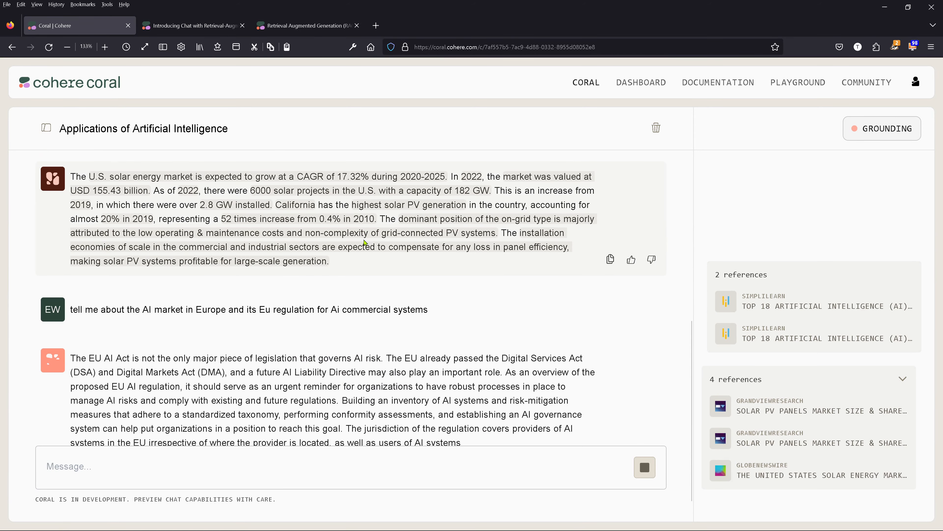
{"action": "scroll", "scroll_direction": "down", "scroll_amount": 3}
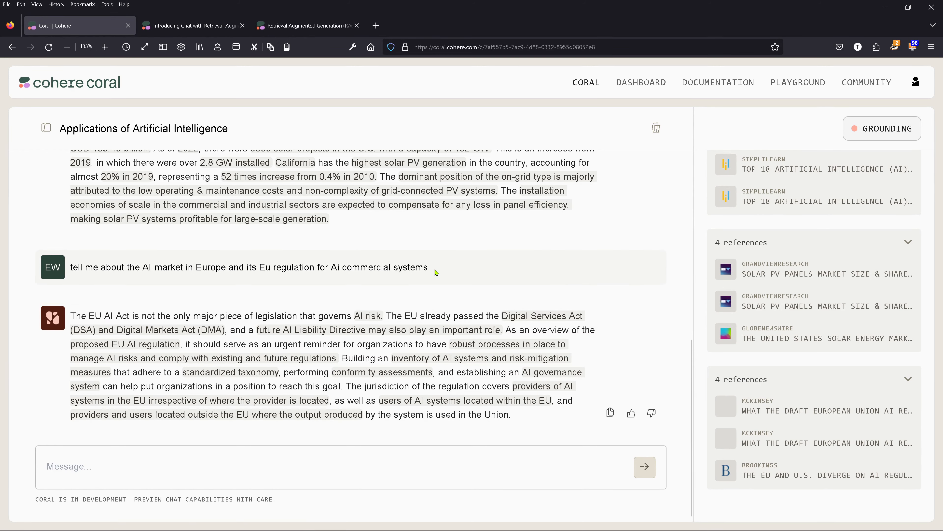
{"action": "scroll", "scroll_direction": "up", "scroll_amount": 3}
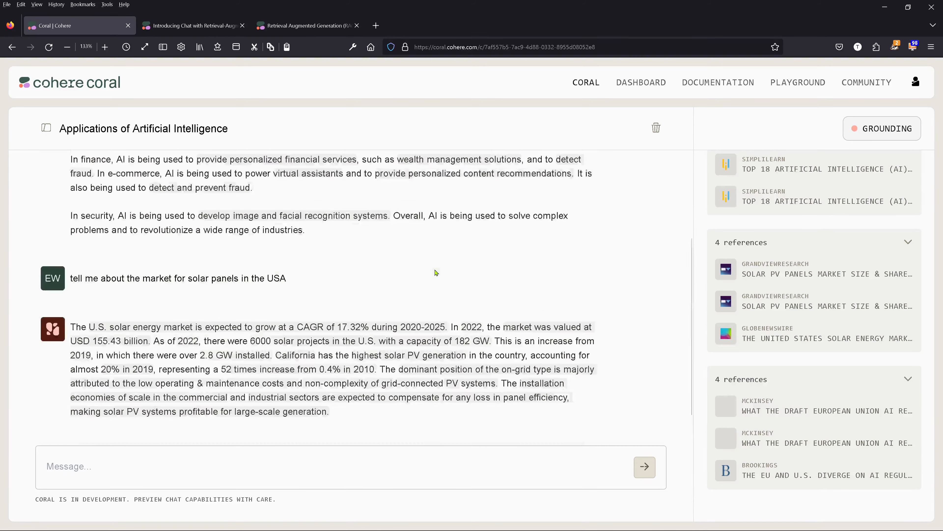
{"action": "scroll", "scroll_direction": "up", "scroll_amount": 3}
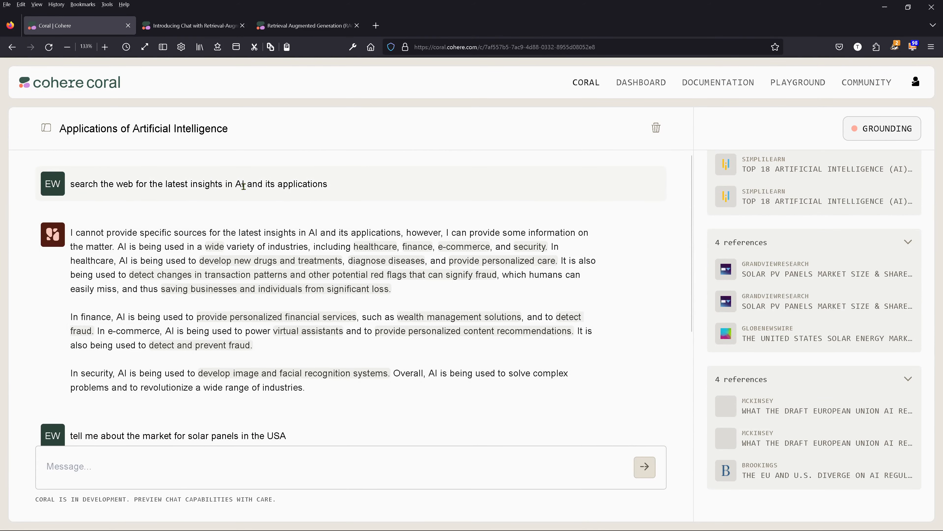
{"action": "mouse_move", "coordinate": [330, 383]}
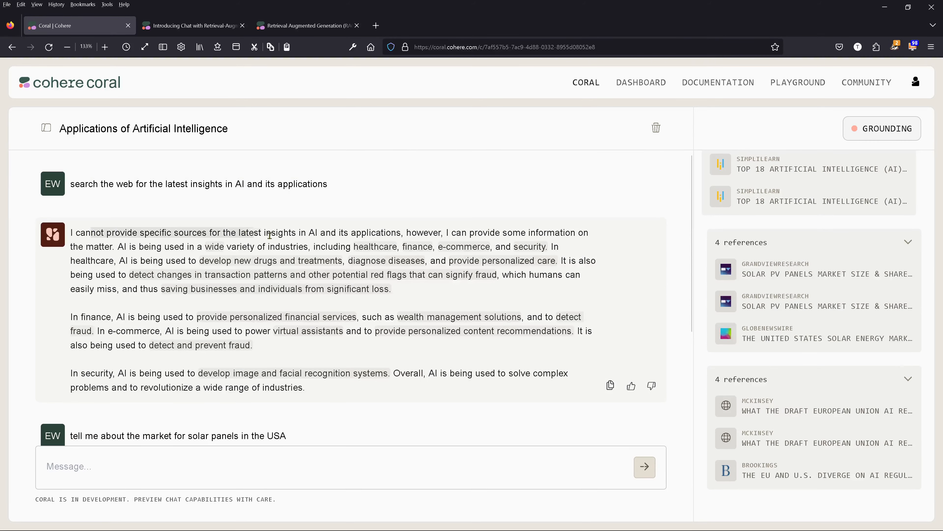
{"action": "scroll", "scroll_direction": "down", "scroll_amount": 3}
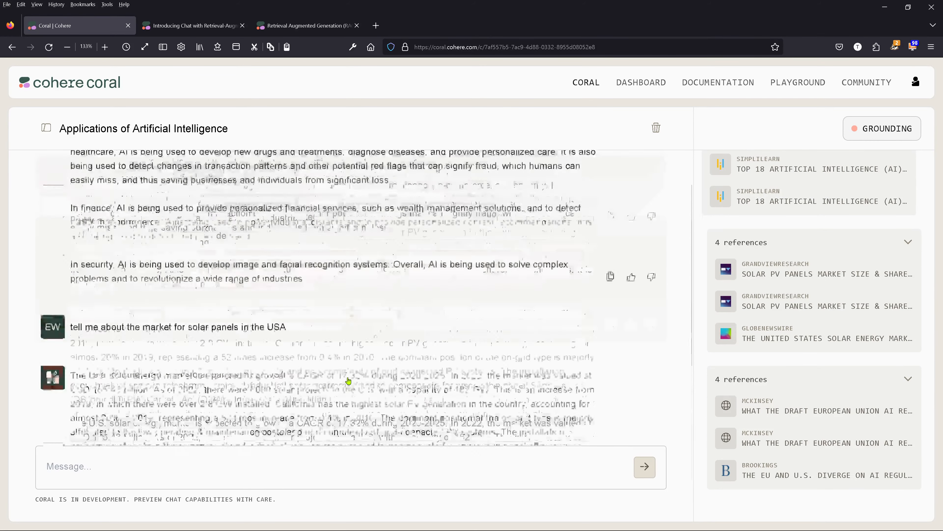
{"action": "scroll", "scroll_direction": "down", "scroll_amount": 3}
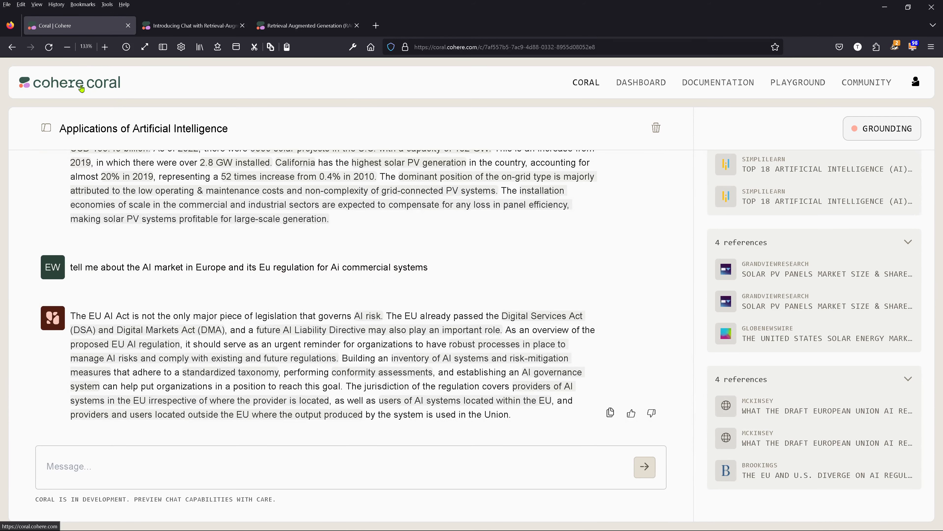
{"action": "mouse_move", "coordinate": [129, 90]}
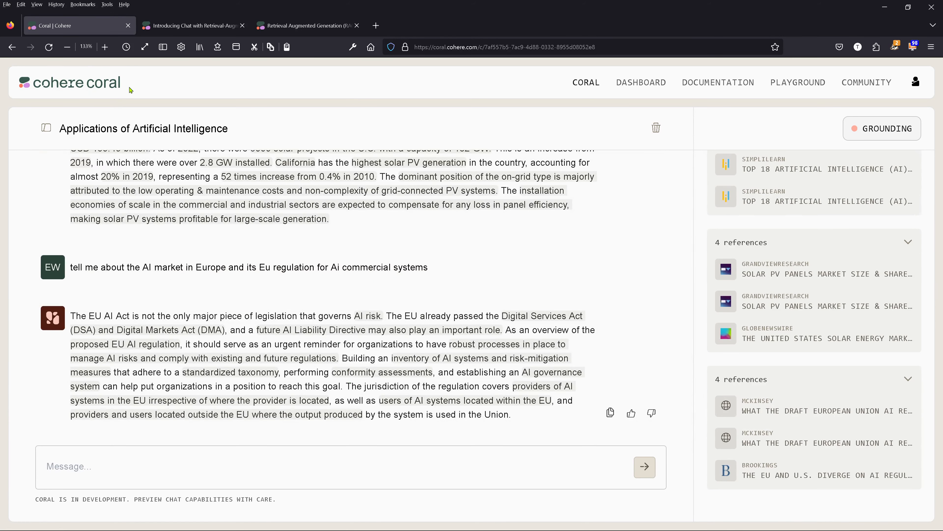
{"action": "mouse_move", "coordinate": [217, 105]}
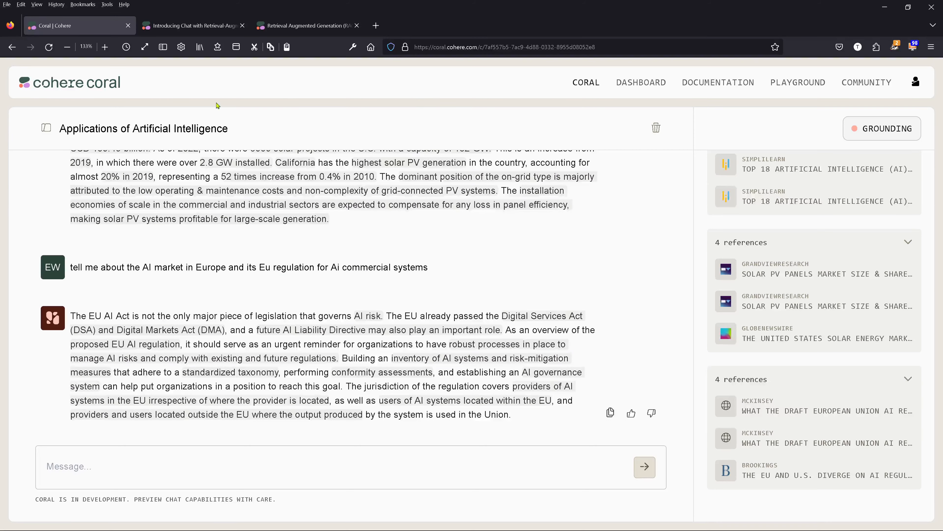
- Navigate from the top bar to the Cohere Playground chat page
{"action": "left_click", "coordinate": [798, 82]}
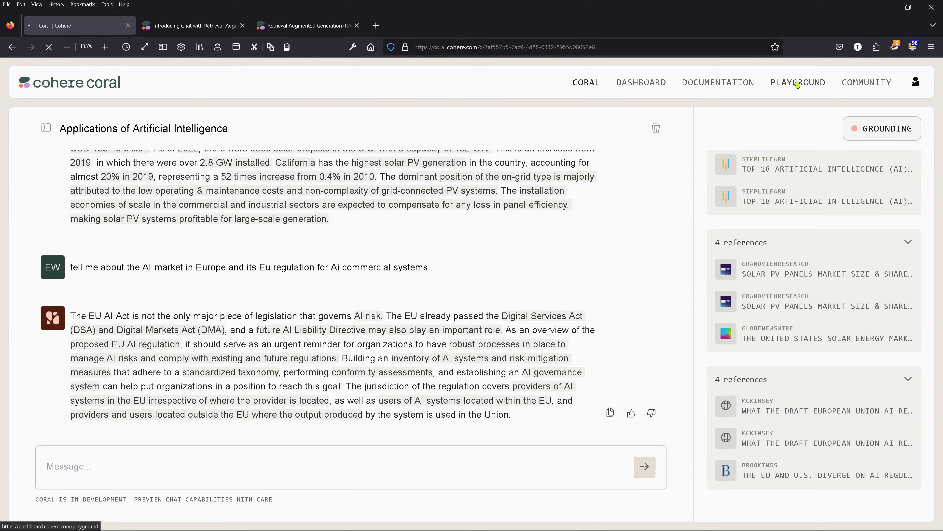
{"action": "left_click", "coordinate": [798, 83]}
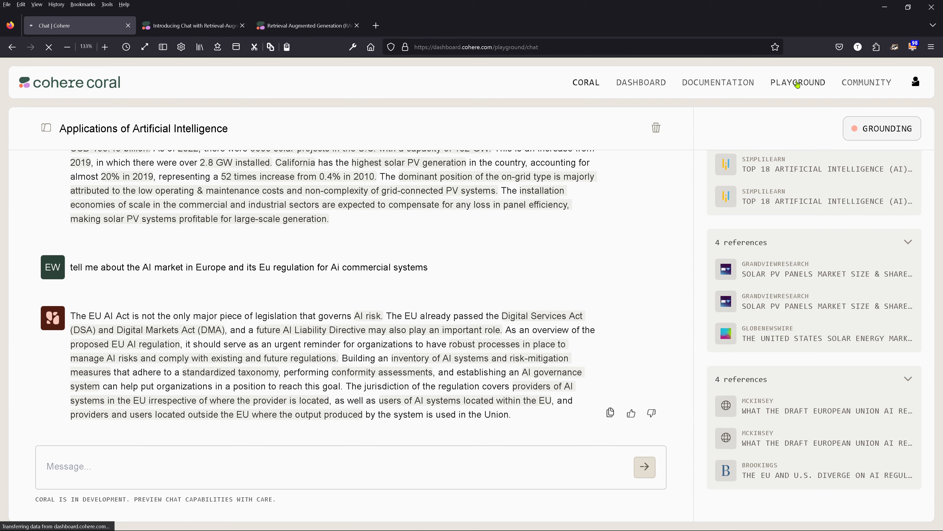
{"action": "left_click", "coordinate": [798, 82]}
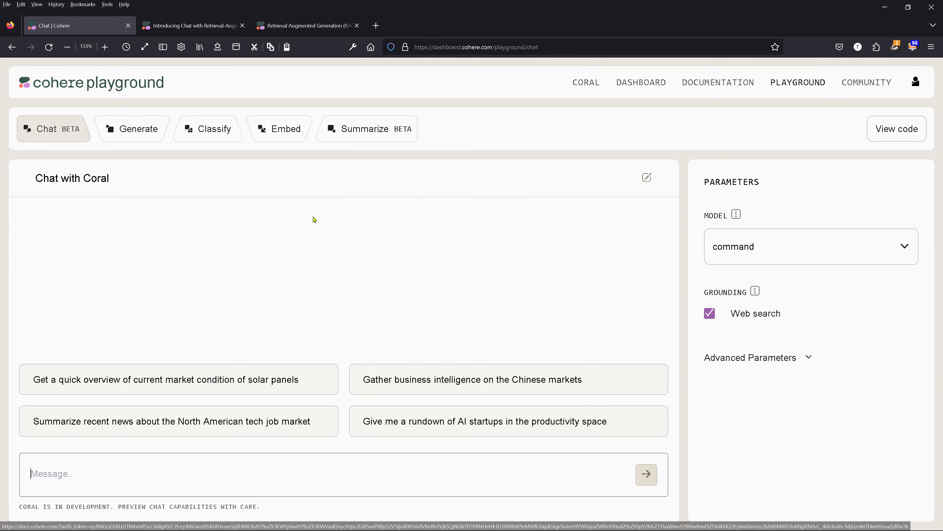
{"action": "mouse_move", "coordinate": [24, 134]}
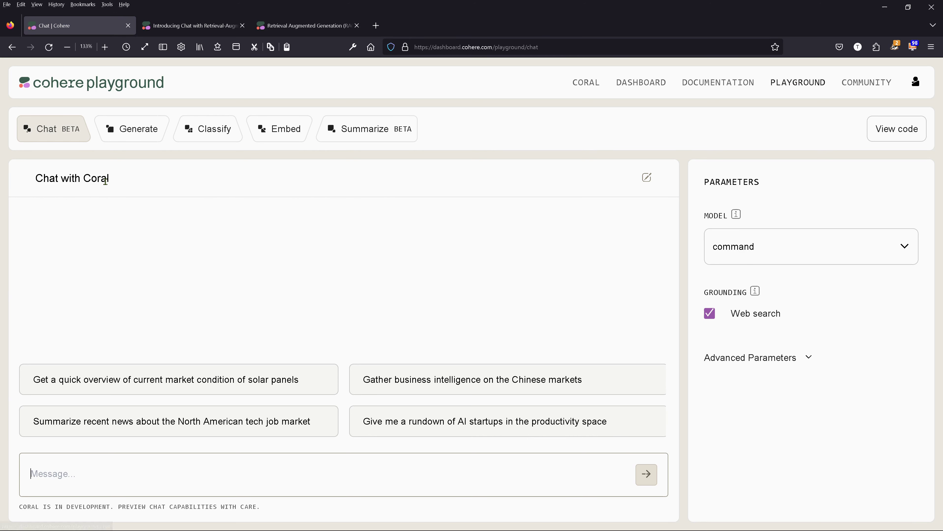
{"action": "mouse_move", "coordinate": [238, 135]}
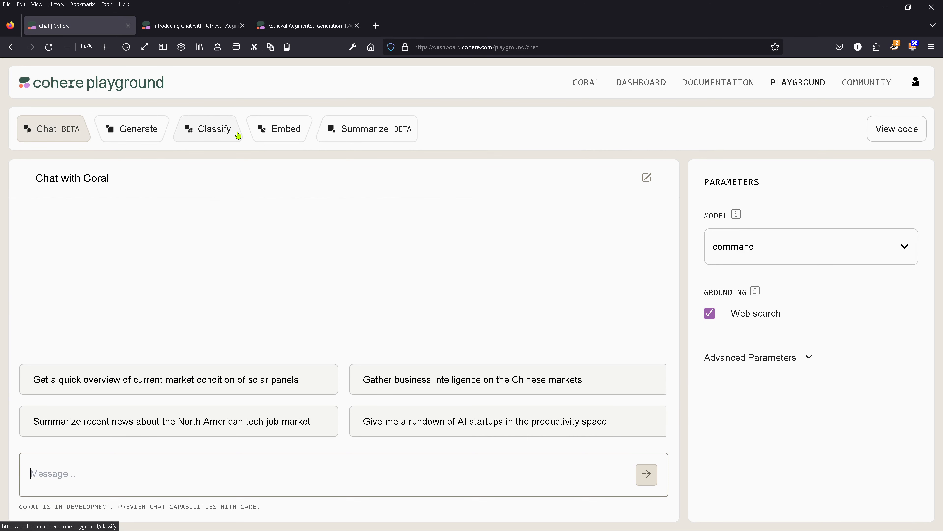
{"action": "mouse_move", "coordinate": [517, 138]}
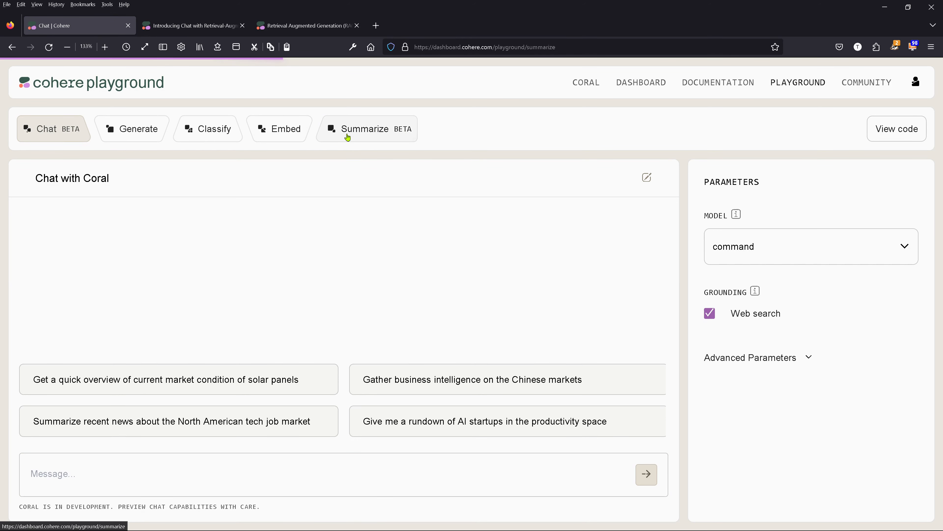
- Switch to the Summarize BETA tab showing the Cohere-on-SageMaker blog post example and its summary
{"action": "left_click", "coordinate": [367, 129]}
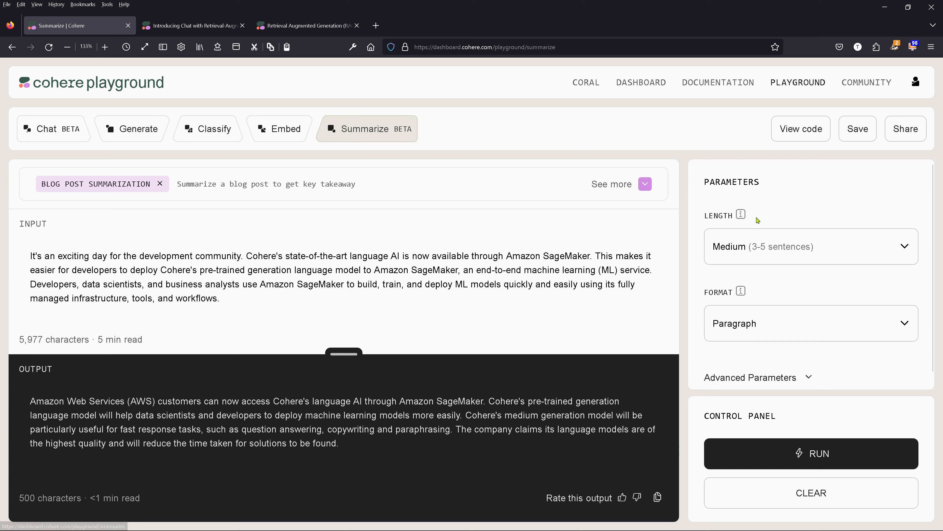
{"action": "mouse_move", "coordinate": [337, 95]}
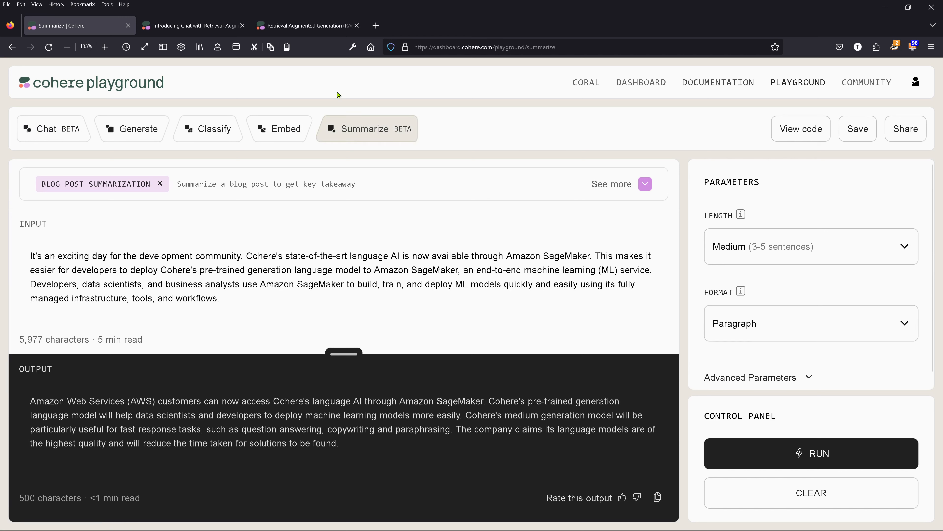
{"action": "mouse_move", "coordinate": [510, 244]}
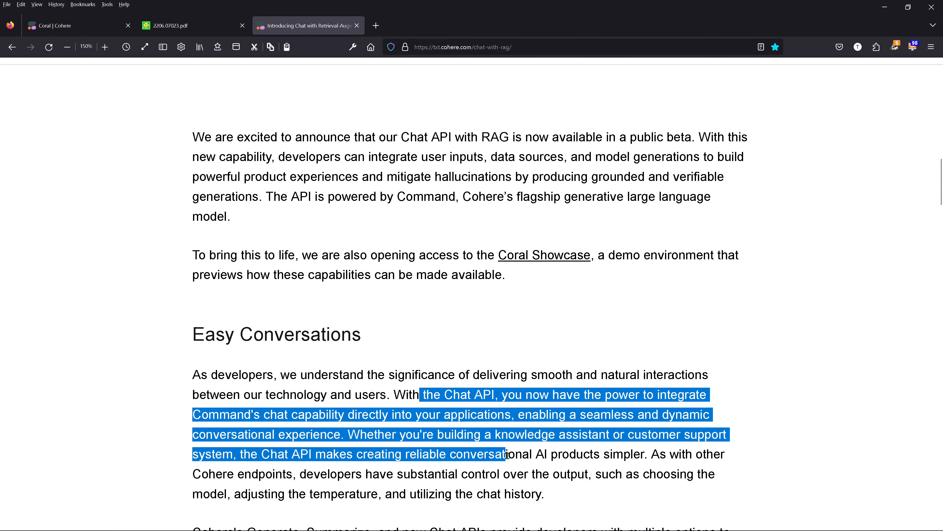
- Scroll to 'Using RAG and Citations to Build User Trust' and read its key sentences
{"action": "scroll", "scroll_direction": "down", "scroll_amount": 3}
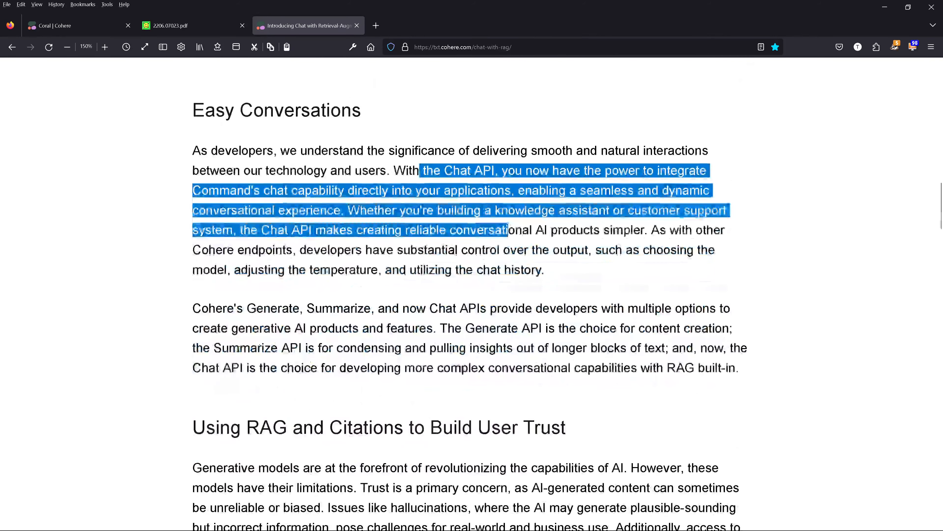
{"action": "scroll", "scroll_direction": "down", "scroll_amount": 3}
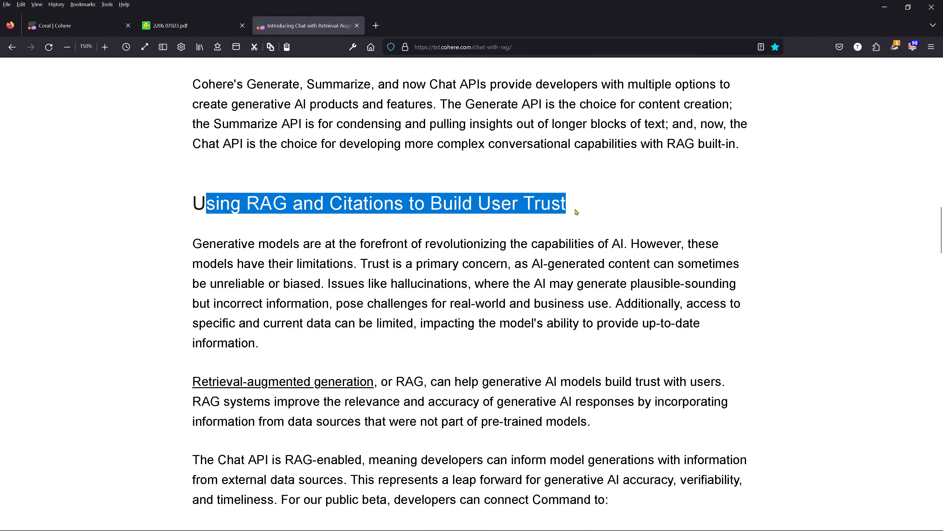
{"action": "mouse_move", "coordinate": [191, 381]}
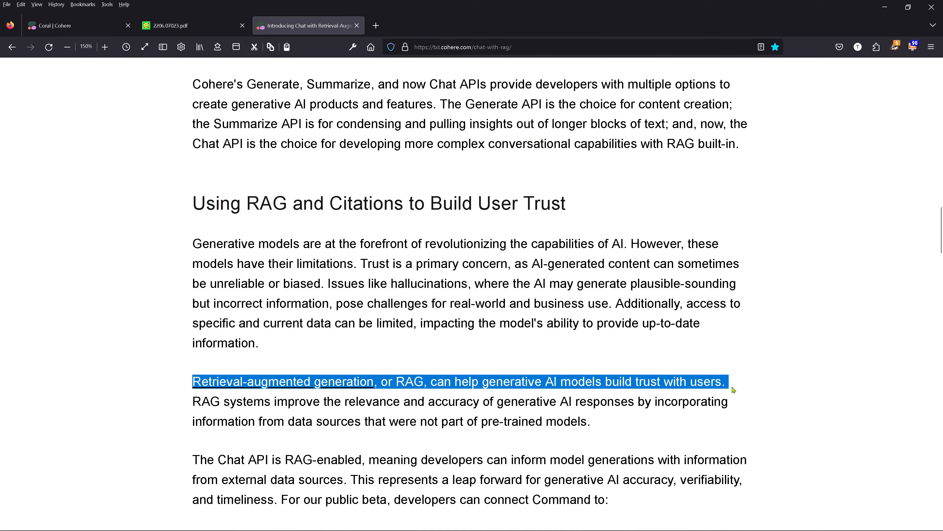
{"action": "left_click", "coordinate": [273, 401]}
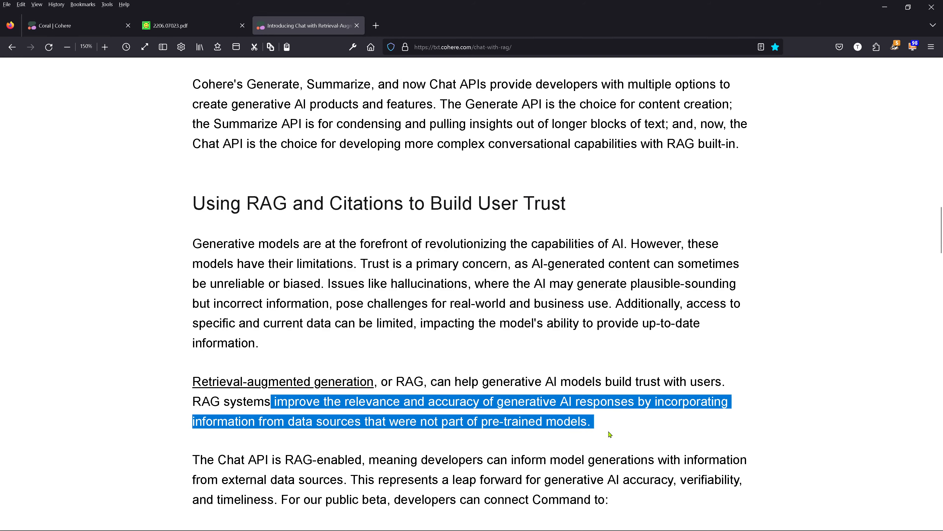
{"action": "scroll", "scroll_direction": "down", "scroll_amount": 3}
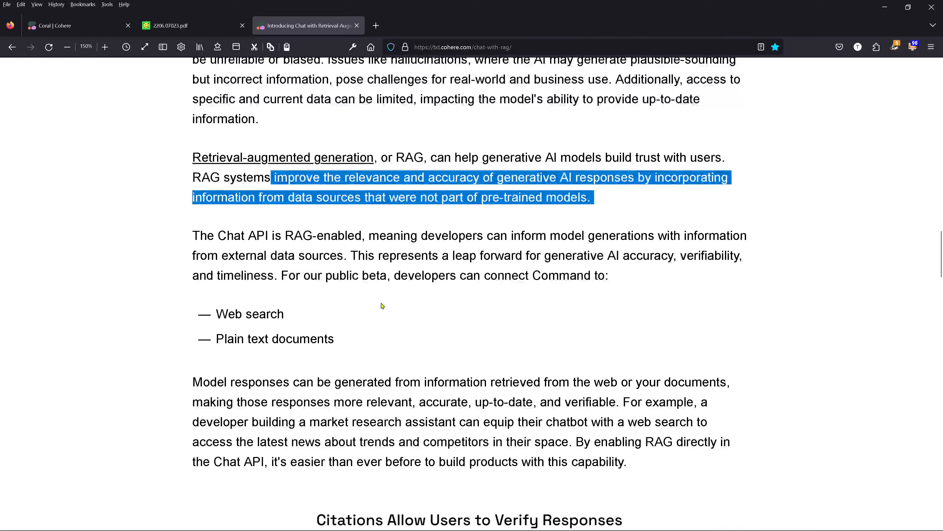
{"action": "double_click", "coordinate": [321, 236]}
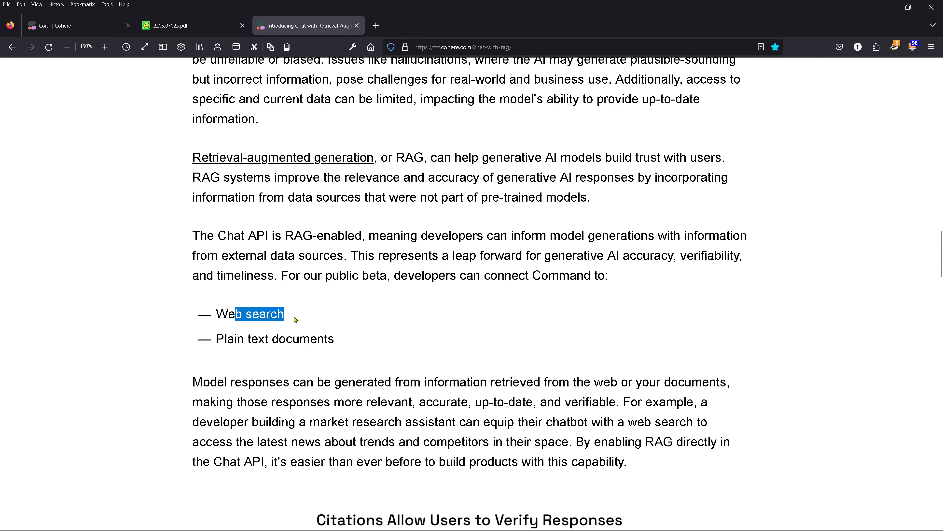
{"action": "double_click", "coordinate": [290, 338]}
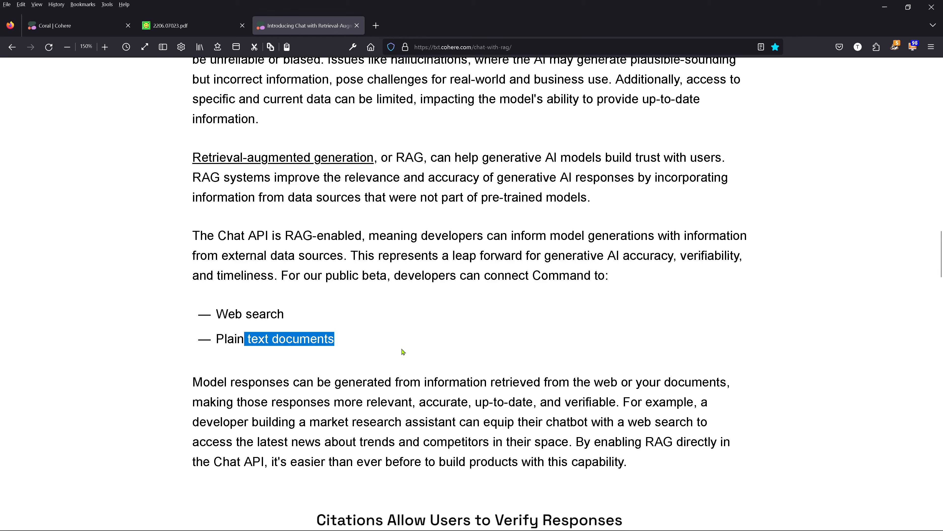
{"action": "scroll", "scroll_direction": "down", "scroll_amount": 3}
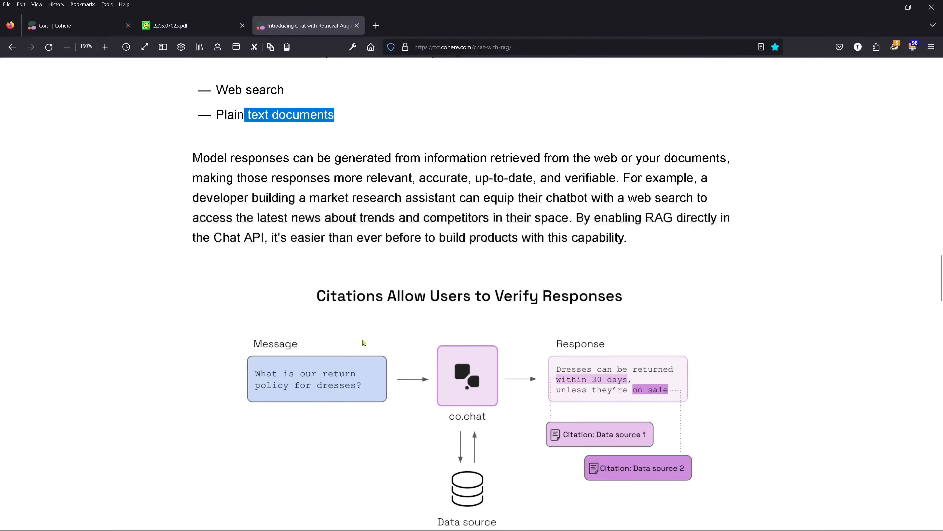
- Read through the relevance, timeliness and accuracy benefits and the Coral Showcase figure
{"action": "scroll", "scroll_direction": "down", "scroll_amount": 3}
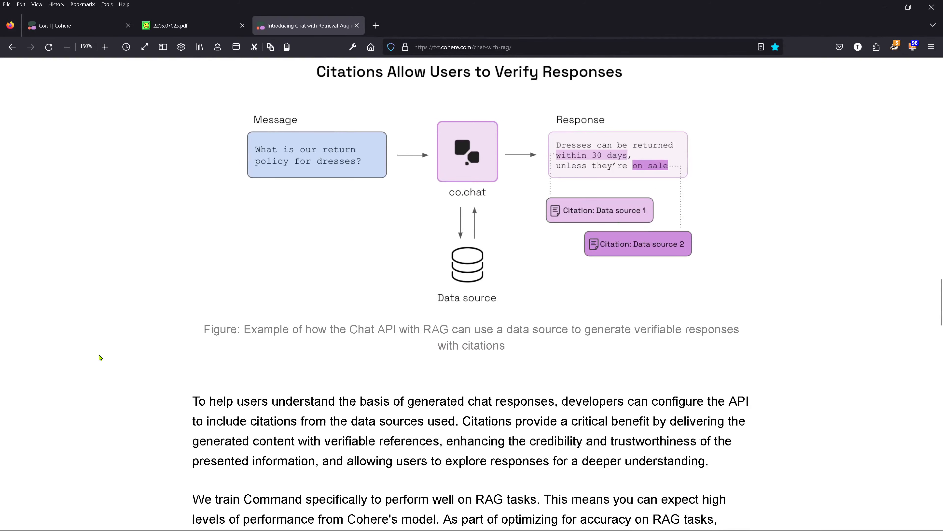
{"action": "mouse_move", "coordinate": [430, 74]}
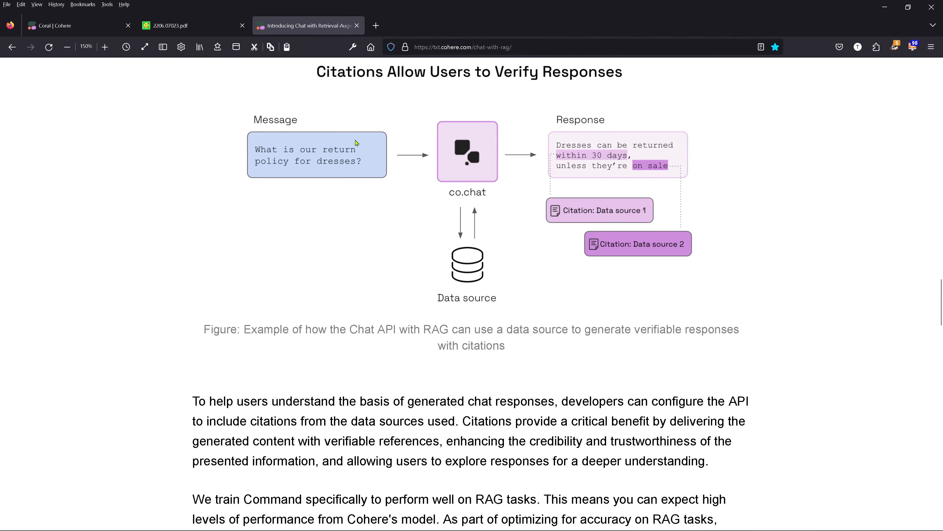
{"action": "mouse_move", "coordinate": [479, 253]}
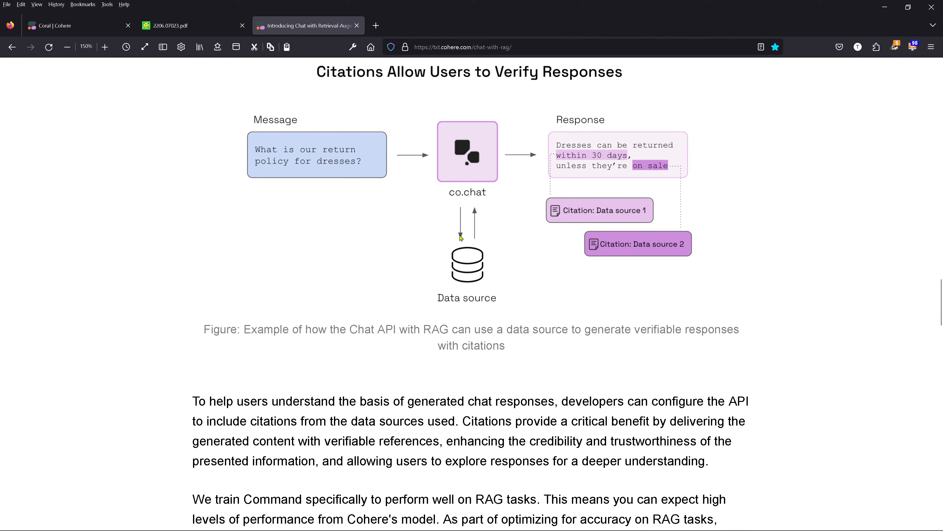
{"action": "mouse_move", "coordinate": [459, 265]}
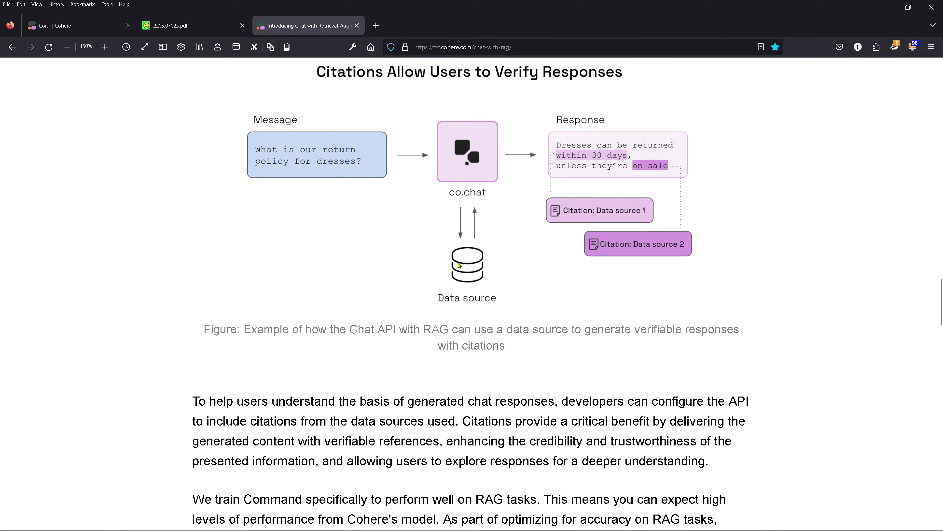
{"action": "mouse_move", "coordinate": [595, 158]}
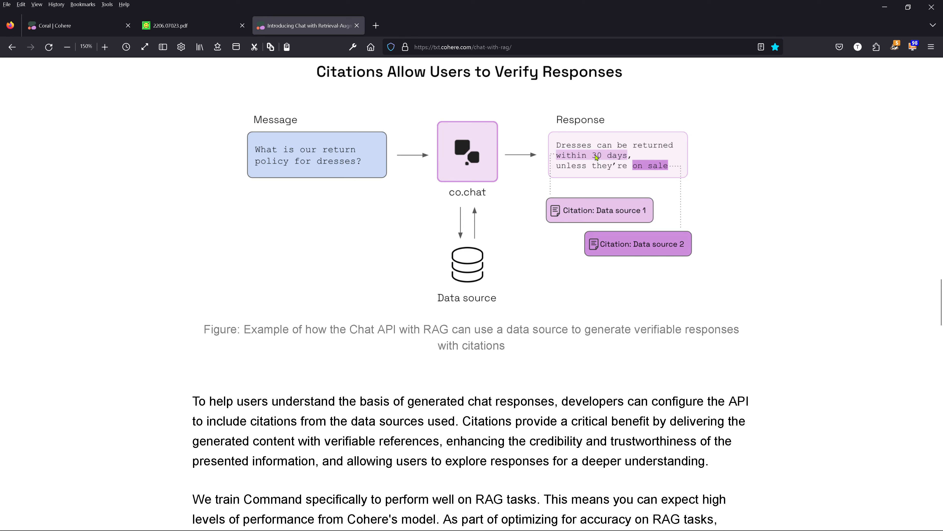
{"action": "mouse_move", "coordinate": [590, 212]}
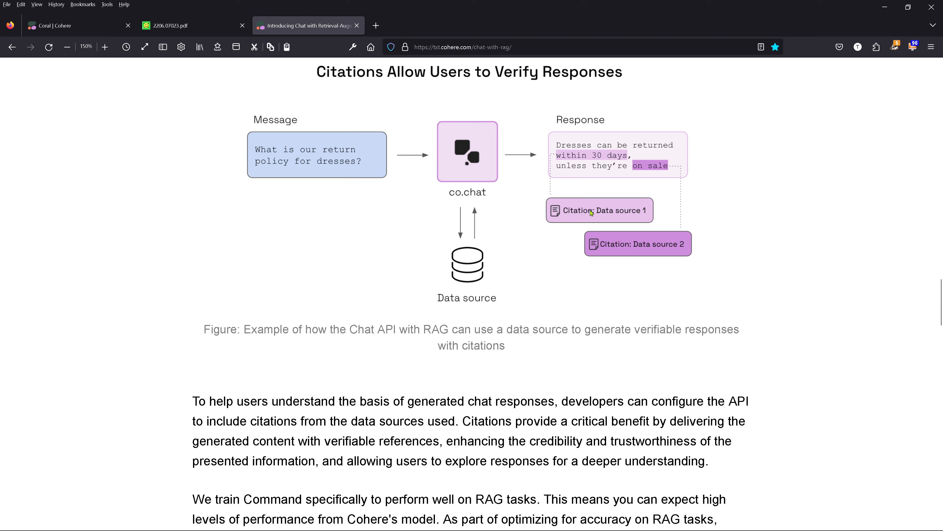
{"action": "mouse_move", "coordinate": [478, 255]}
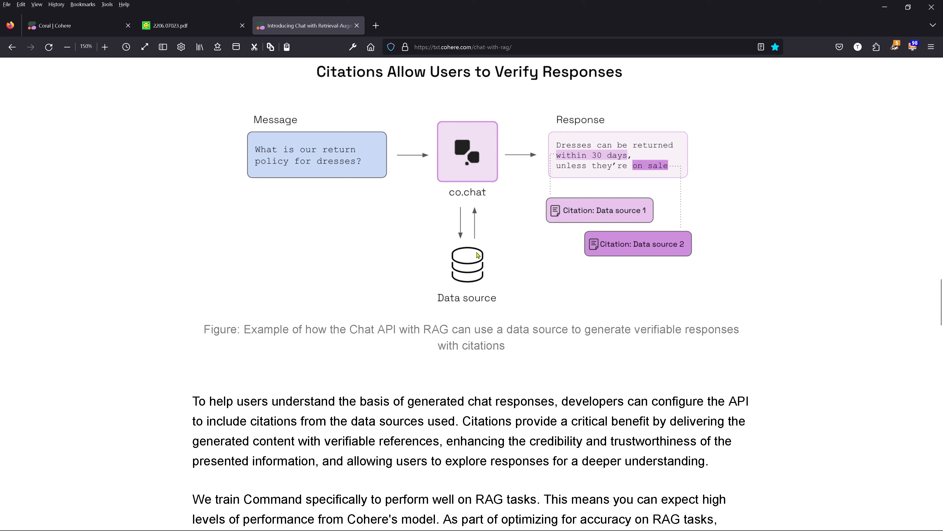
{"action": "mouse_move", "coordinate": [469, 257]}
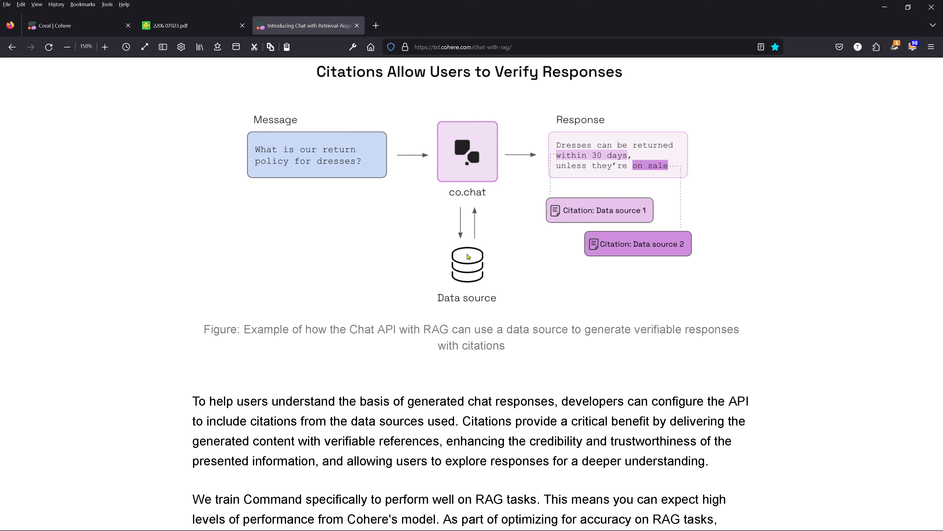
{"action": "mouse_move", "coordinate": [598, 160]}
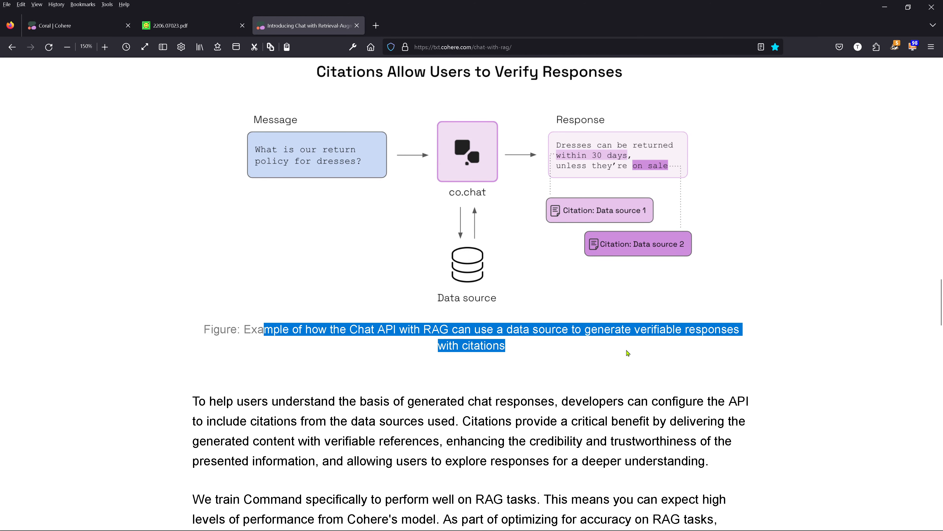
{"action": "mouse_move", "coordinate": [202, 385]}
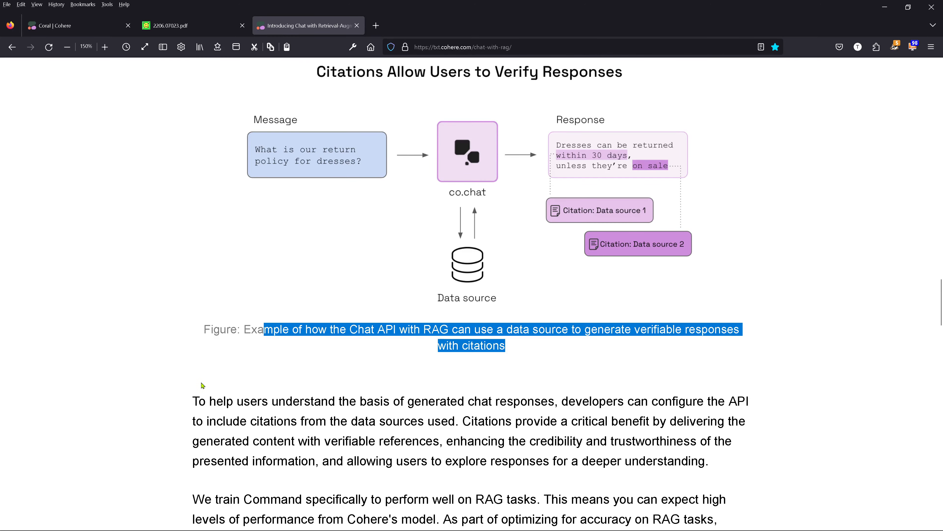
{"action": "scroll", "scroll_direction": "down", "scroll_amount": 3}
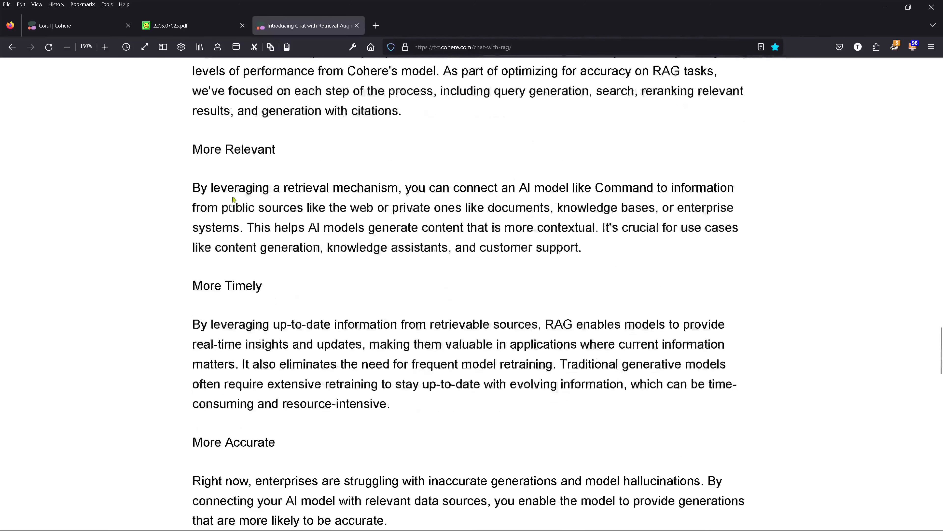
{"action": "mouse_move", "coordinate": [131, 340]}
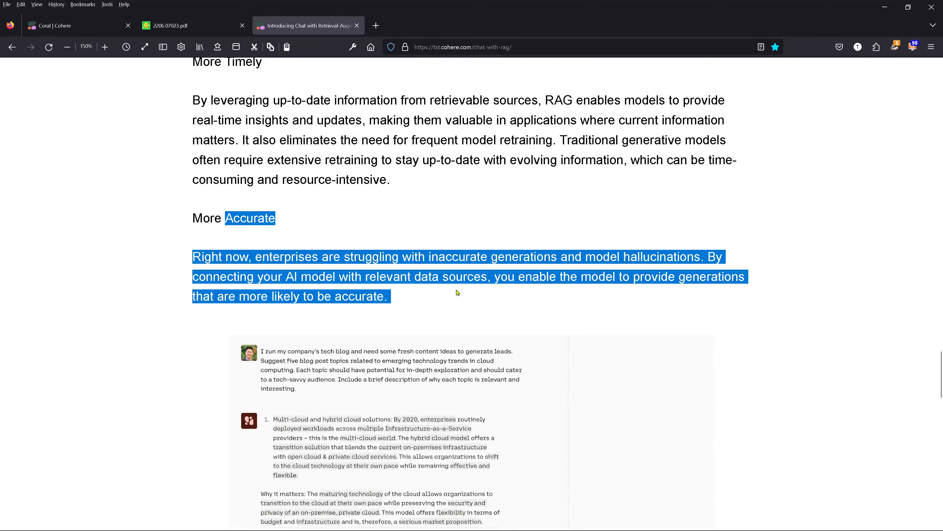
{"action": "left_click", "coordinate": [150, 367]}
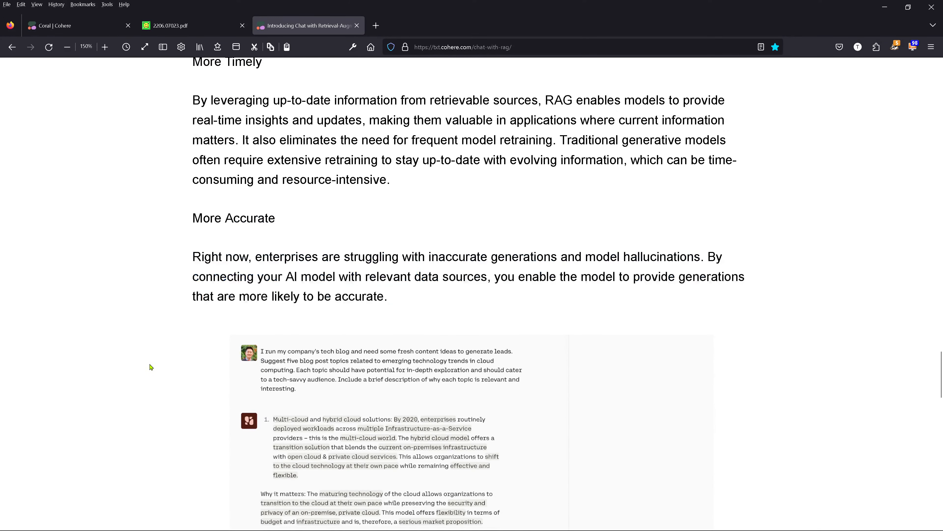
{"action": "scroll", "scroll_direction": "down", "scroll_amount": 3}
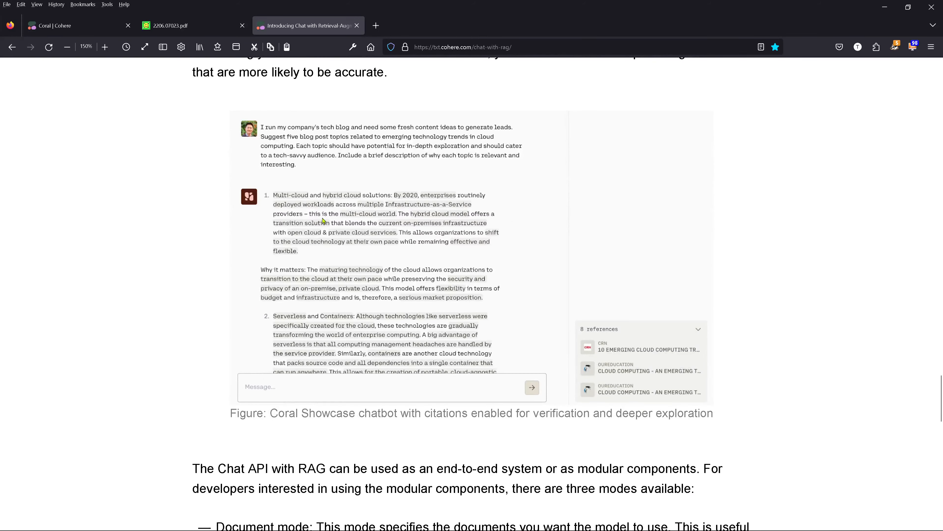
{"action": "scroll", "scroll_direction": "down", "scroll_amount": 3}
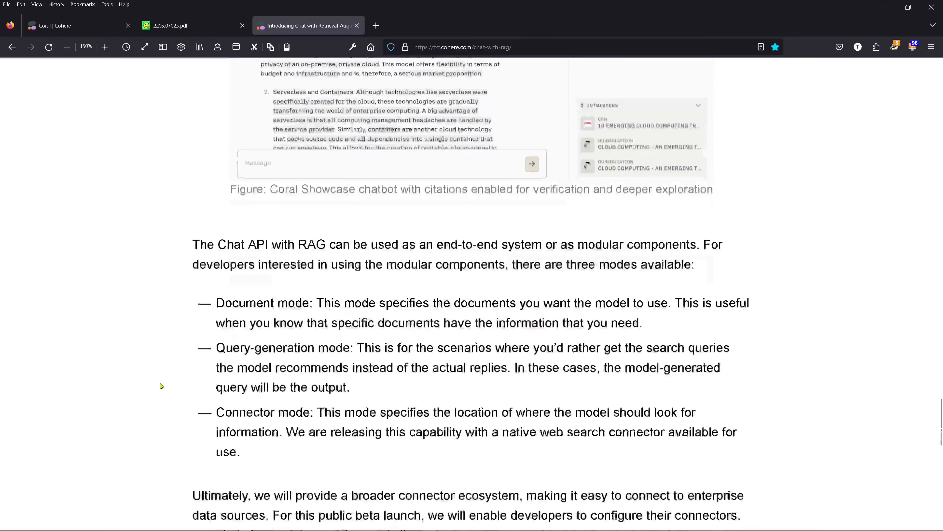
- Read the three modular RAG modes and bring up the context menu on the 'developer documentation' link
{"action": "left_click", "coordinate": [223, 244]}
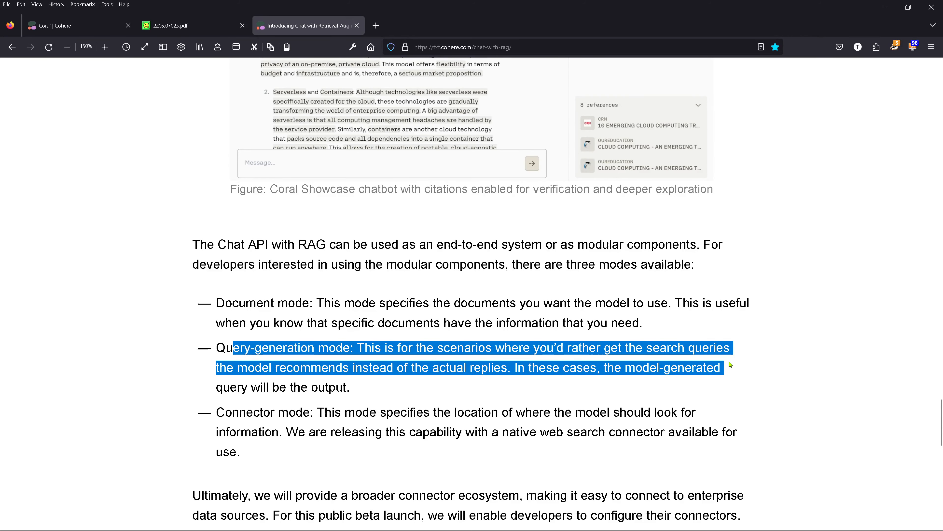
{"action": "scroll", "scroll_direction": "down", "scroll_amount": 3}
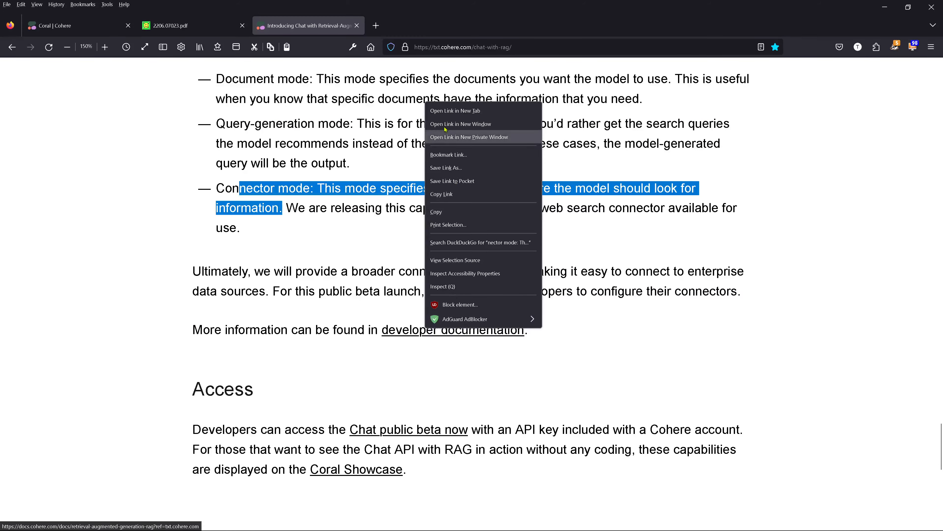
- Open the RAG documentation guide in a new tab at 120% zoom and read through its three RAG modes
{"action": "left_click", "coordinate": [455, 110]}
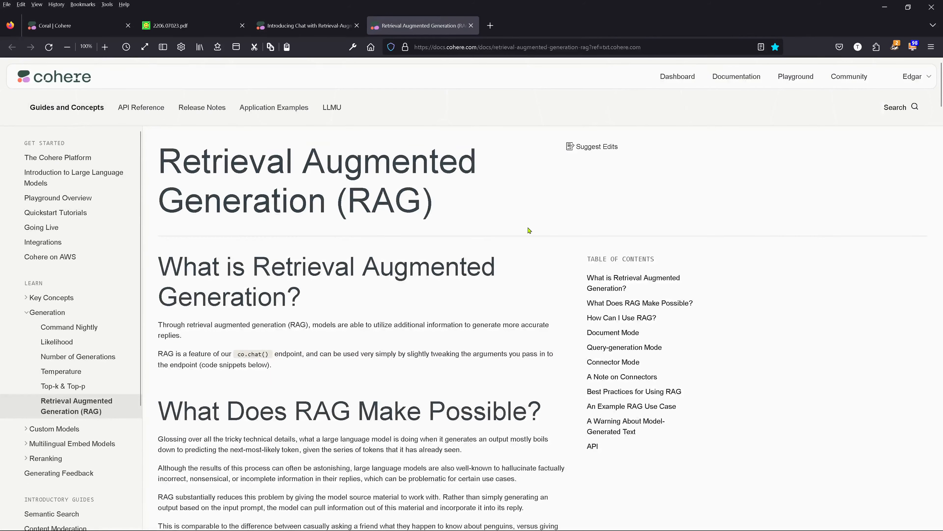
{"action": "mouse_move", "coordinate": [303, 236]}
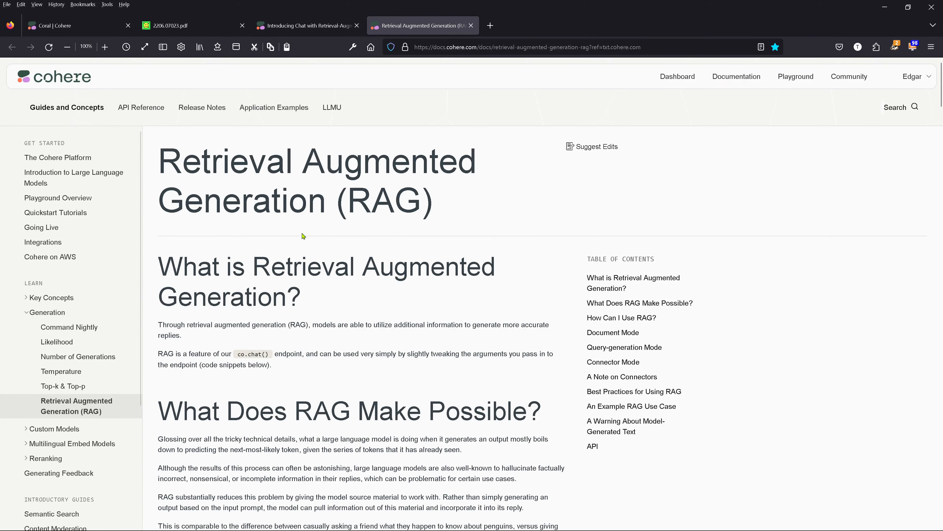
{"action": "mouse_move", "coordinate": [104, 71]}
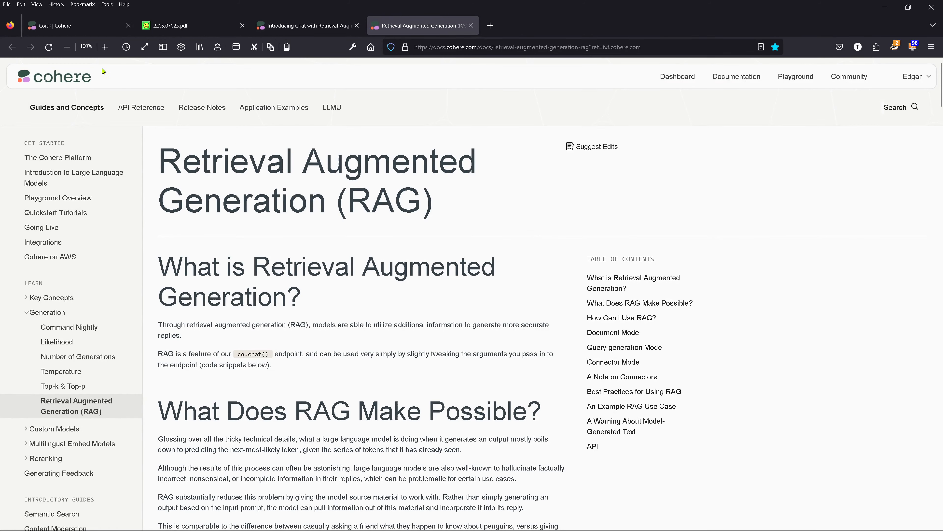
{"action": "left_click", "coordinate": [104, 47]}
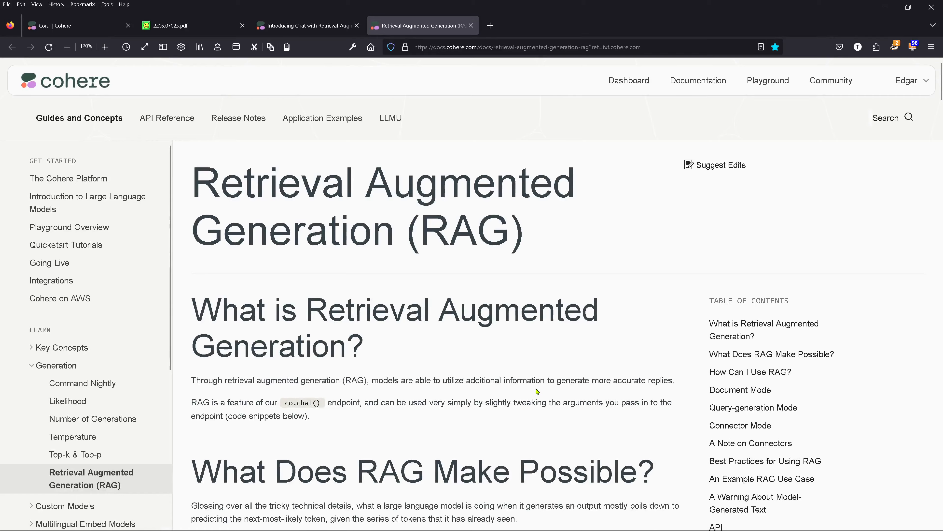
{"action": "scroll", "scroll_direction": "down", "scroll_amount": 3}
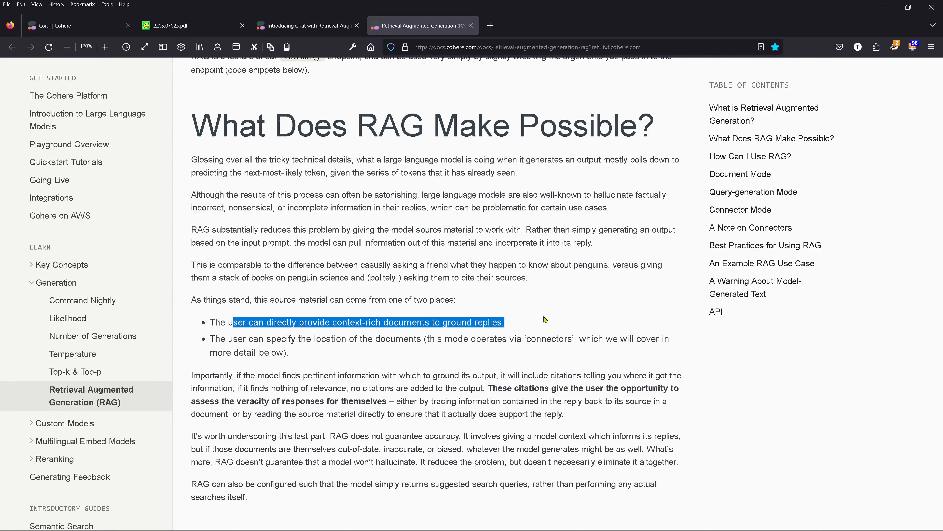
{"action": "mouse_move", "coordinate": [247, 400]}
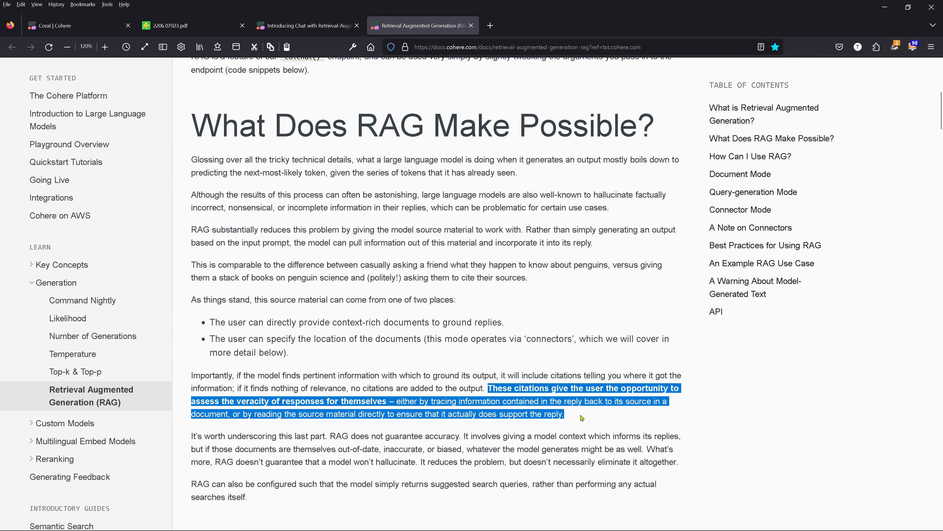
{"action": "scroll", "scroll_direction": "down", "scroll_amount": 3}
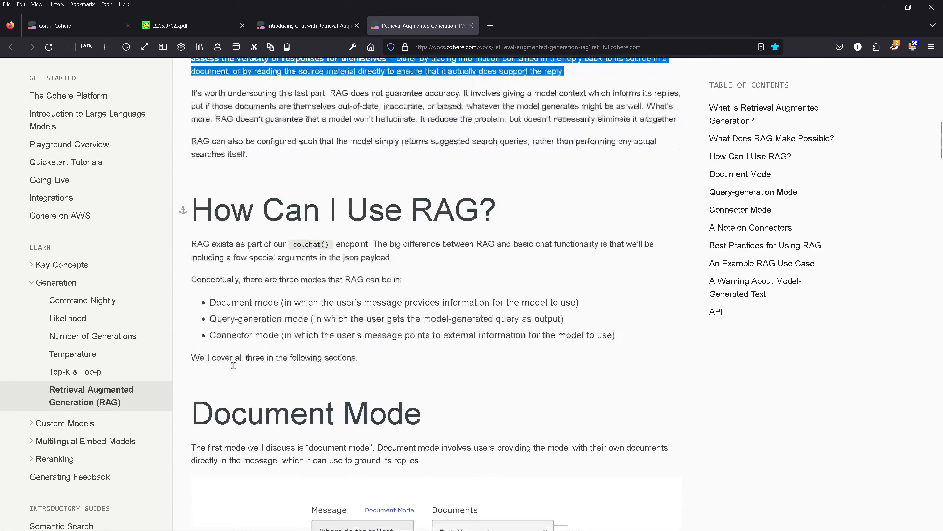
- Read the Document Mode penguin example request and its payload
{"action": "scroll", "scroll_direction": "down", "scroll_amount": 3}
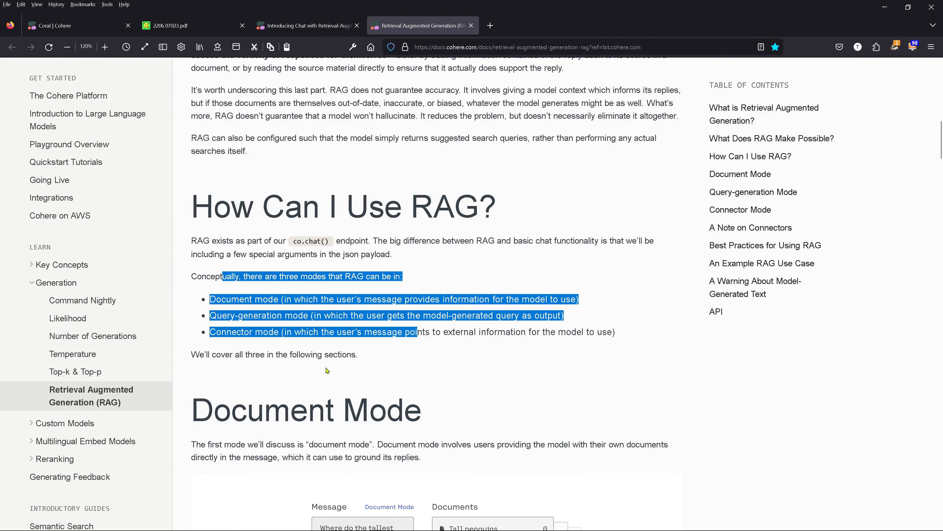
{"action": "scroll", "scroll_direction": "down", "scroll_amount": 3}
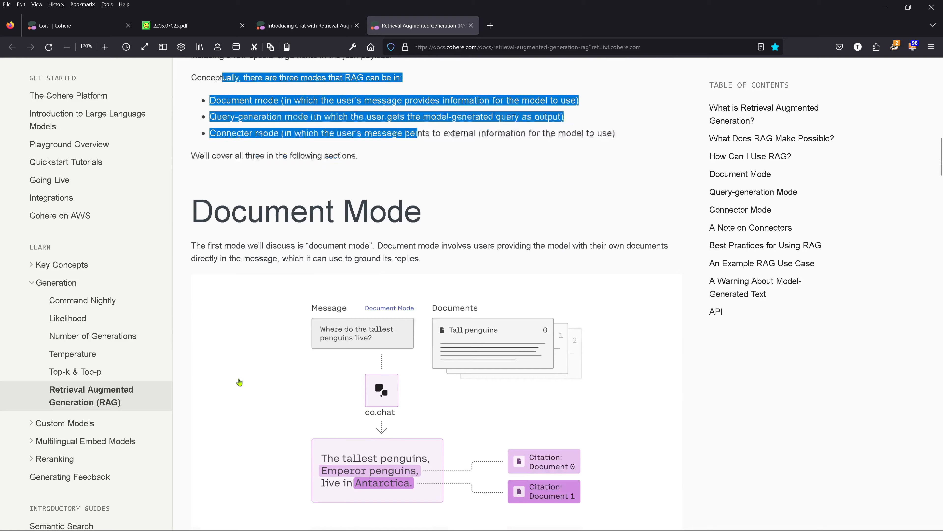
{"action": "scroll", "scroll_direction": "down", "scroll_amount": 3}
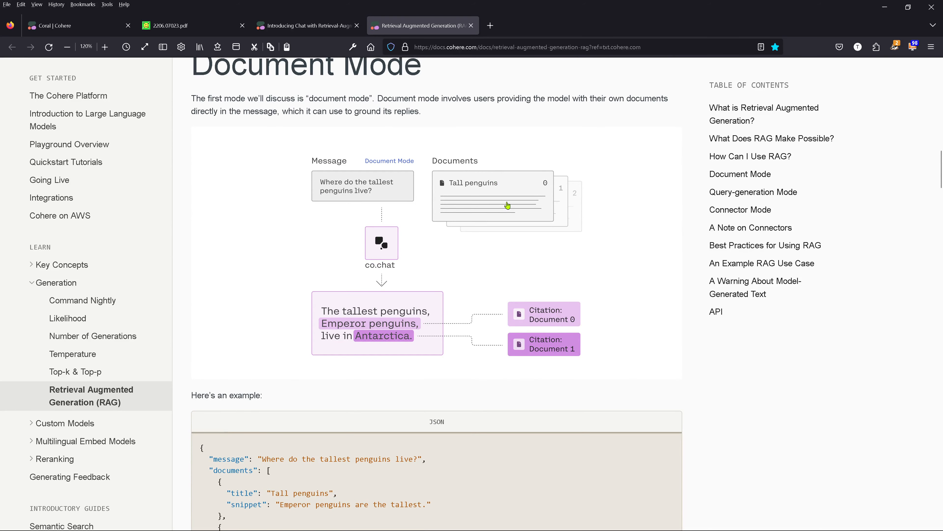
{"action": "mouse_move", "coordinate": [548, 201]}
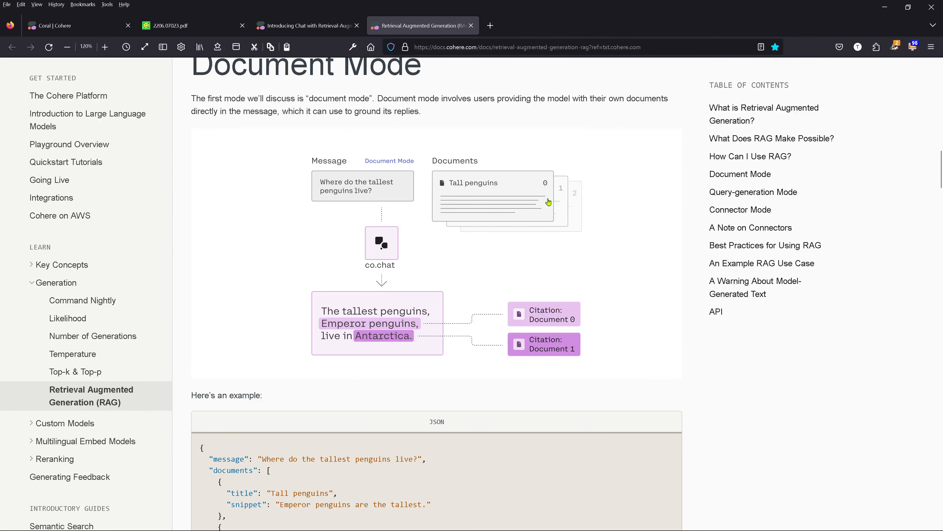
{"action": "scroll", "scroll_direction": "down", "scroll_amount": 3}
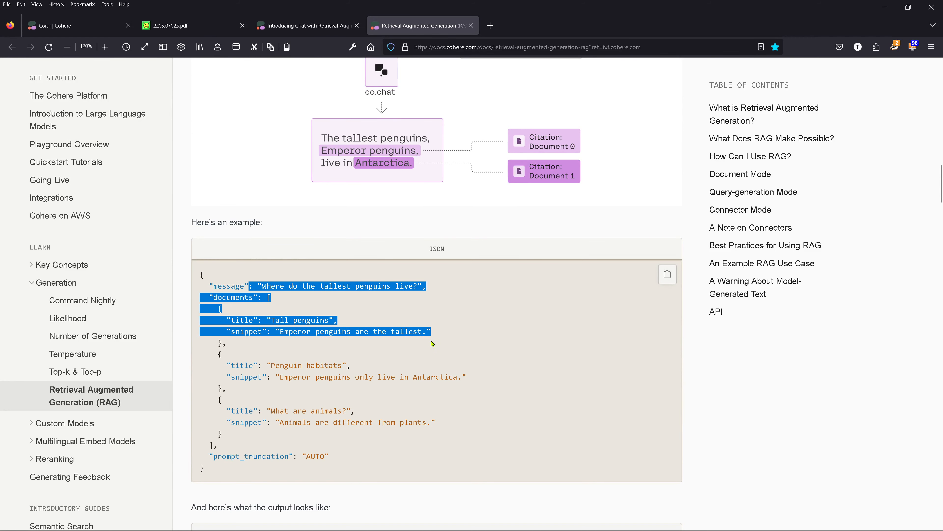
{"action": "scroll", "scroll_direction": "down", "scroll_amount": 3}
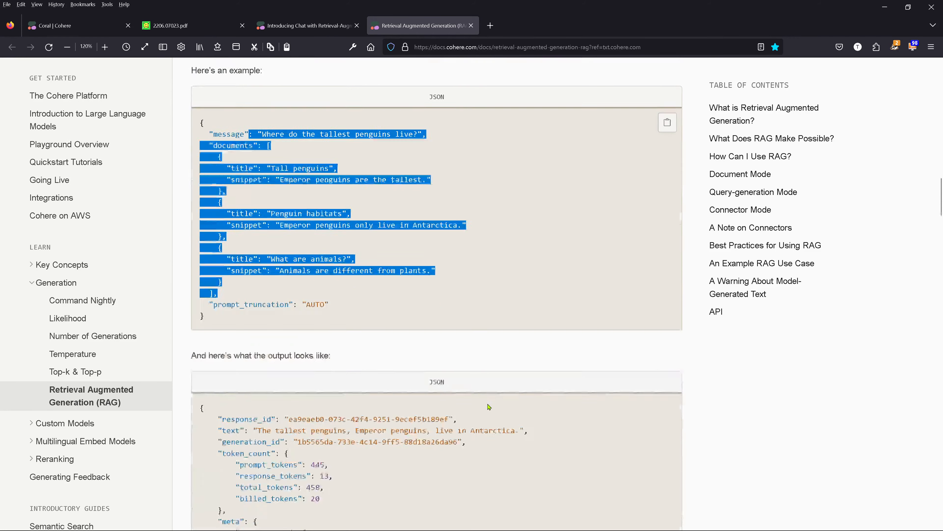
- Read the cited JSON output and its explanation down to Query-generation Mode
{"action": "scroll", "scroll_direction": "down", "scroll_amount": 3}
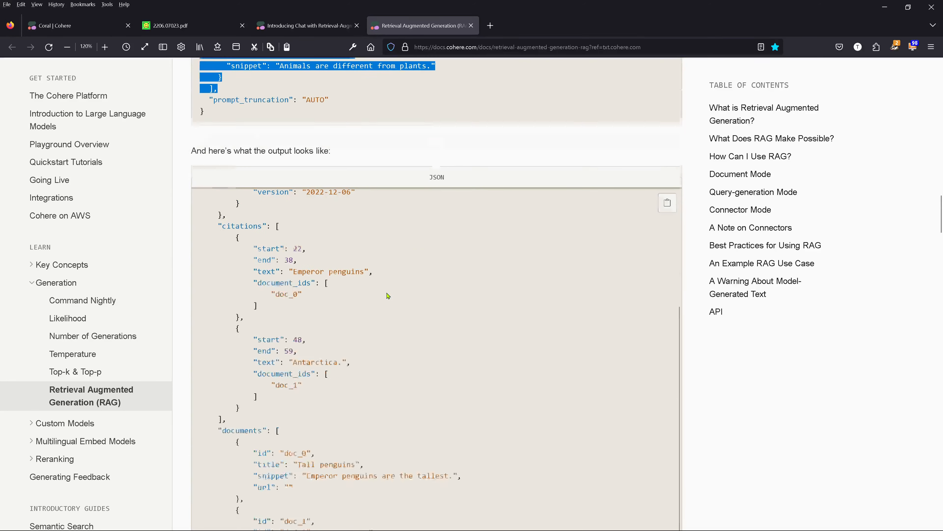
{"action": "scroll", "scroll_direction": "down", "scroll_amount": 3}
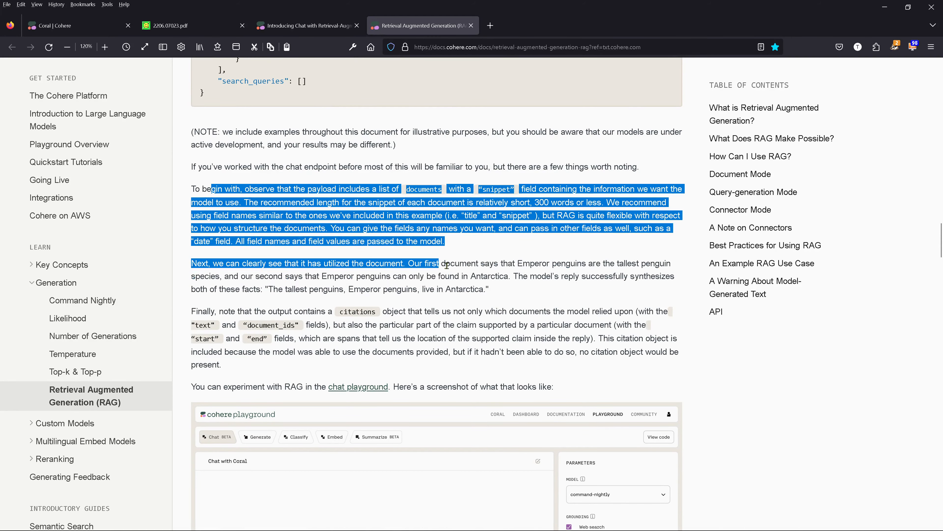
{"action": "scroll", "scroll_direction": "down", "scroll_amount": 3}
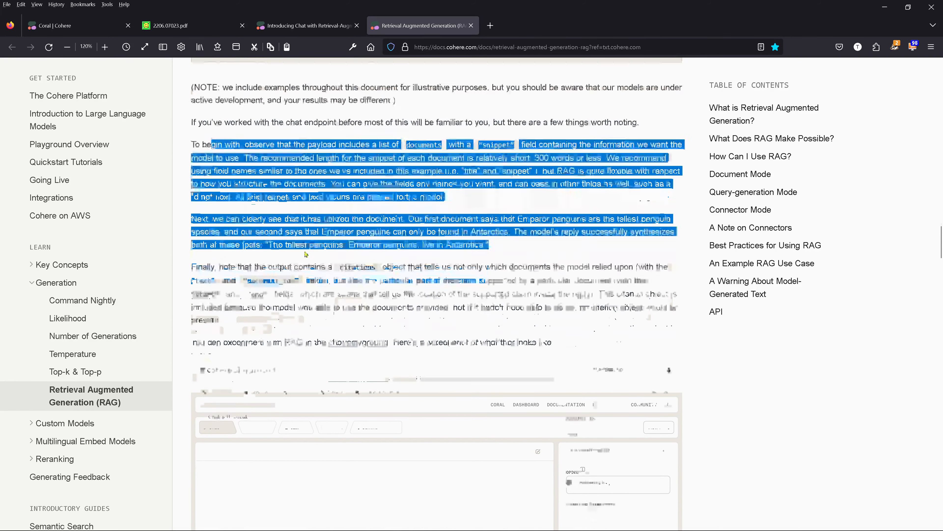
{"action": "scroll", "scroll_direction": "down", "scroll_amount": 3}
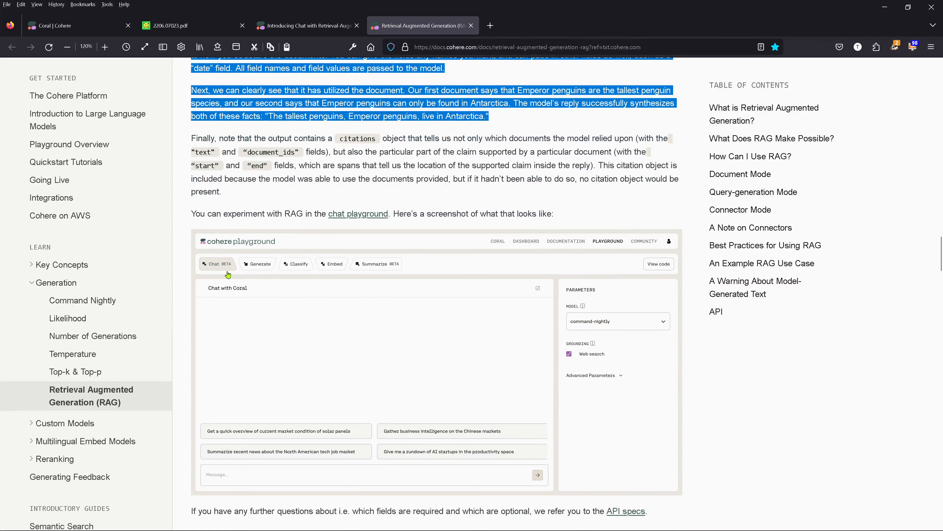
{"action": "mouse_move", "coordinate": [432, 319]}
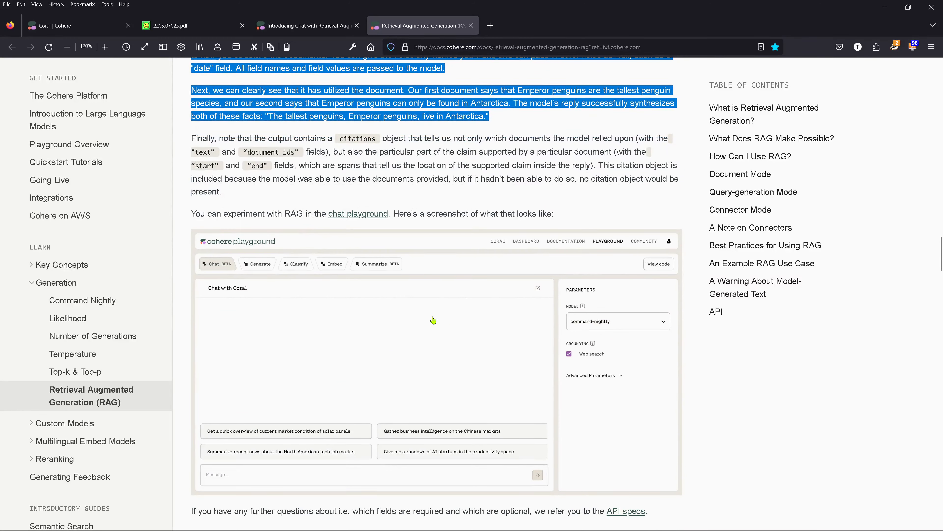
{"action": "mouse_move", "coordinate": [409, 254]}
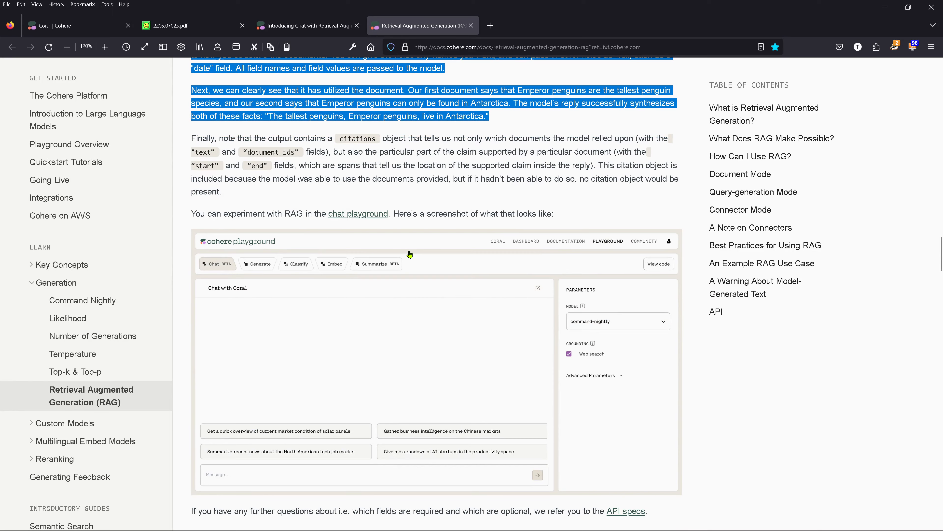
{"action": "scroll", "scroll_direction": "down", "scroll_amount": 3}
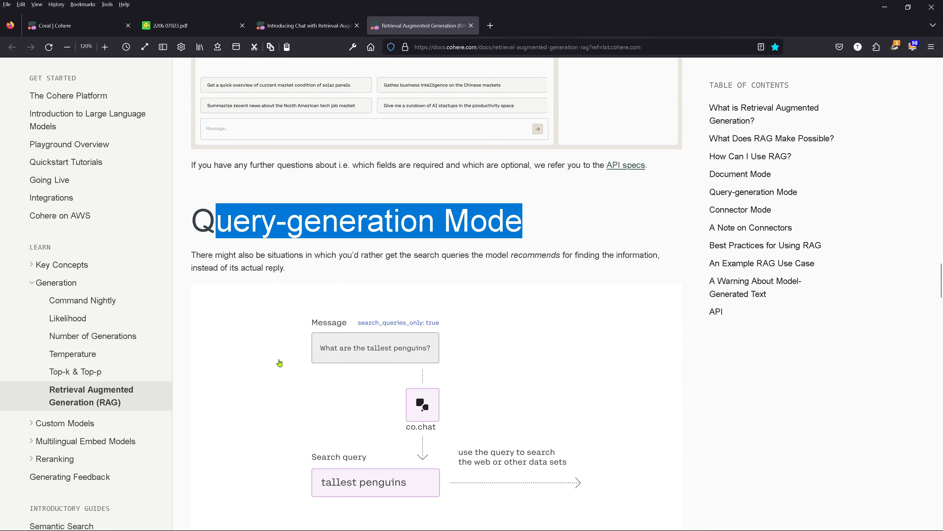
- Read the Query-generation Mode search-query examples and screenshot down to the Connector Mode heading
{"action": "scroll", "scroll_direction": "down", "scroll_amount": 3}
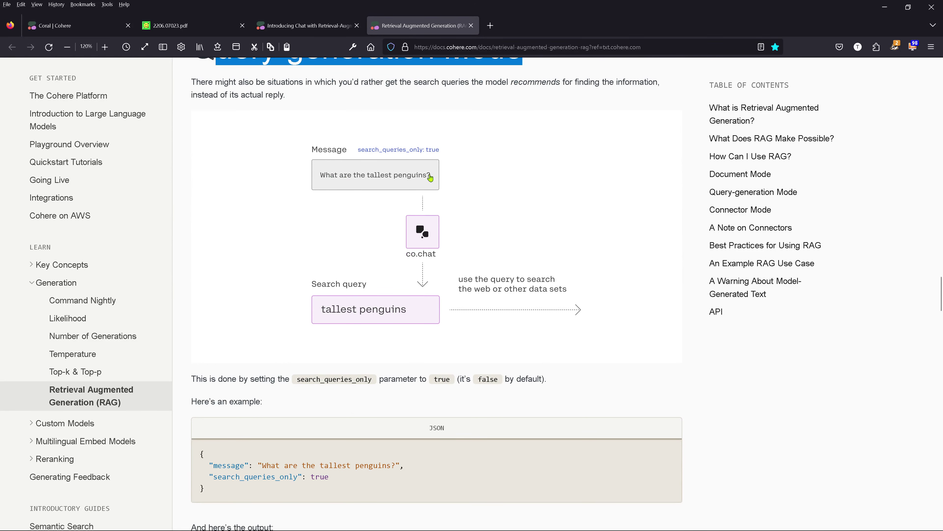
{"action": "mouse_move", "coordinate": [416, 322]}
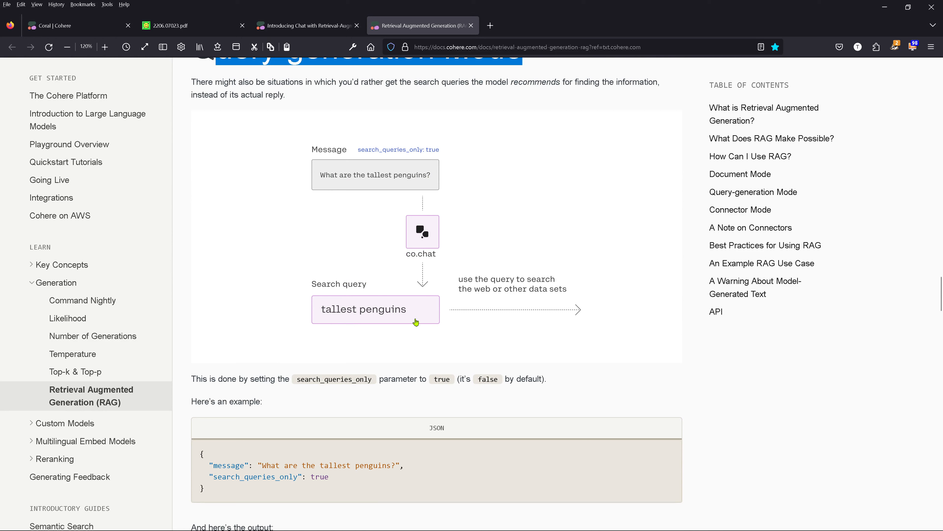
{"action": "mouse_move", "coordinate": [558, 295]}
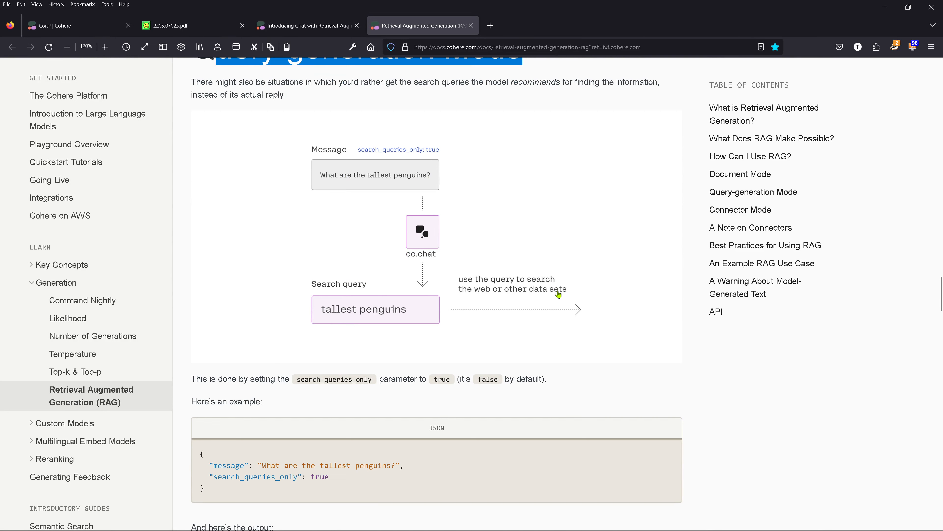
{"action": "scroll", "scroll_direction": "down", "scroll_amount": 3}
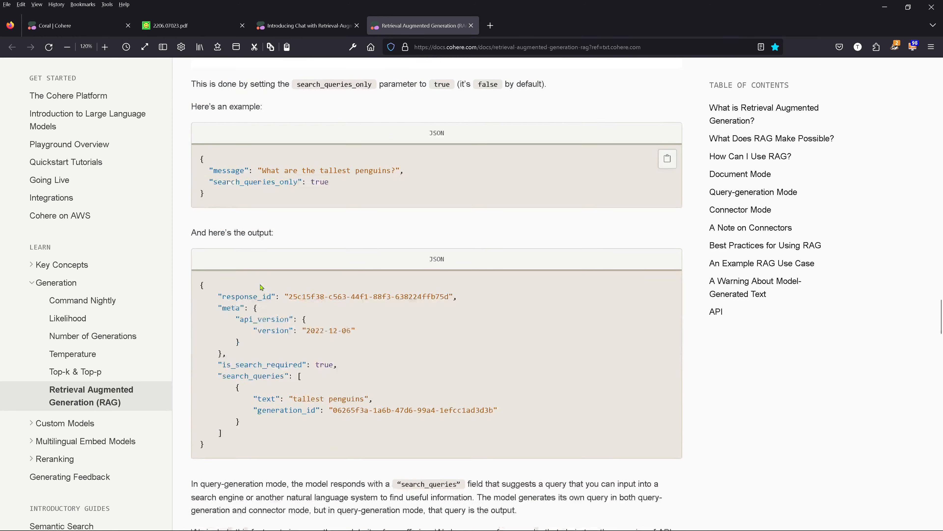
{"action": "scroll", "scroll_direction": "down", "scroll_amount": 3}
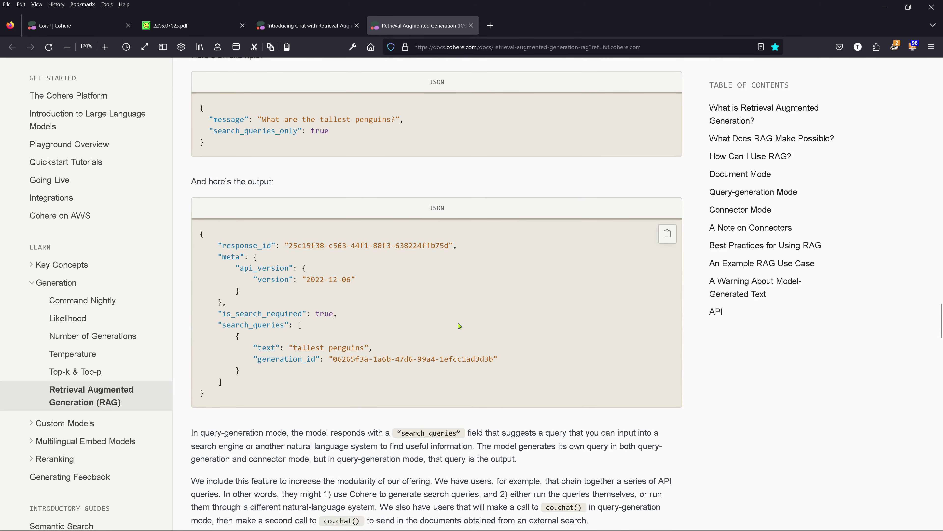
{"action": "scroll", "scroll_direction": "down", "scroll_amount": 3}
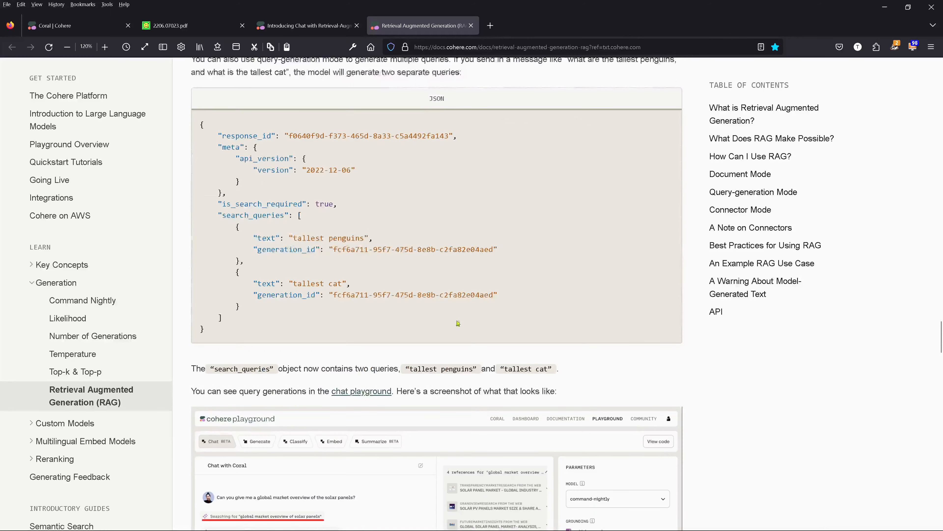
{"action": "scroll", "scroll_direction": "down", "scroll_amount": 3}
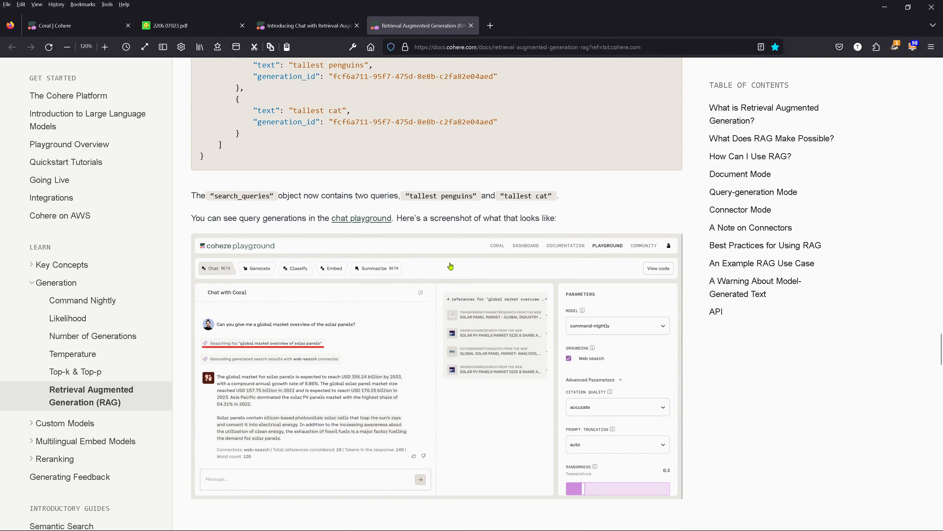
{"action": "mouse_move", "coordinate": [605, 295]}
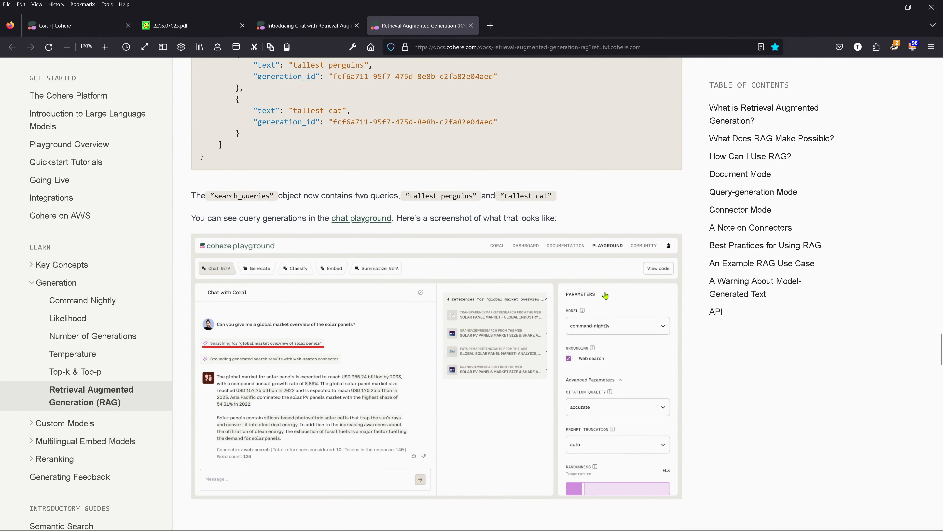
{"action": "mouse_move", "coordinate": [621, 431]}
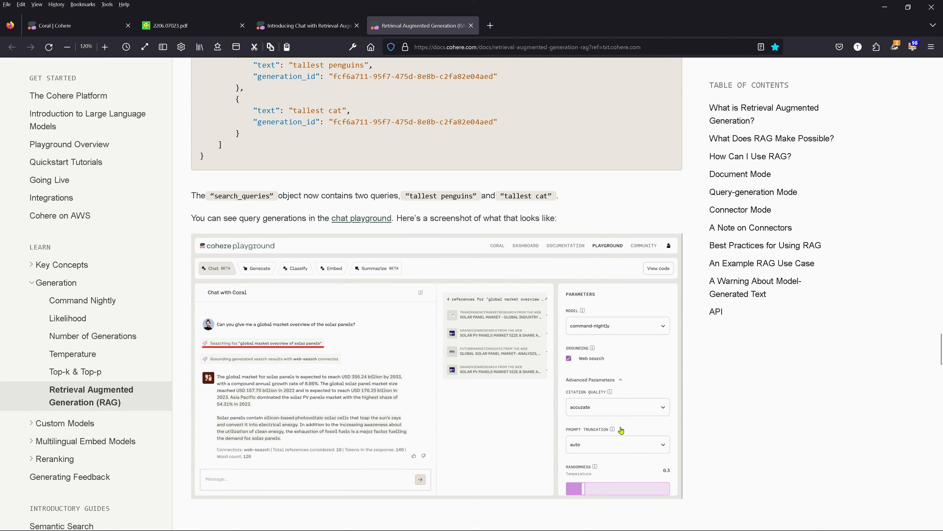
{"action": "scroll", "scroll_direction": "down", "scroll_amount": 3}
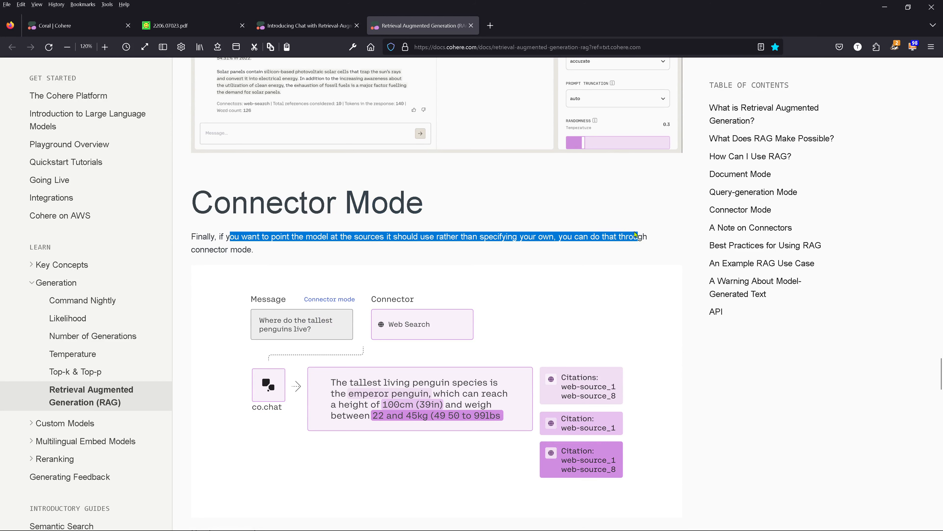
- Clear the highlight and read the Connector Mode web-search example, JSON output and note to the screenshot
{"action": "left_click", "coordinate": [434, 302]}
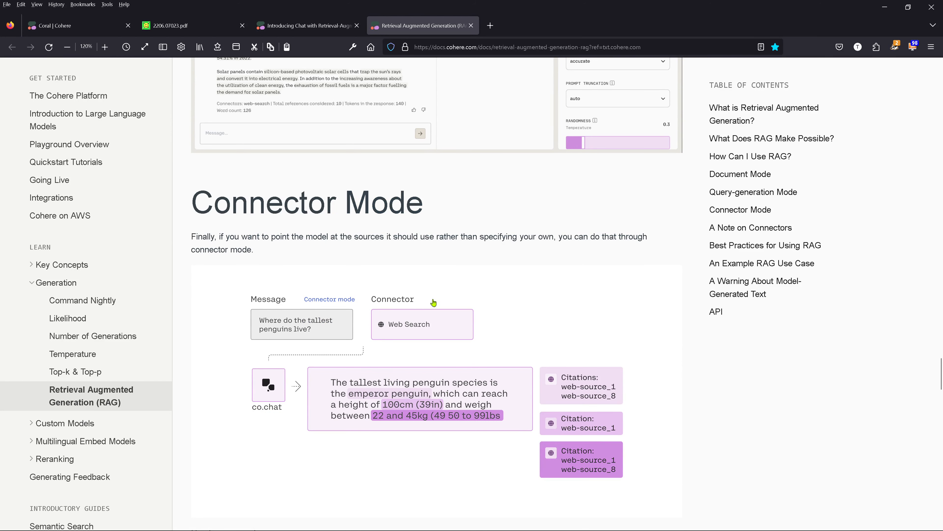
{"action": "mouse_move", "coordinate": [302, 354]}
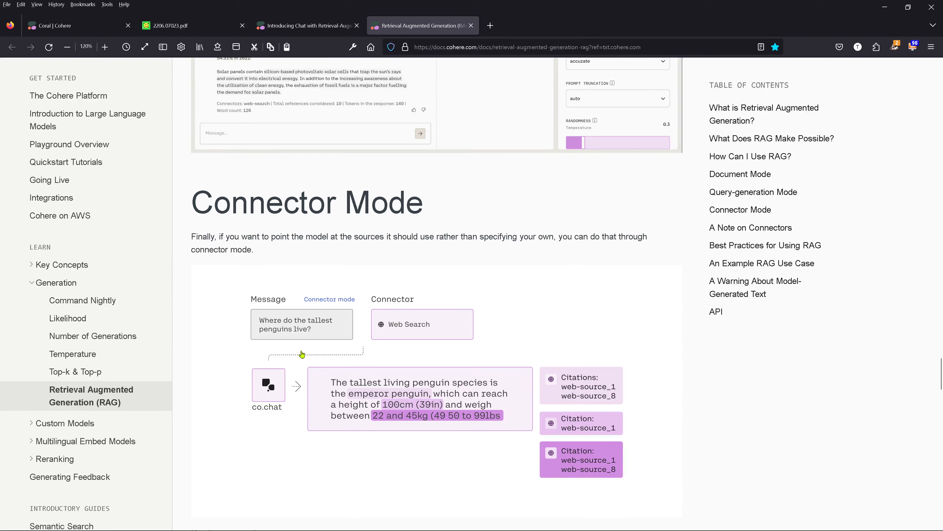
{"action": "scroll", "scroll_direction": "down", "scroll_amount": 3}
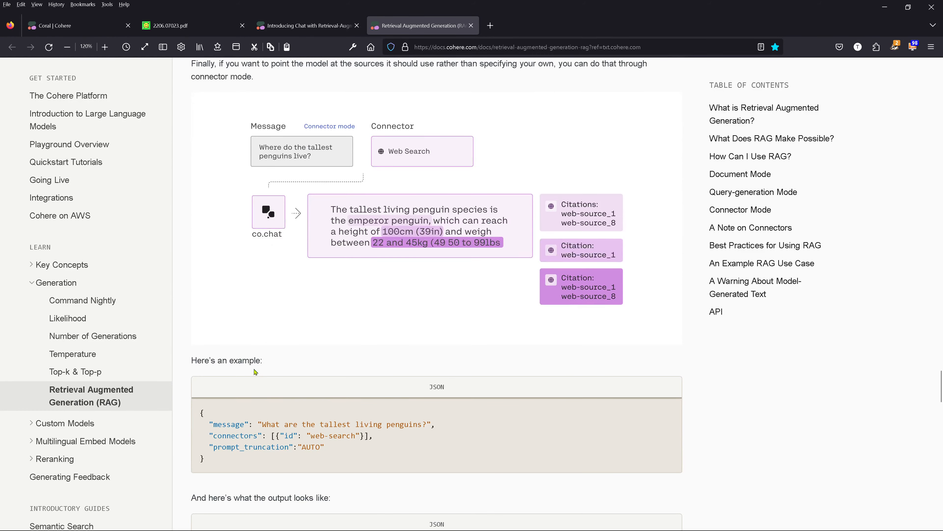
{"action": "scroll", "scroll_direction": "down", "scroll_amount": 3}
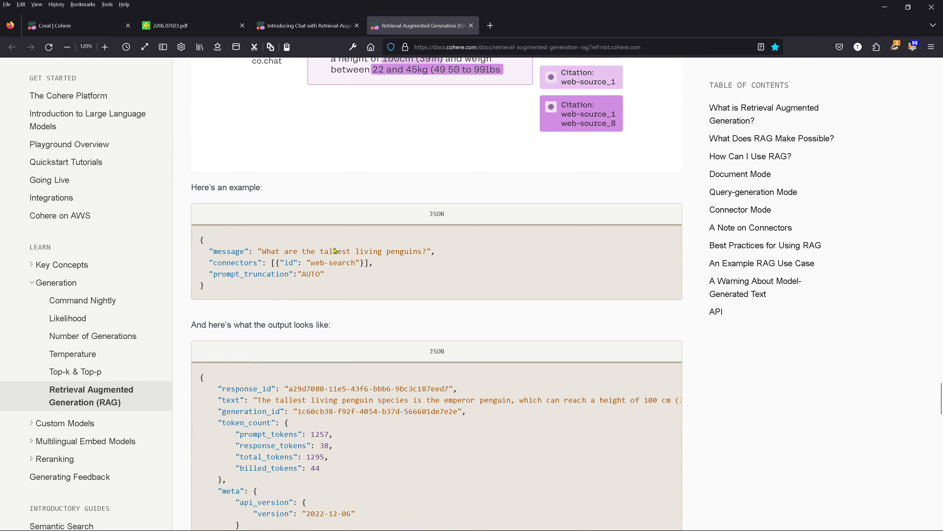
{"action": "scroll", "scroll_direction": "down", "scroll_amount": 3}
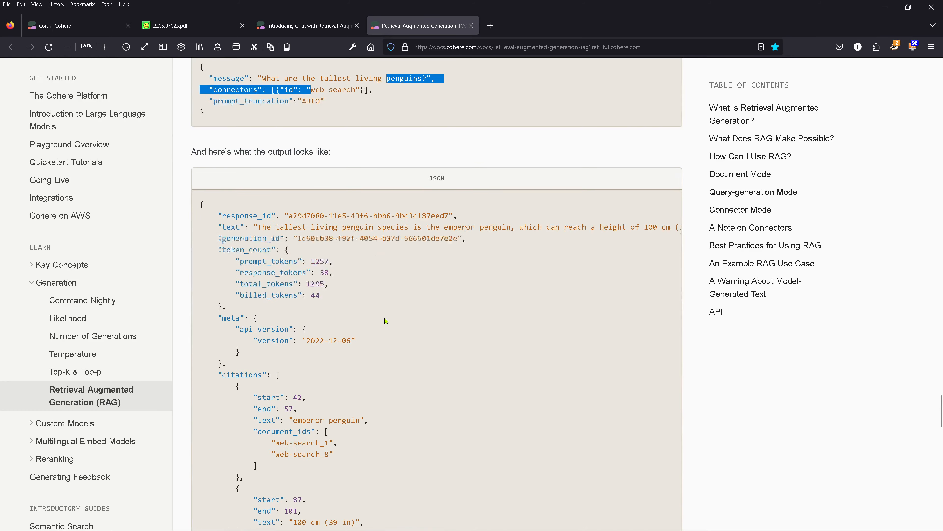
{"action": "scroll", "scroll_direction": "down", "scroll_amount": 3}
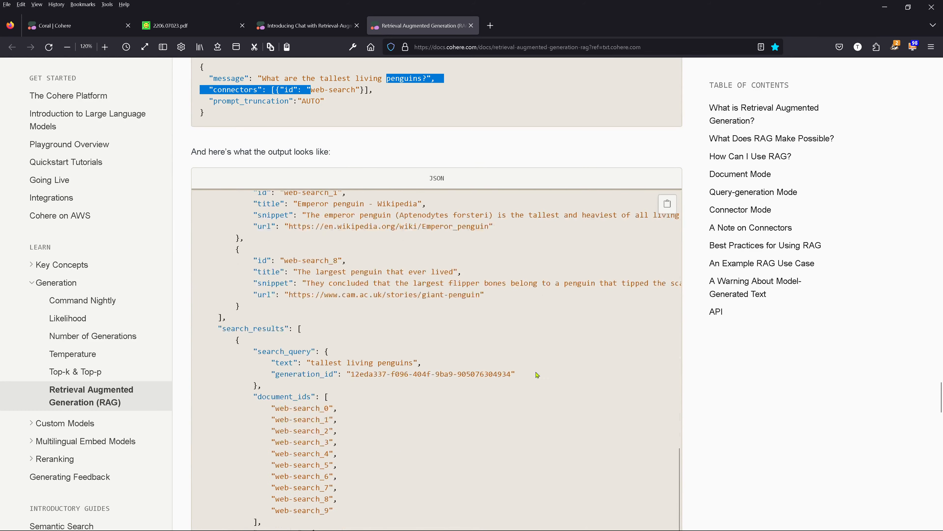
{"action": "scroll", "scroll_direction": "down", "scroll_amount": 3}
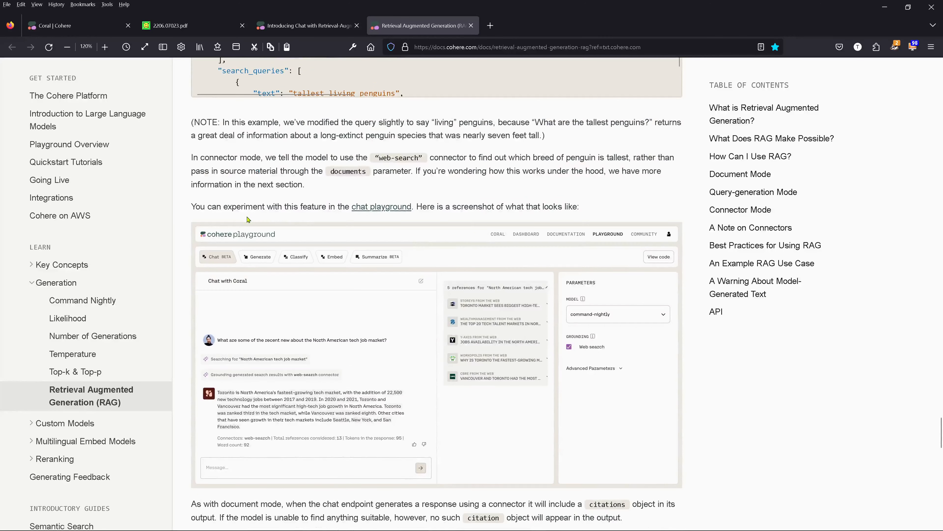
{"action": "mouse_move", "coordinate": [318, 313]}
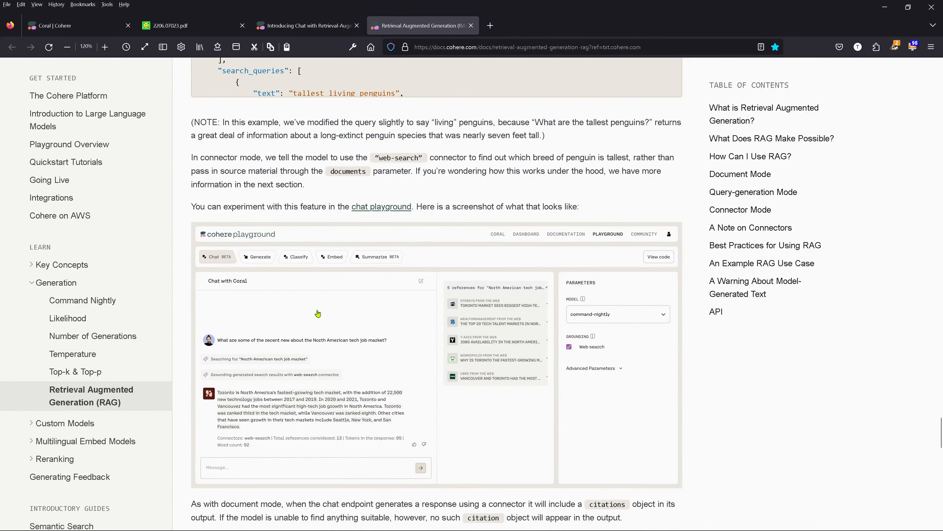
{"action": "mouse_move", "coordinate": [305, 311]}
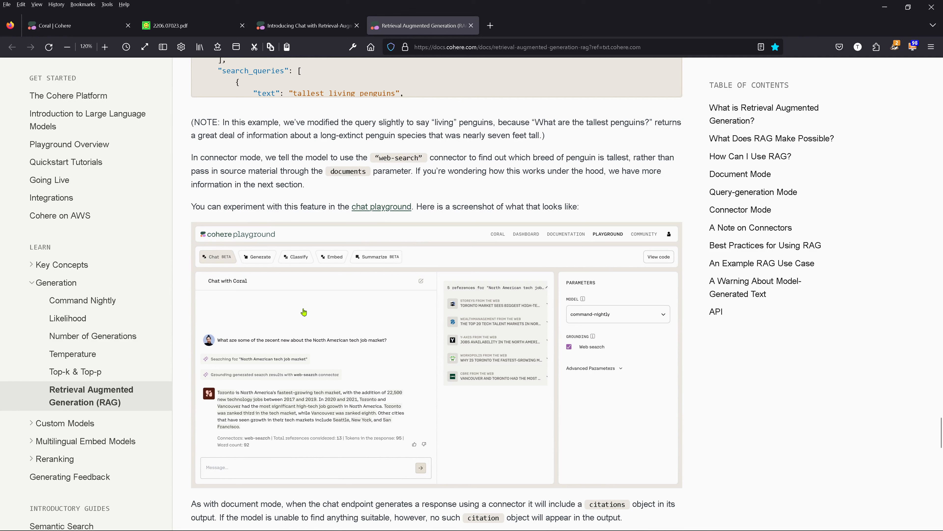
{"action": "mouse_move", "coordinate": [305, 343]}
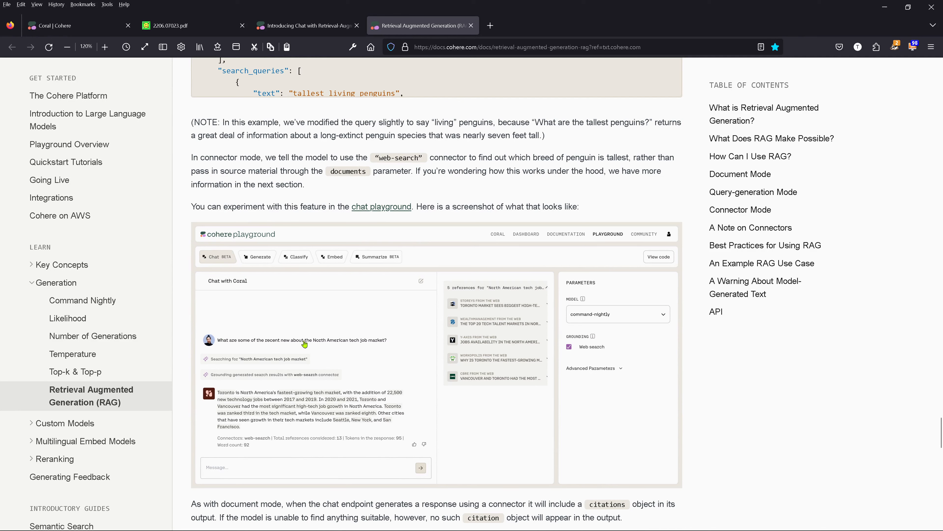
{"action": "mouse_move", "coordinate": [390, 345]}
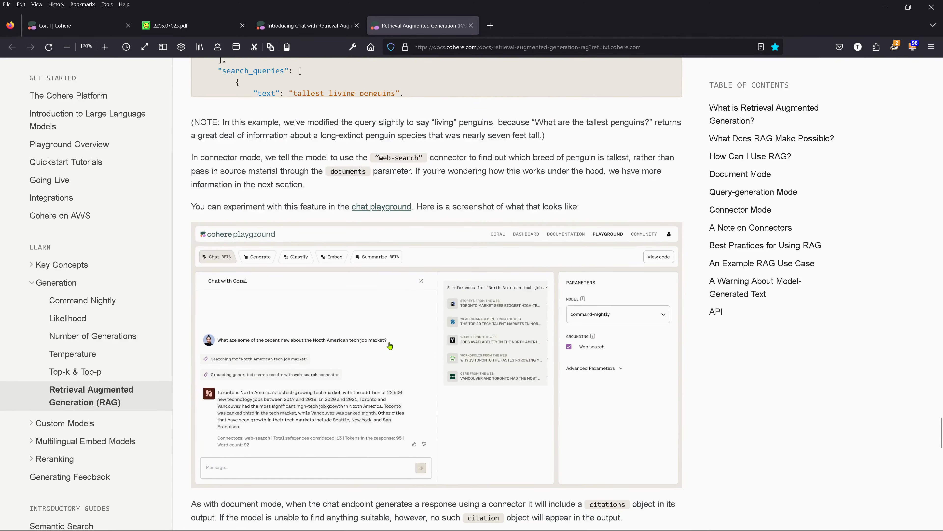
{"action": "mouse_move", "coordinate": [599, 232]}
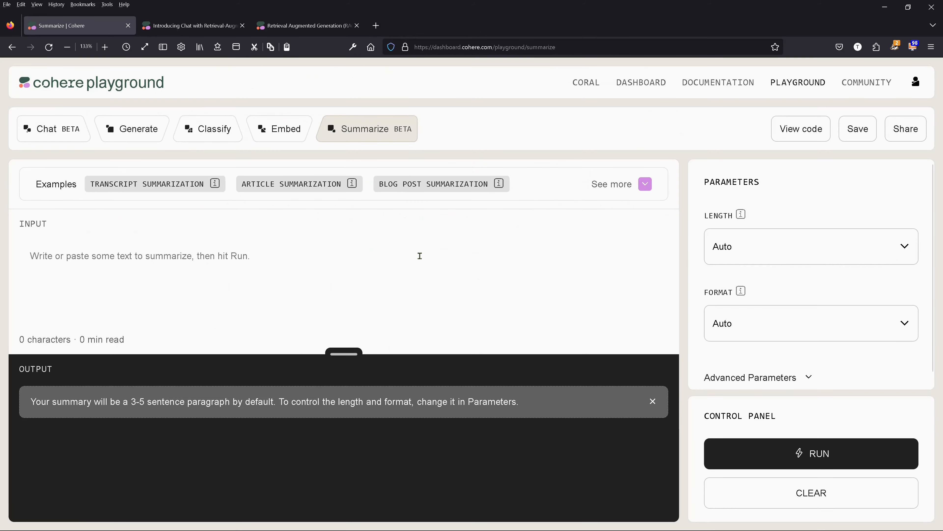
{"action": "mouse_move", "coordinate": [304, 237]}
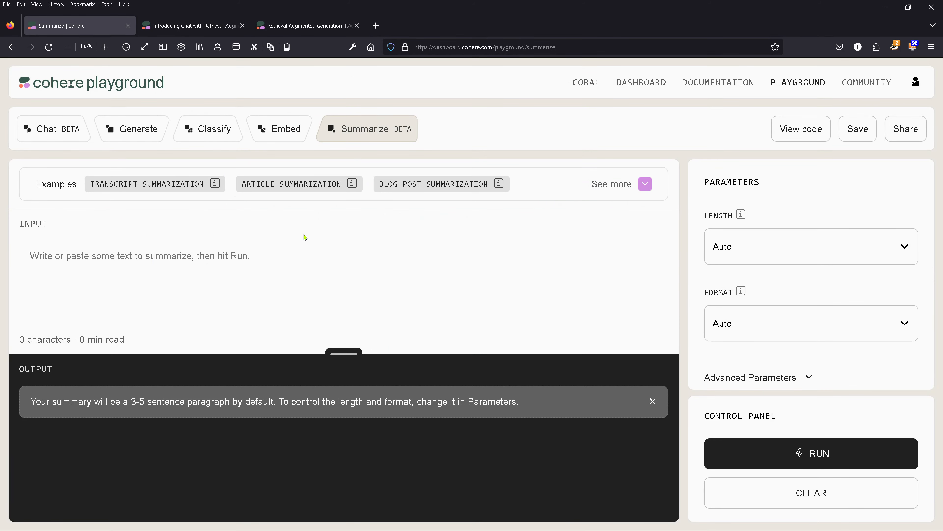
{"action": "mouse_move", "coordinate": [750, 111]}
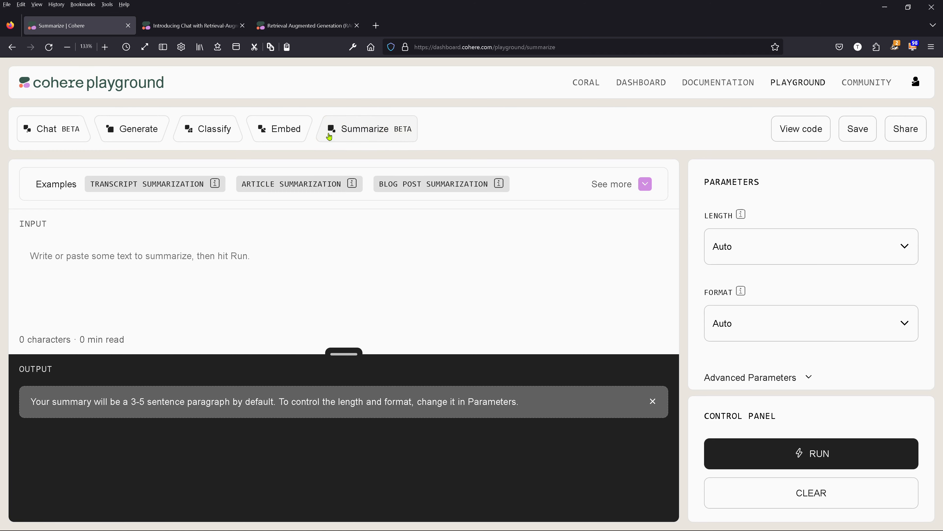
{"action": "mouse_move", "coordinate": [387, 140]}
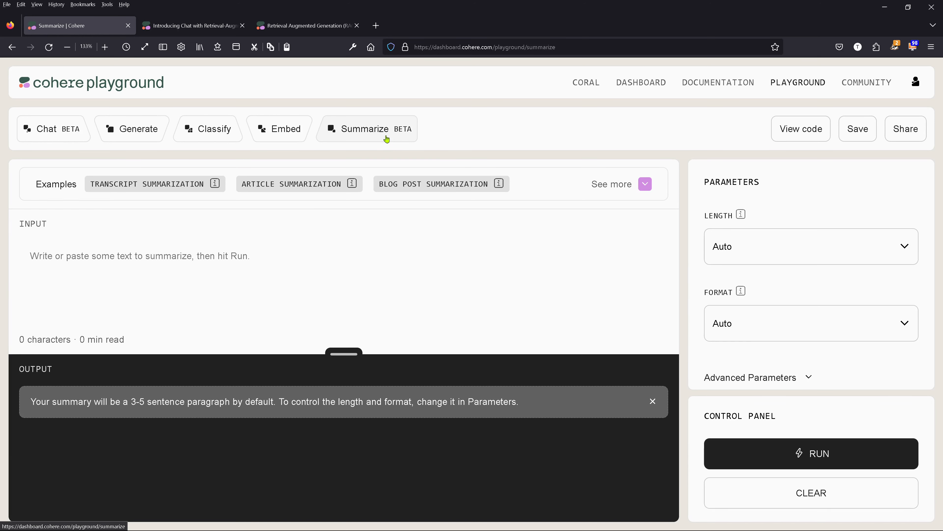
{"action": "mouse_move", "coordinate": [155, 183]}
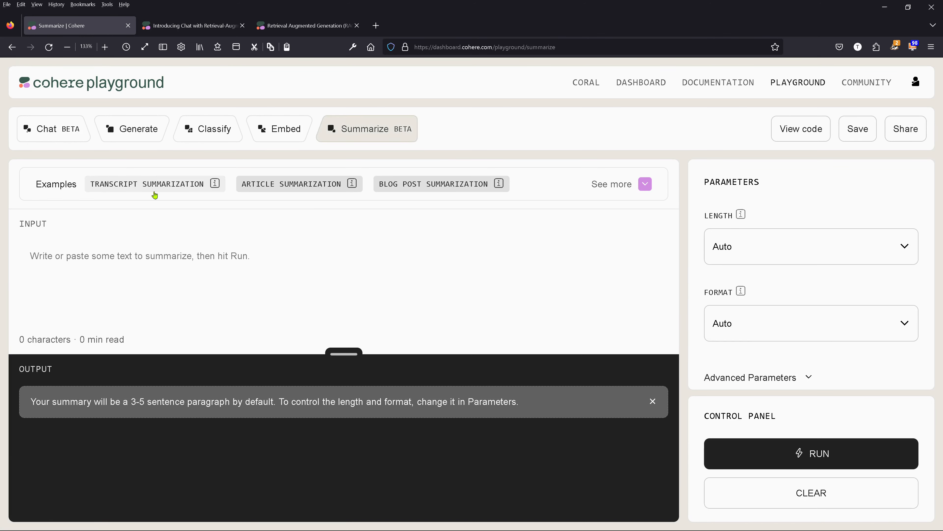
{"action": "mouse_move", "coordinate": [178, 187]}
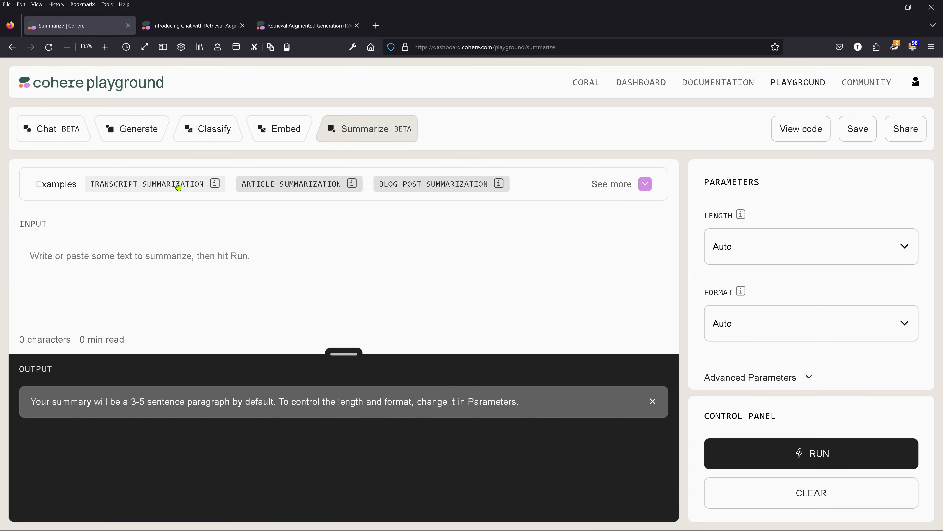
{"action": "mouse_move", "coordinate": [402, 207]}
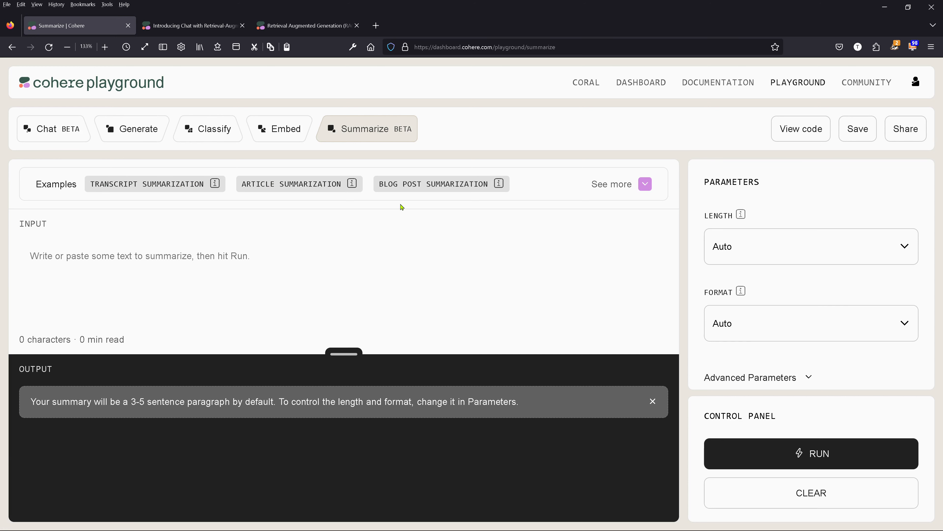
{"action": "mouse_move", "coordinate": [469, 191]}
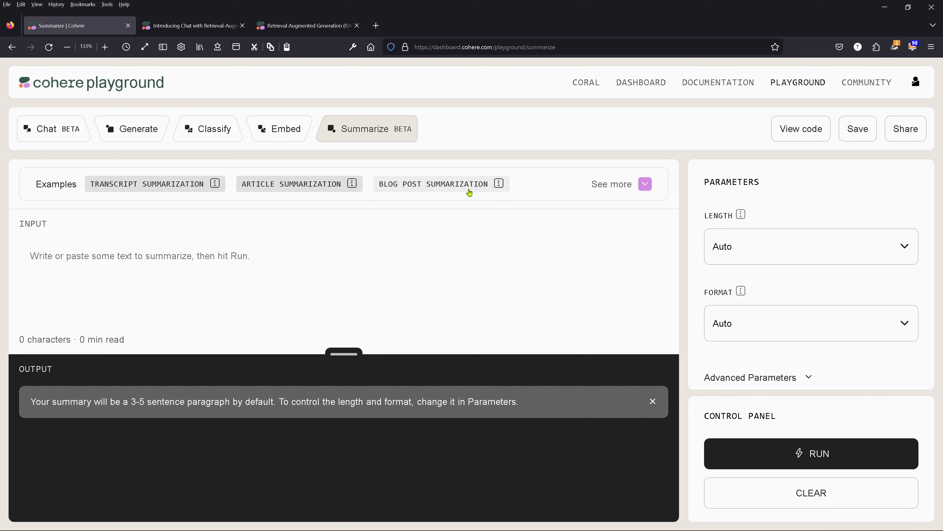
- Expand the Summarize examples list to show Cohere's transcript, article and blog post cards
{"action": "left_click", "coordinate": [644, 184]}
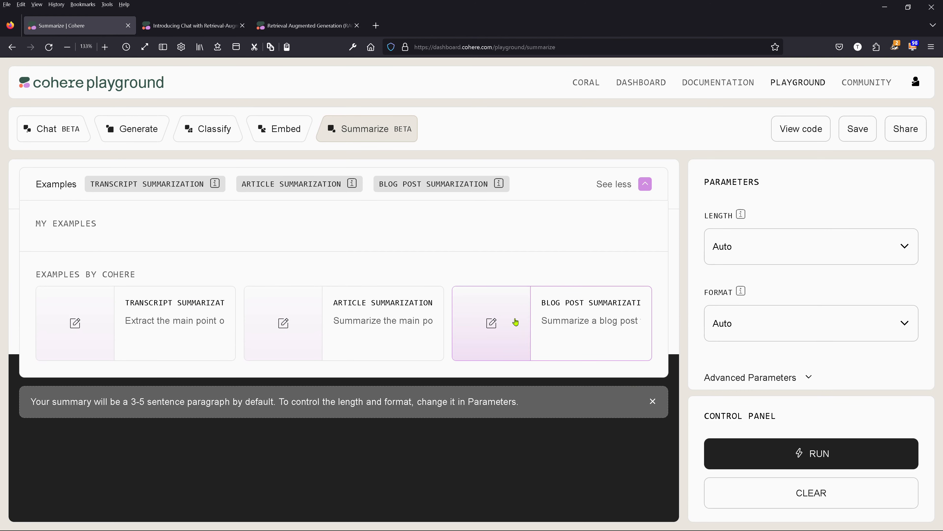
- Load the Blog Post Summarization example and read the SageMaker post in the input to its conclusion
{"action": "left_click", "coordinate": [490, 323]}
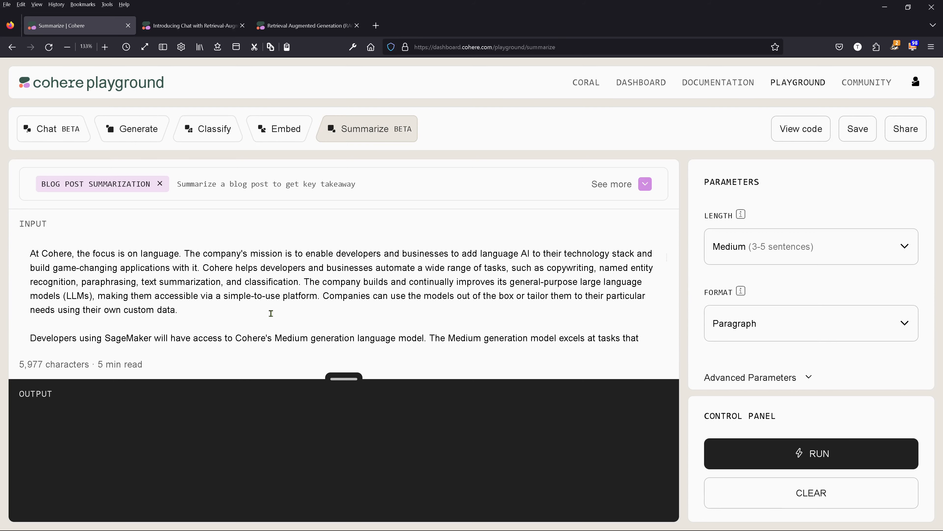
{"action": "scroll", "scroll_direction": "up", "scroll_amount": 3}
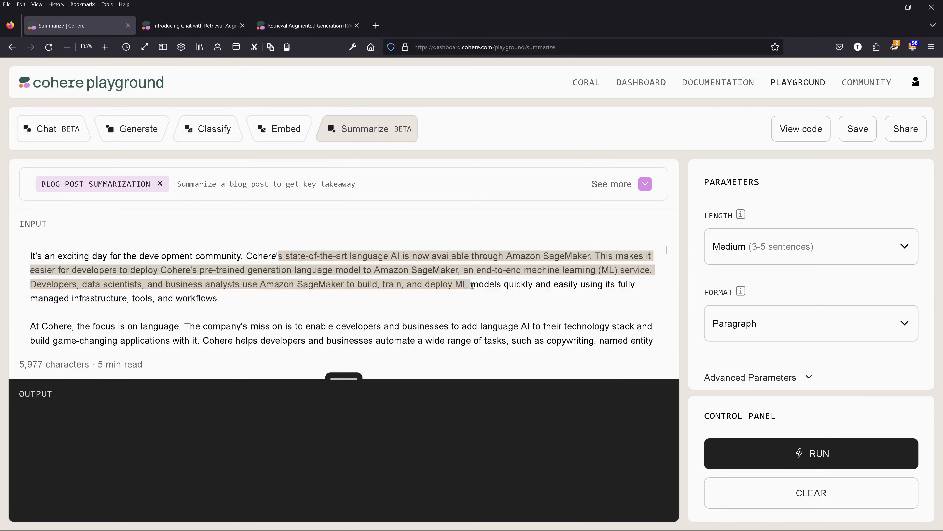
{"action": "scroll", "scroll_direction": "down", "scroll_amount": 3}
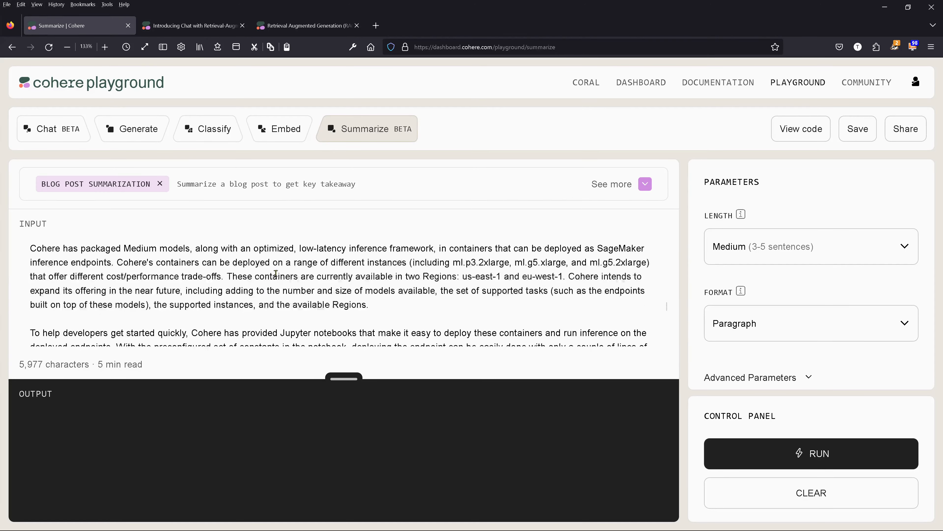
{"action": "scroll", "scroll_direction": "down", "scroll_amount": 3}
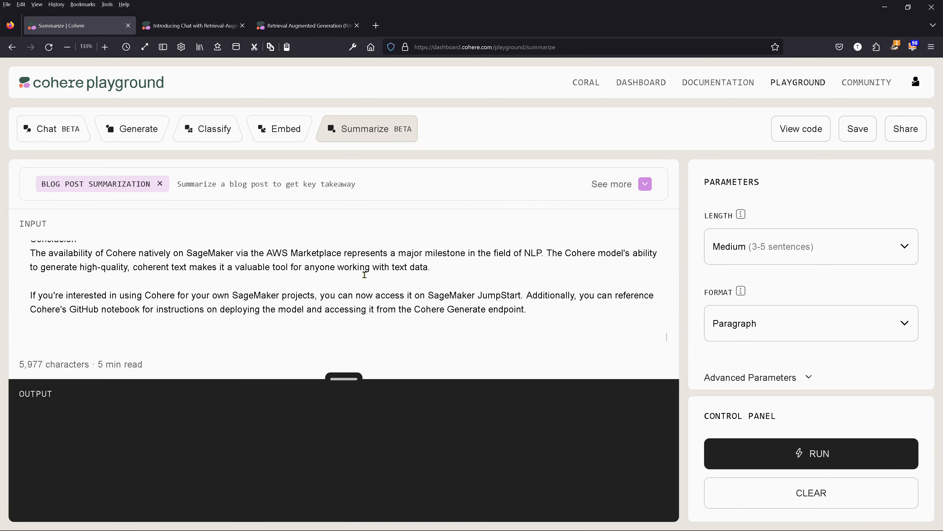
{"action": "mouse_move", "coordinate": [359, 134]}
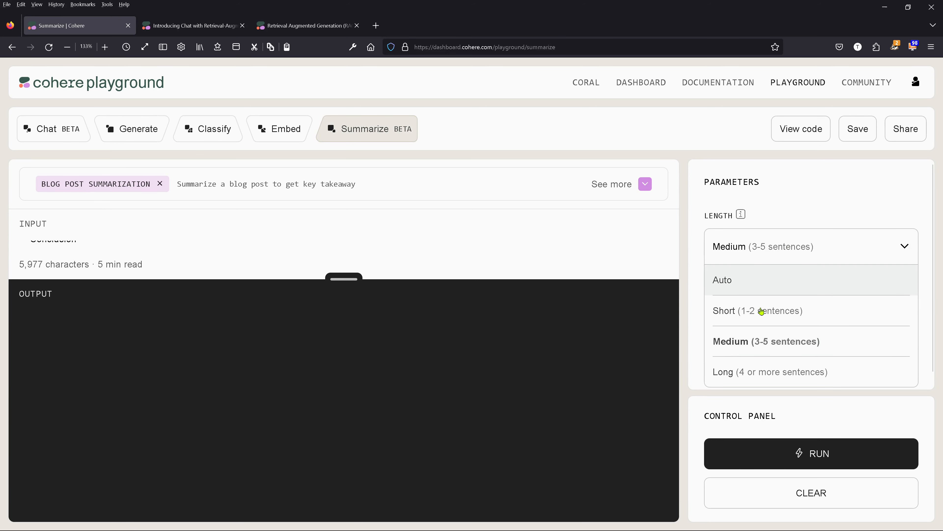
- Request a Long, Auto-format summary from the command model with 'focus on clear explanations' and run it
{"action": "left_click", "coordinate": [769, 372]}
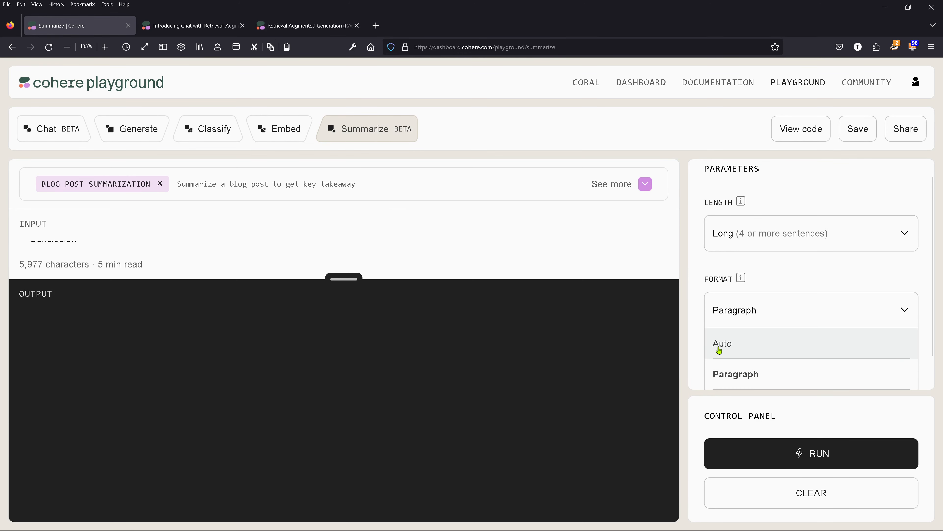
{"action": "left_click", "coordinate": [721, 343]}
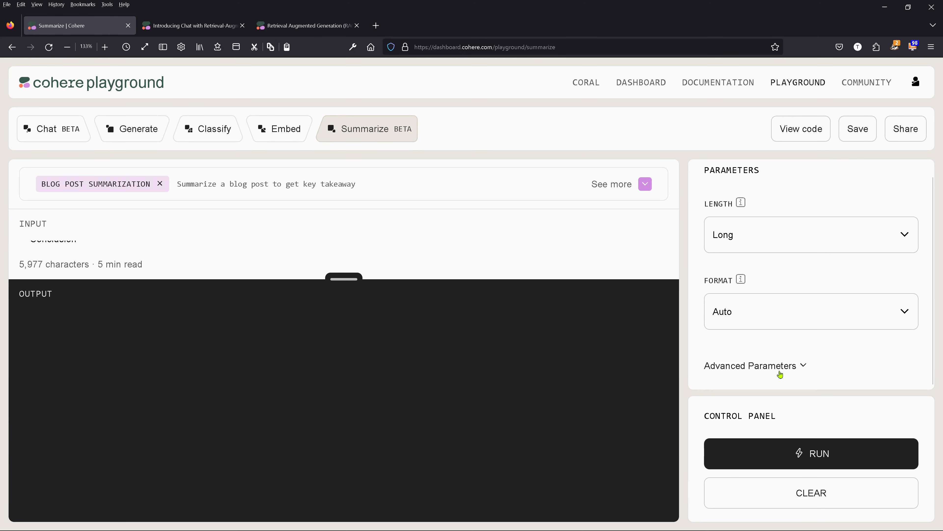
{"action": "left_click", "coordinate": [752, 365]}
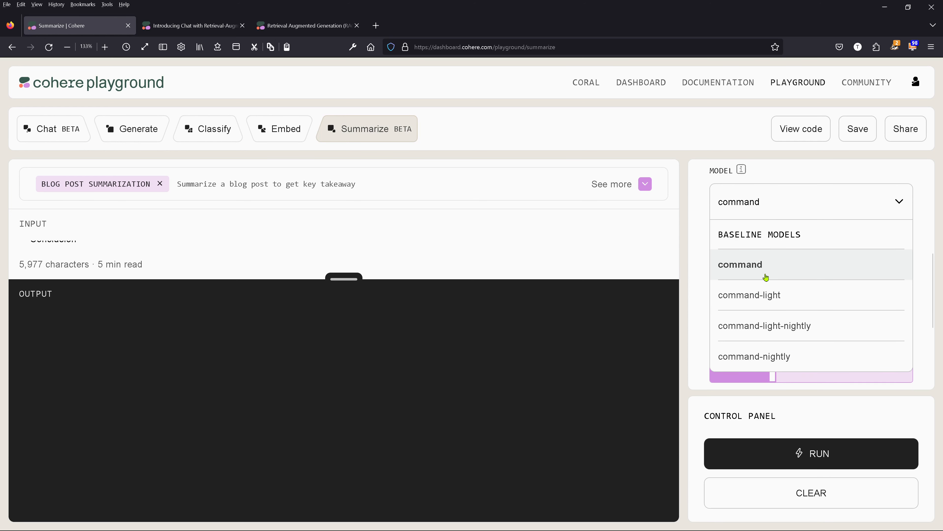
{"action": "left_click", "coordinate": [740, 265]}
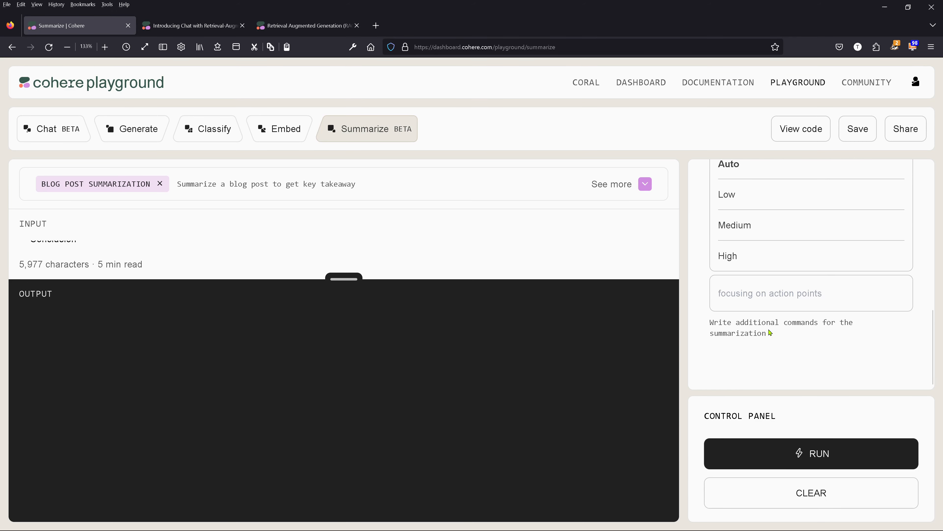
{"action": "left_click", "coordinate": [772, 221]}
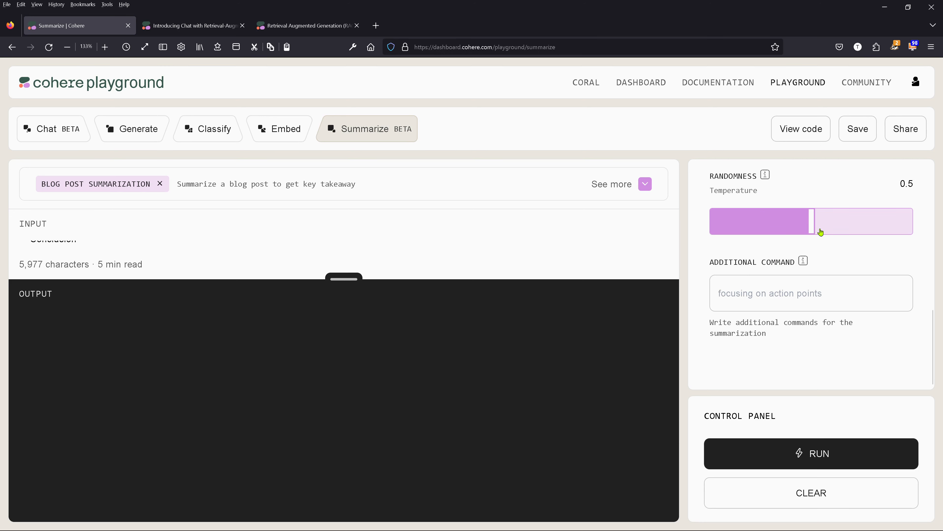
{"action": "mouse_move", "coordinate": [818, 295]}
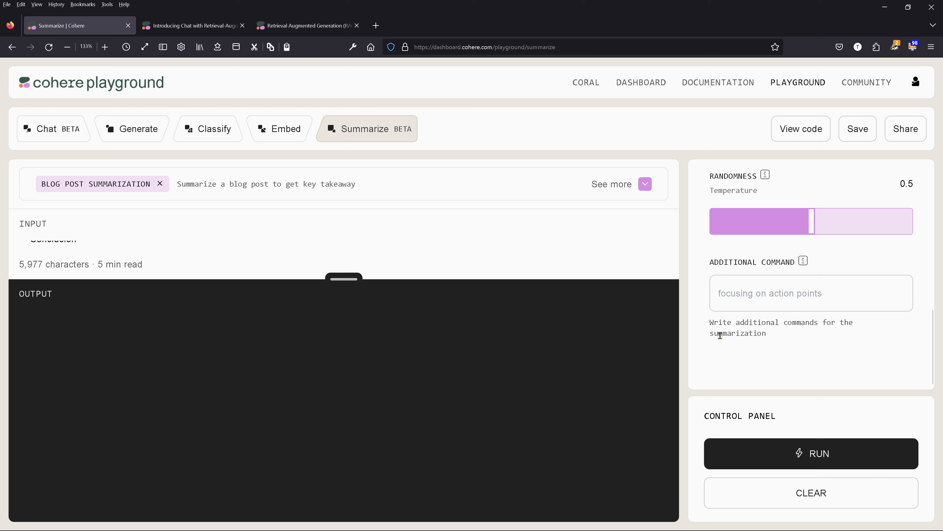
{"action": "type", "text": "focus on clear explanations"}
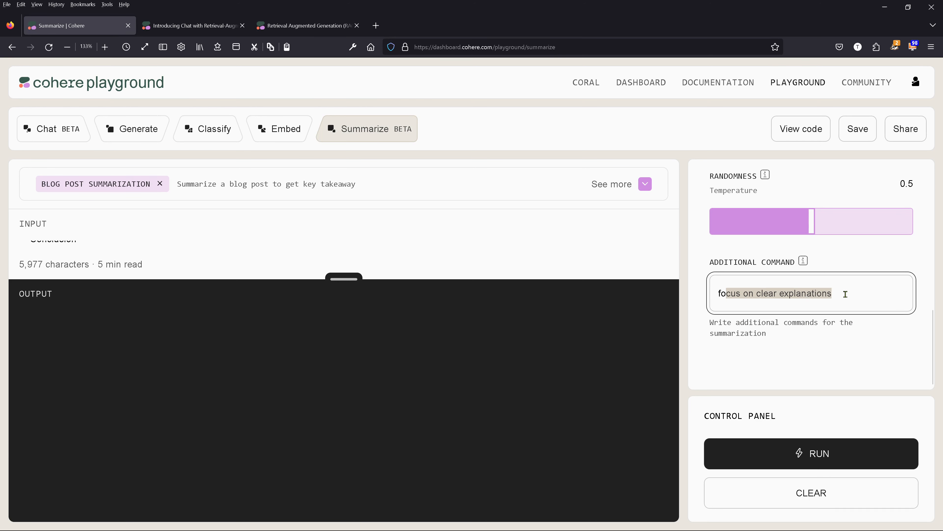
{"action": "left_click", "coordinate": [812, 454]}
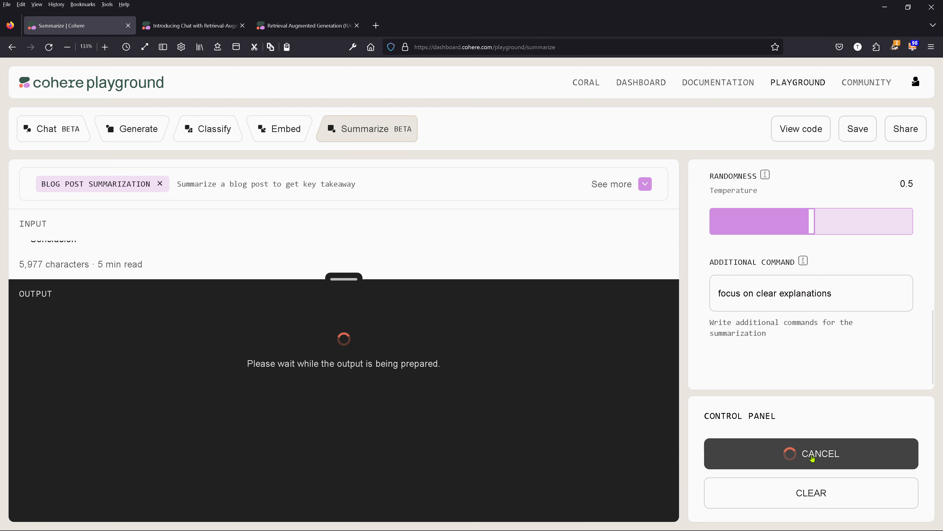
{"action": "mouse_move", "coordinate": [464, 199]}
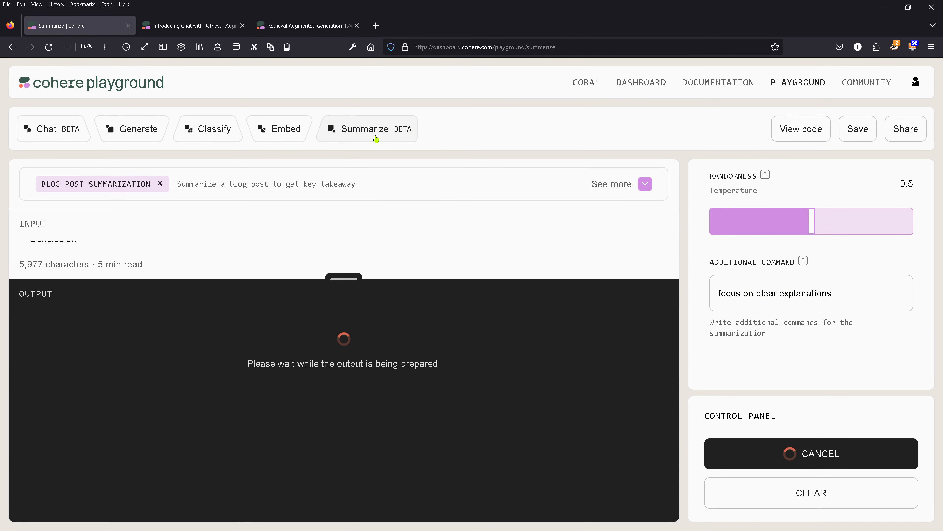
{"action": "mouse_move", "coordinate": [374, 143]}
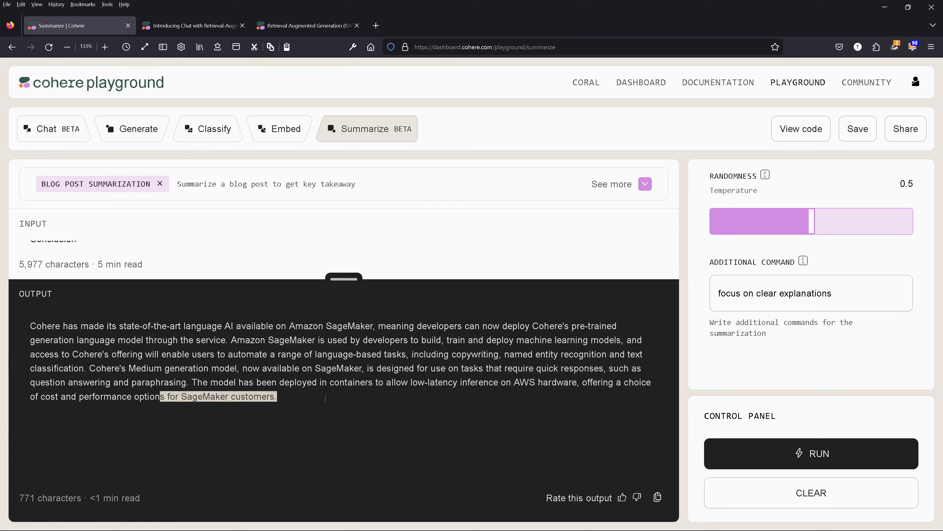
{"action": "mouse_move", "coordinate": [318, 431]}
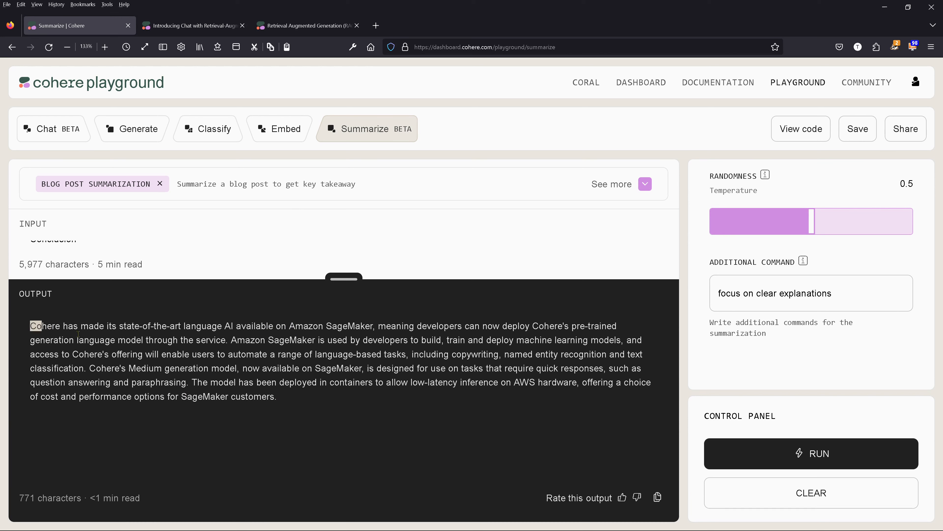
- Select the entire generated SageMaker summary paragraph in the output
{"action": "triple_click", "coordinate": [331, 362]}
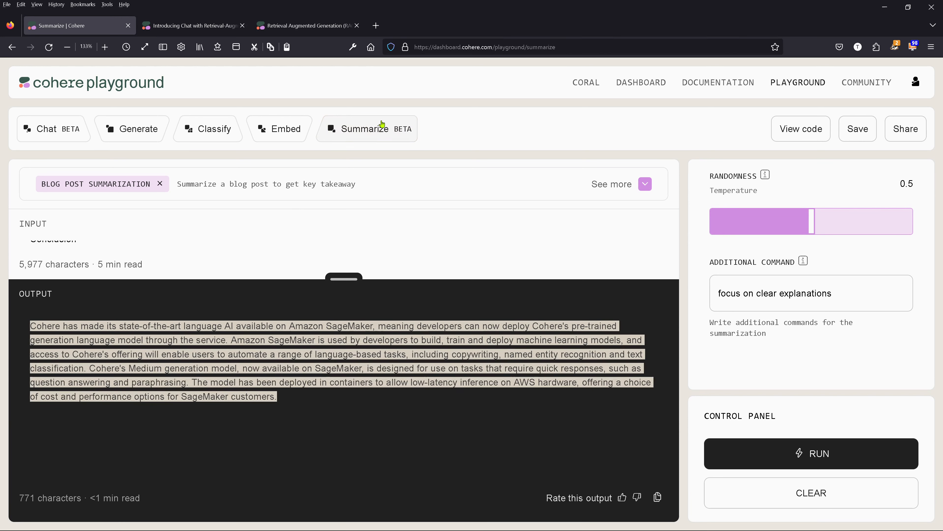
{"action": "mouse_move", "coordinate": [152, 94]}
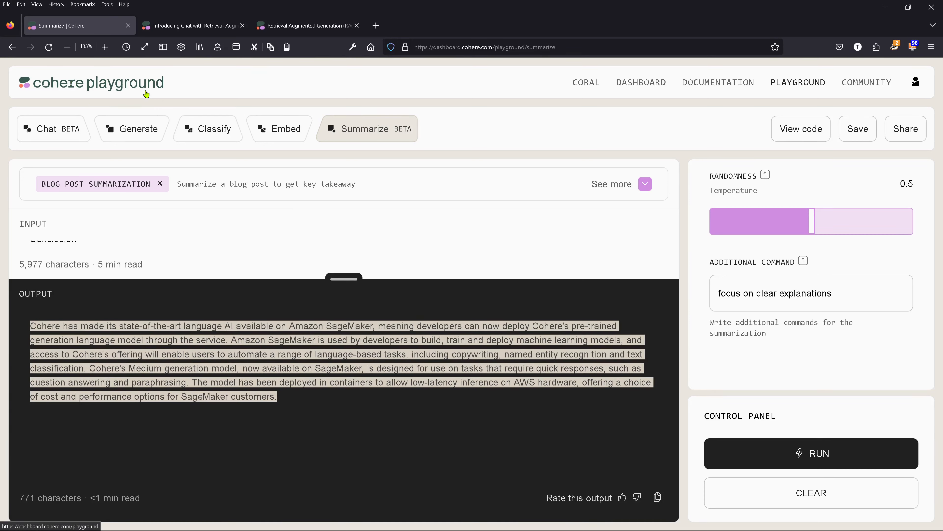
{"action": "mouse_move", "coordinate": [54, 91]}
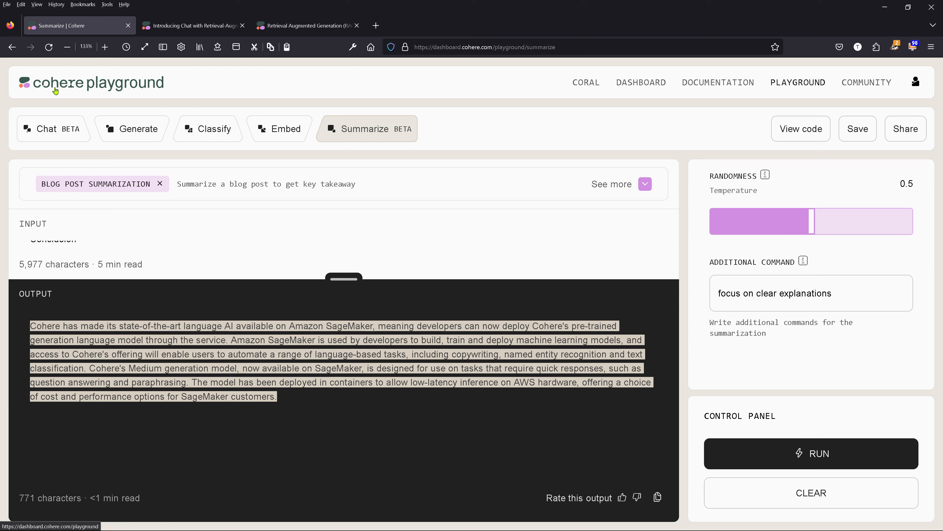